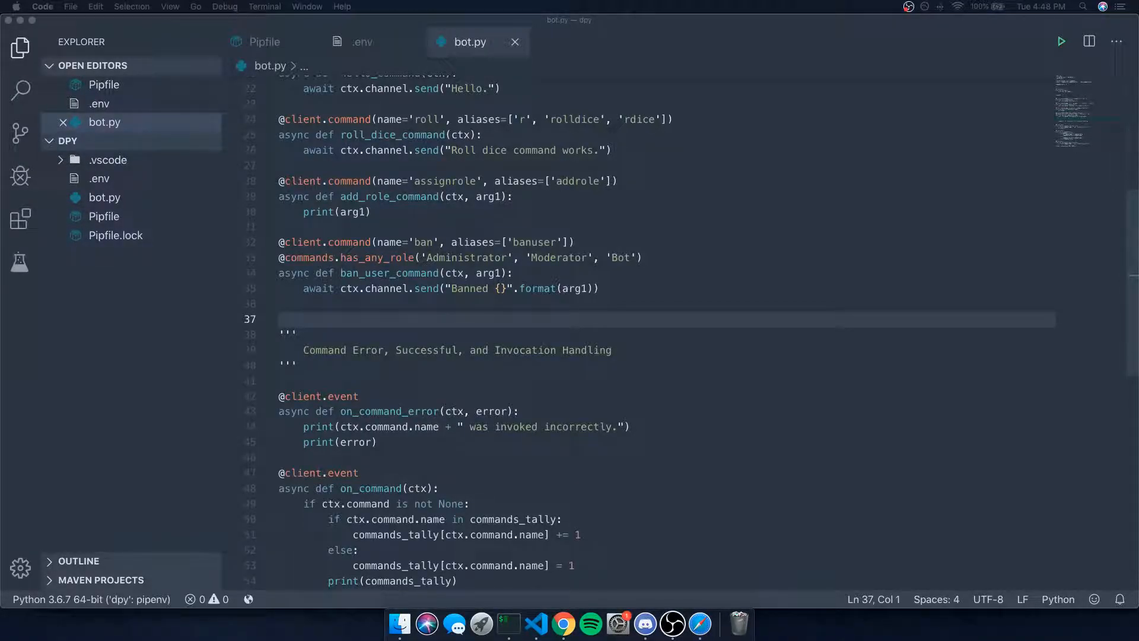
# Look up Group subcommands in the discord.py API reference, then return to bot.py
pyautogui.click(333, 321)
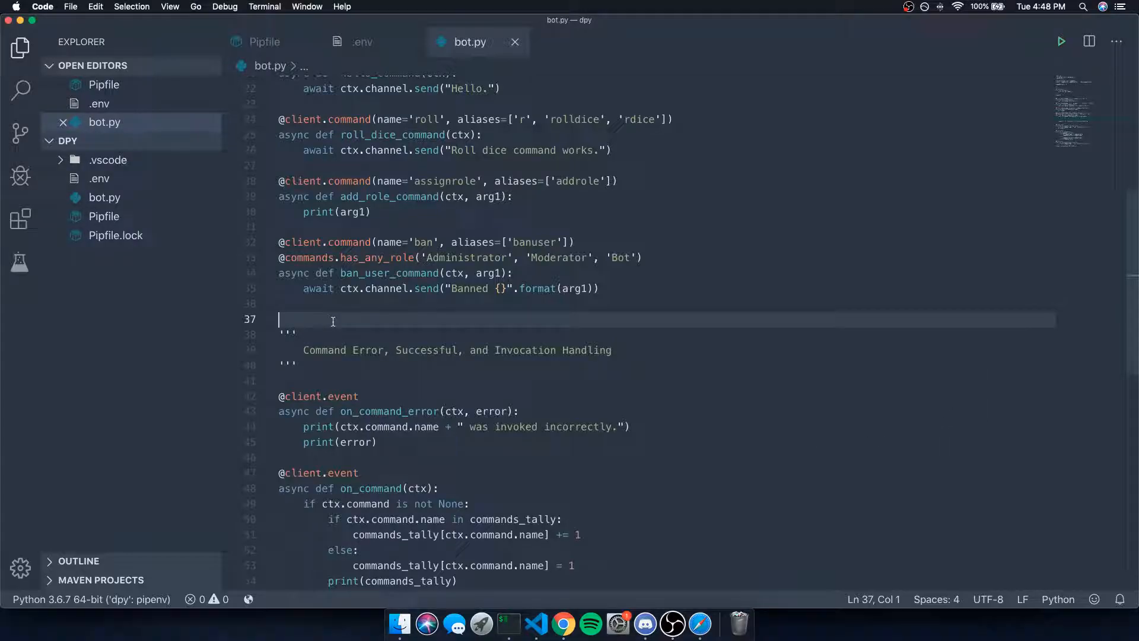
pyautogui.click(562, 623)
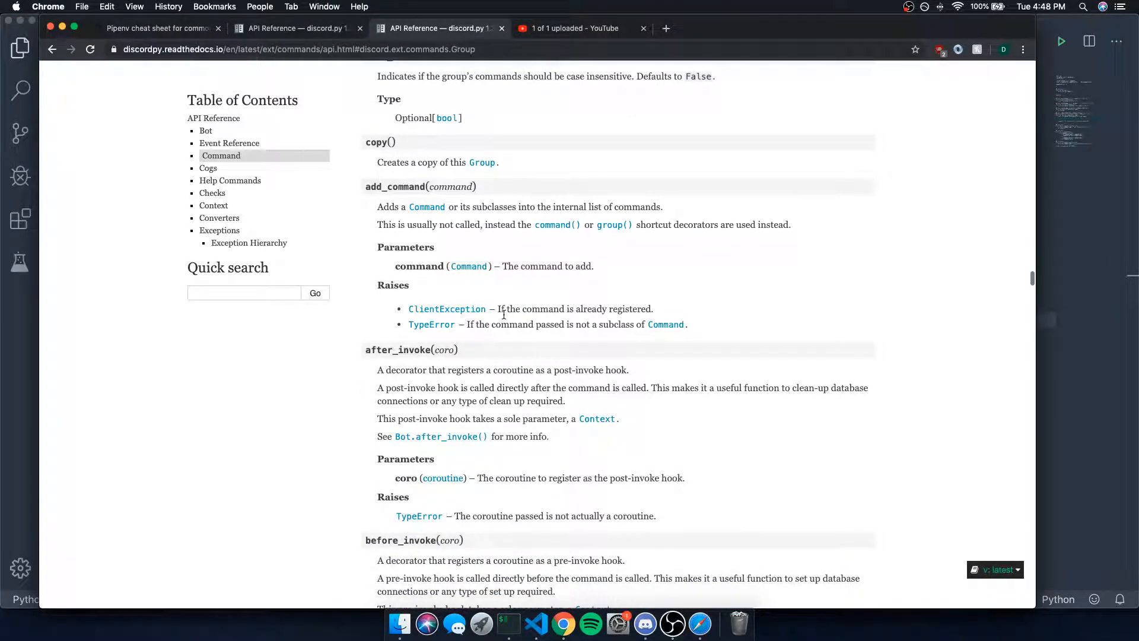
pyautogui.scroll(3)
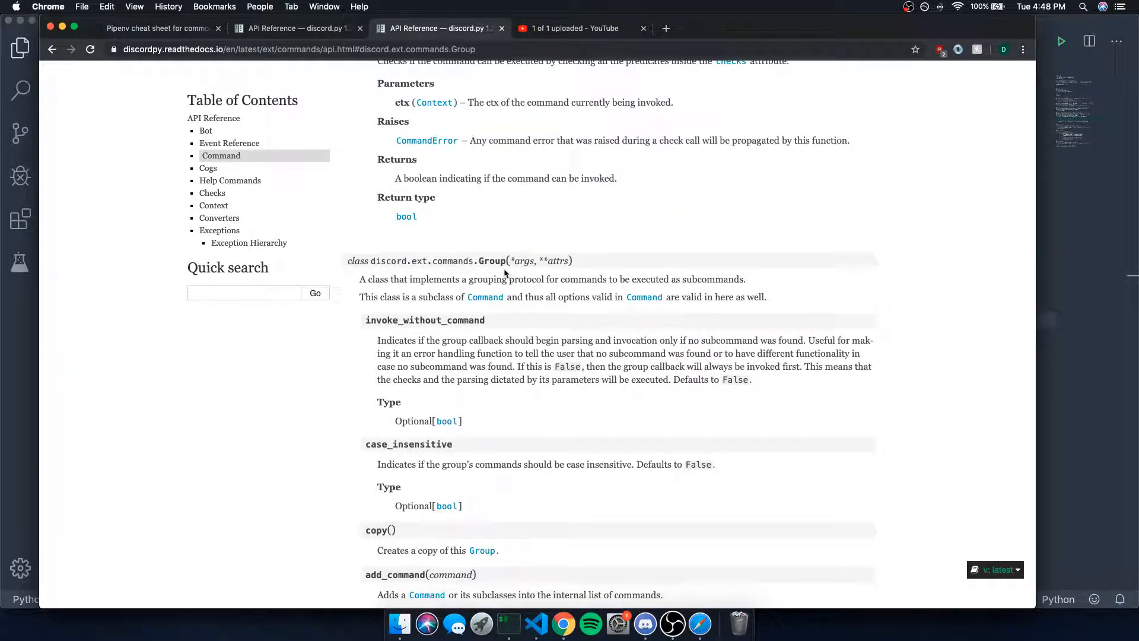
pyautogui.moveTo(694, 280)
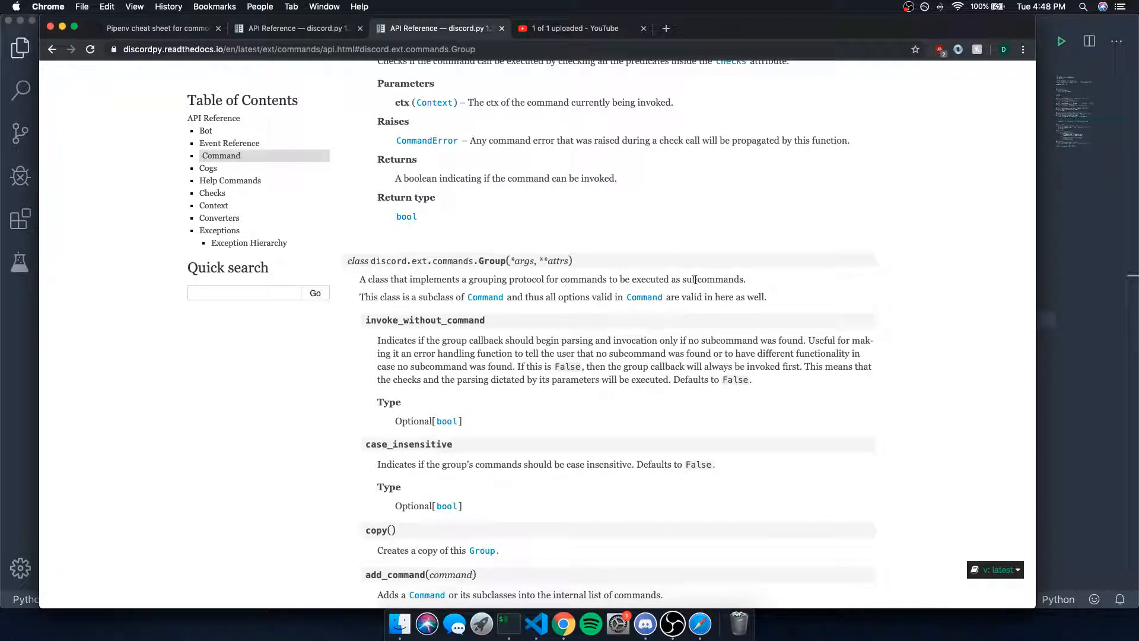
pyautogui.doubleClick(713, 279)
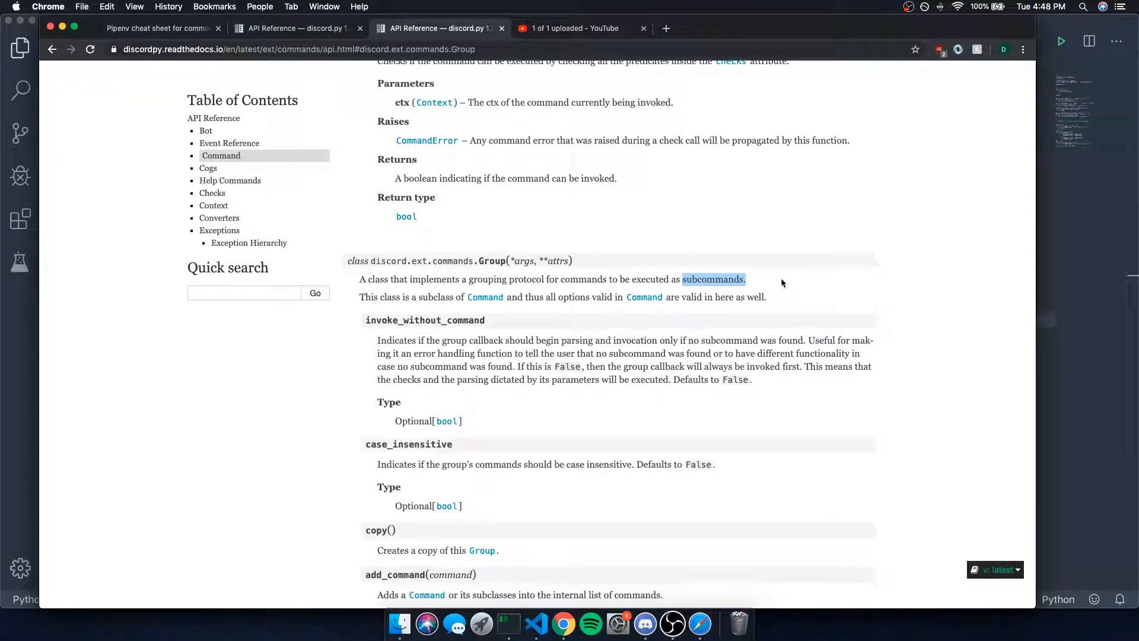
pyautogui.click(536, 623)
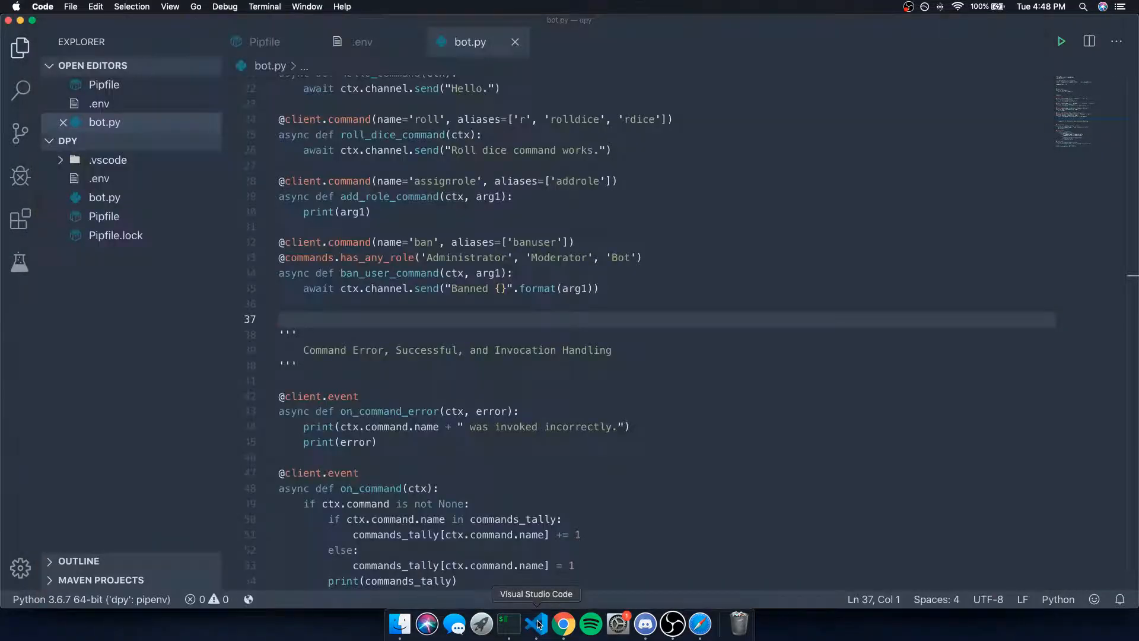
pyautogui.moveTo(618, 623)
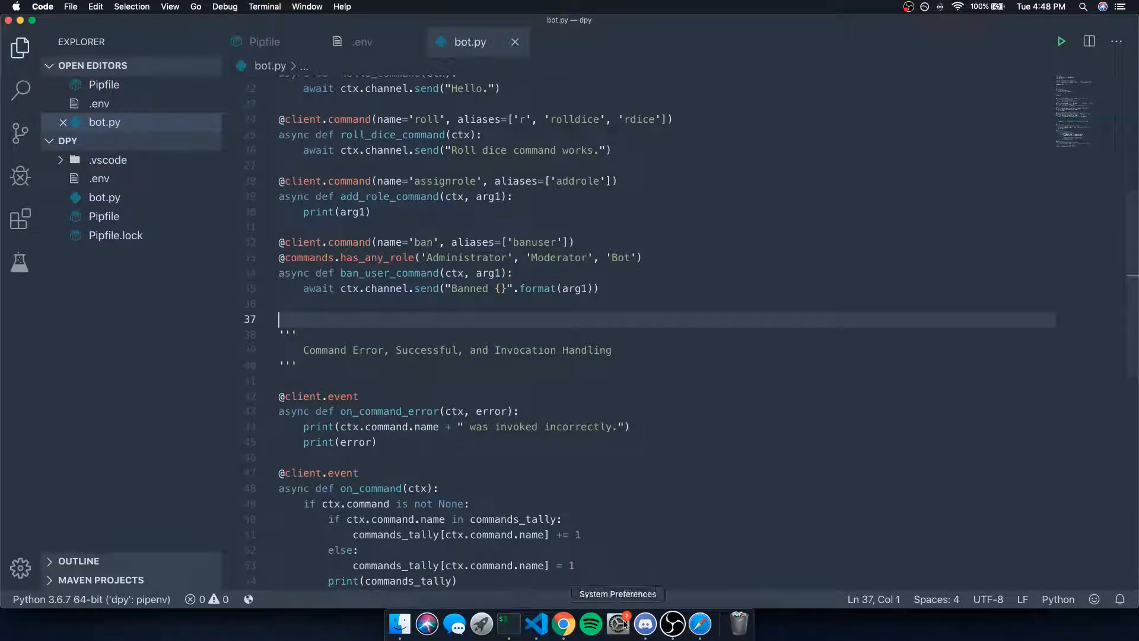
pyautogui.moveTo(643, 622)
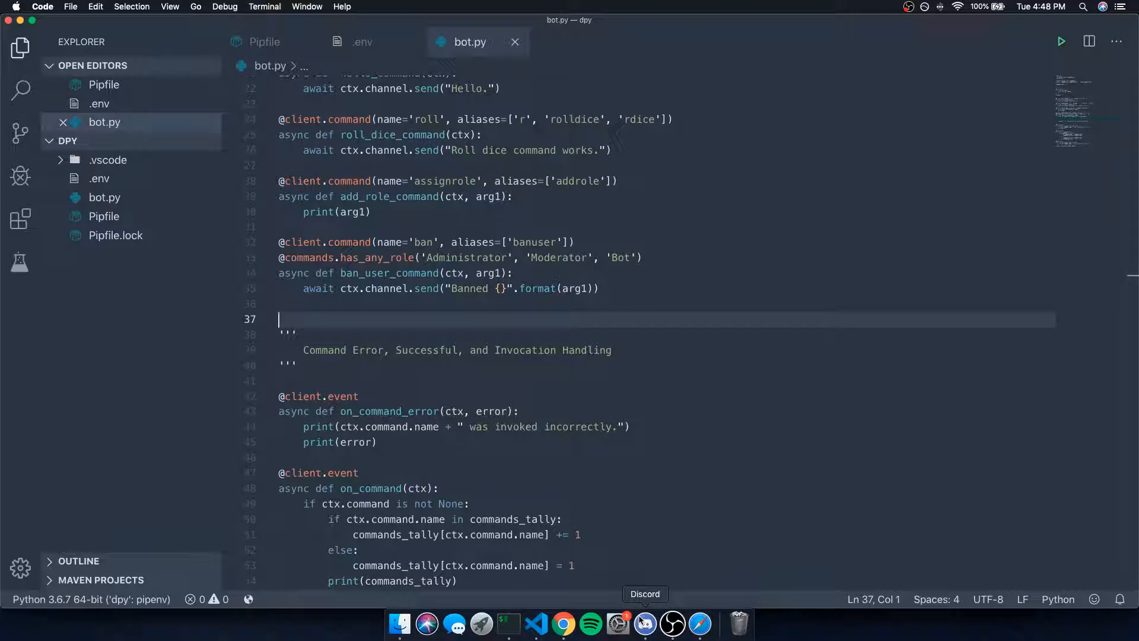
# Send -help misc, -help fun and -help admin requests to the bot in #support
pyautogui.click(644, 623)
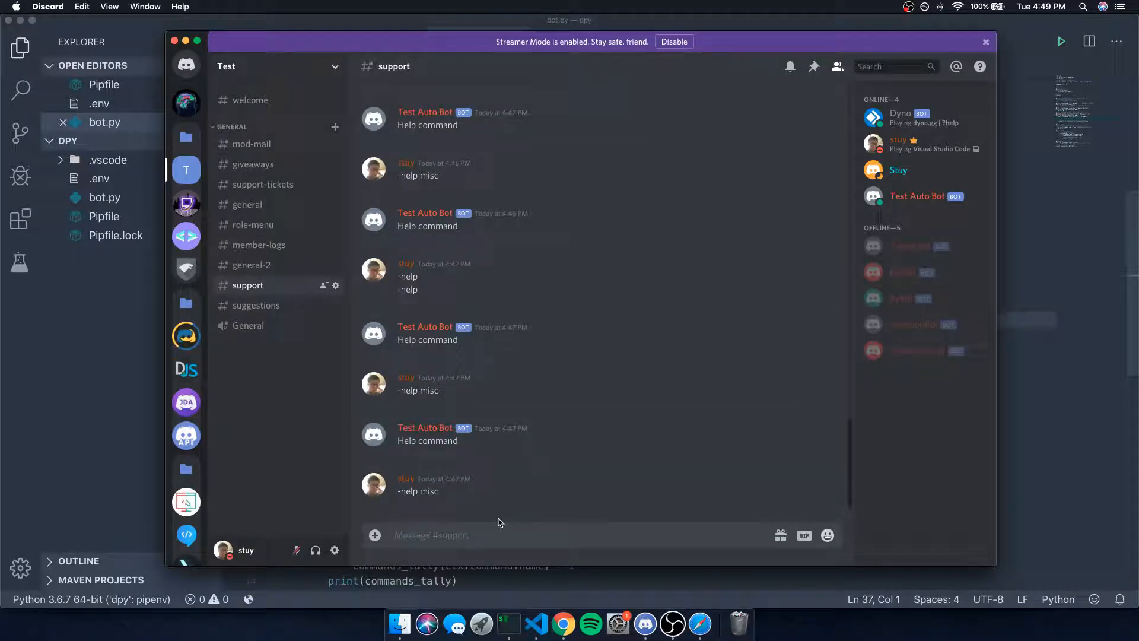
pyautogui.write('-help misc')
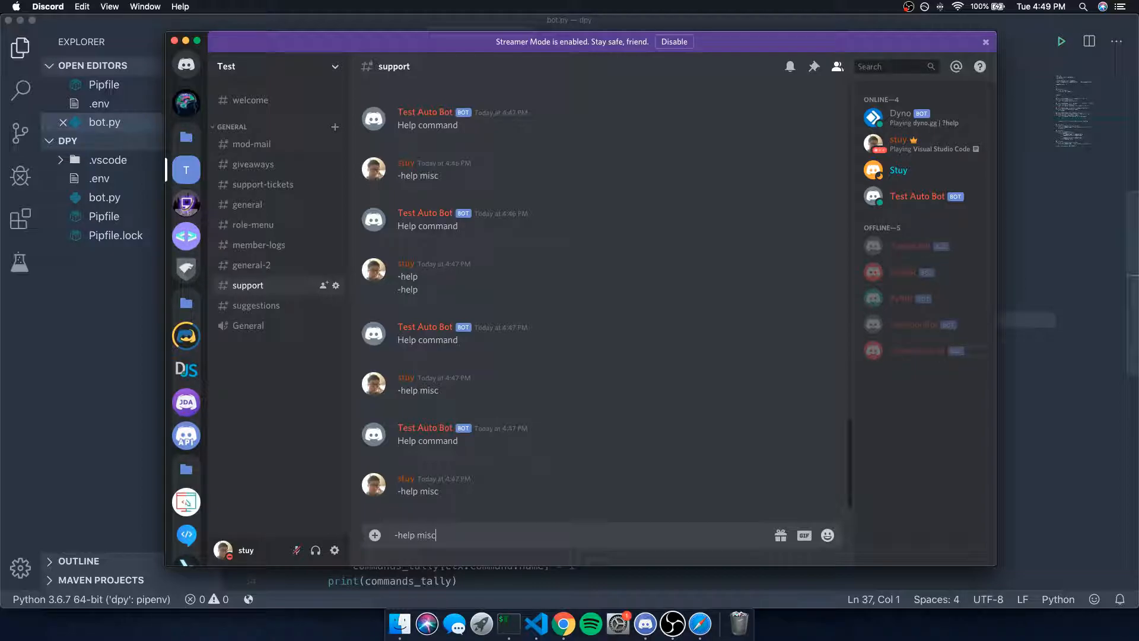
pyautogui.press('Return')
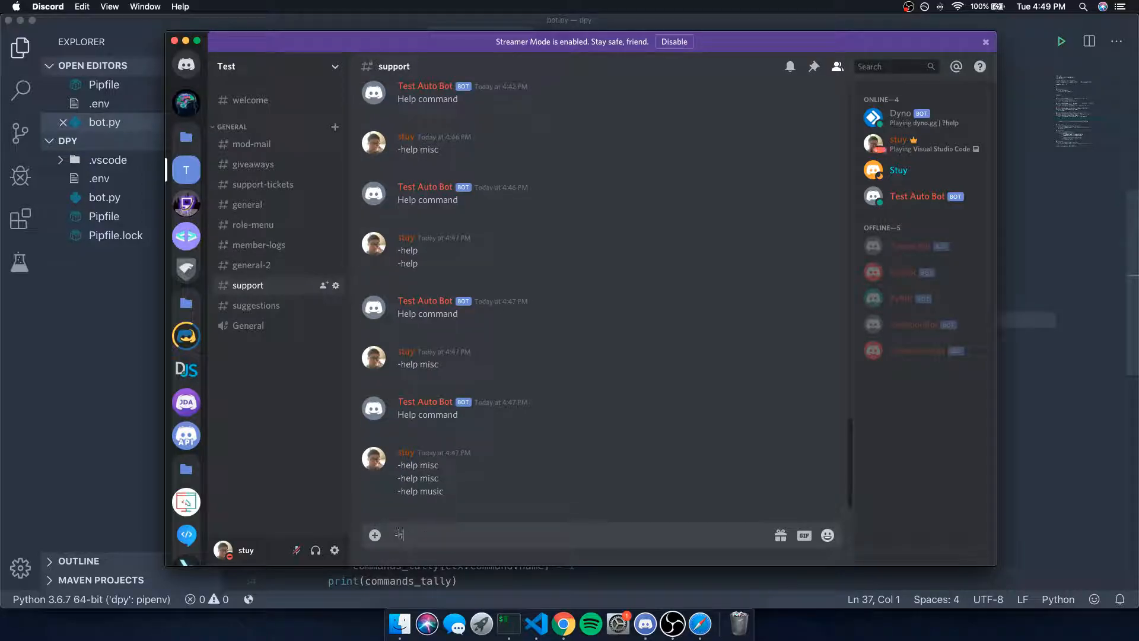
pyautogui.write('elp')
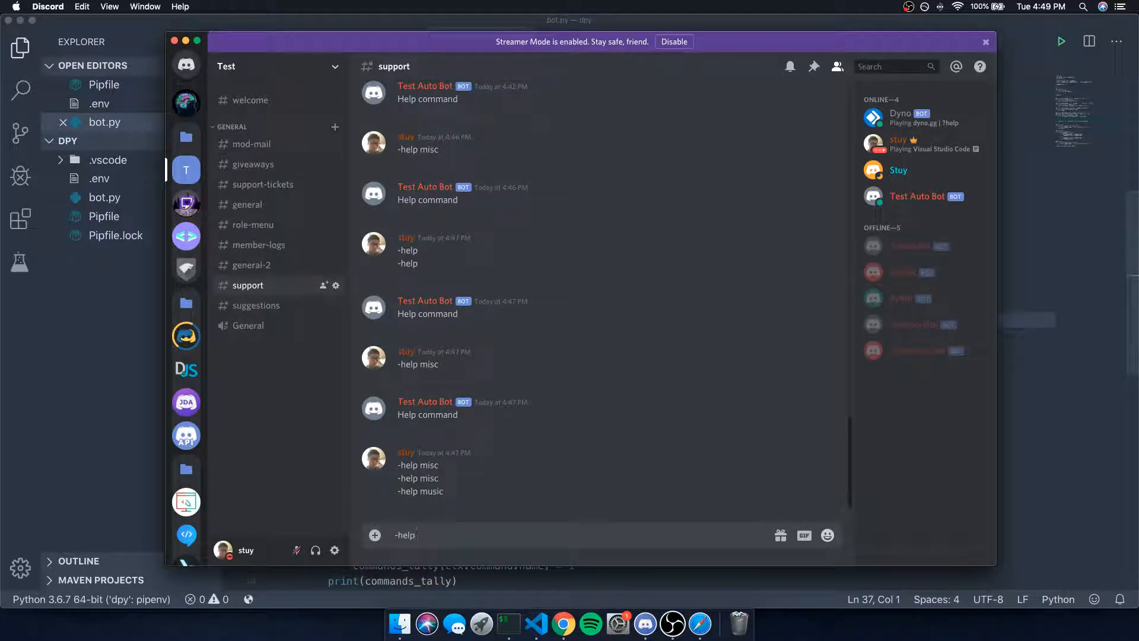
pyautogui.press('Return')
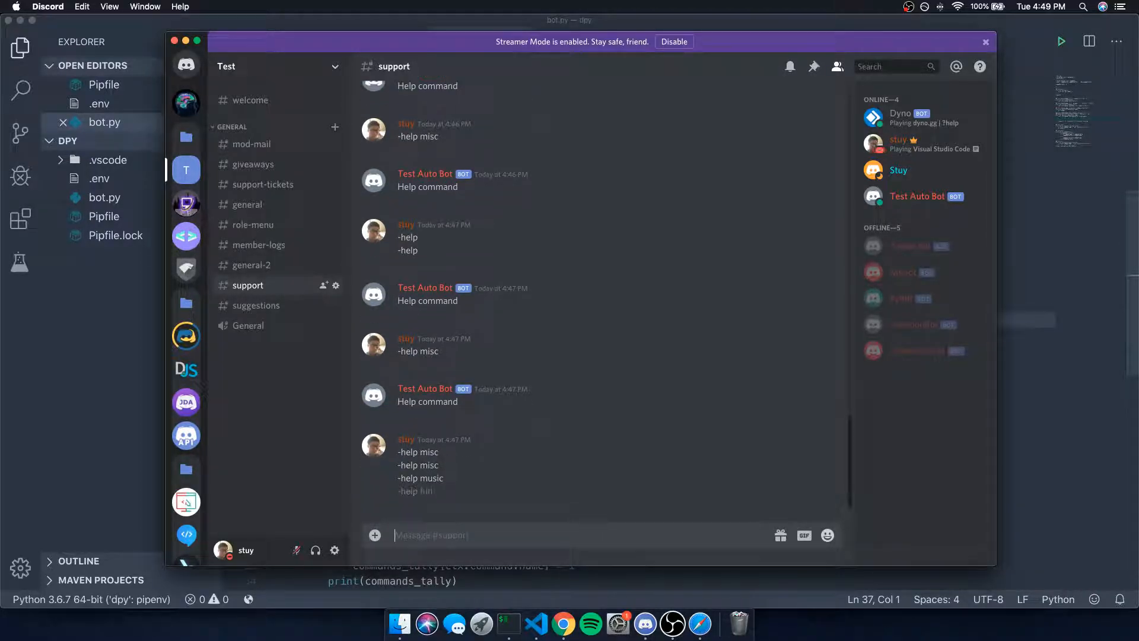
pyautogui.write('-help amd')
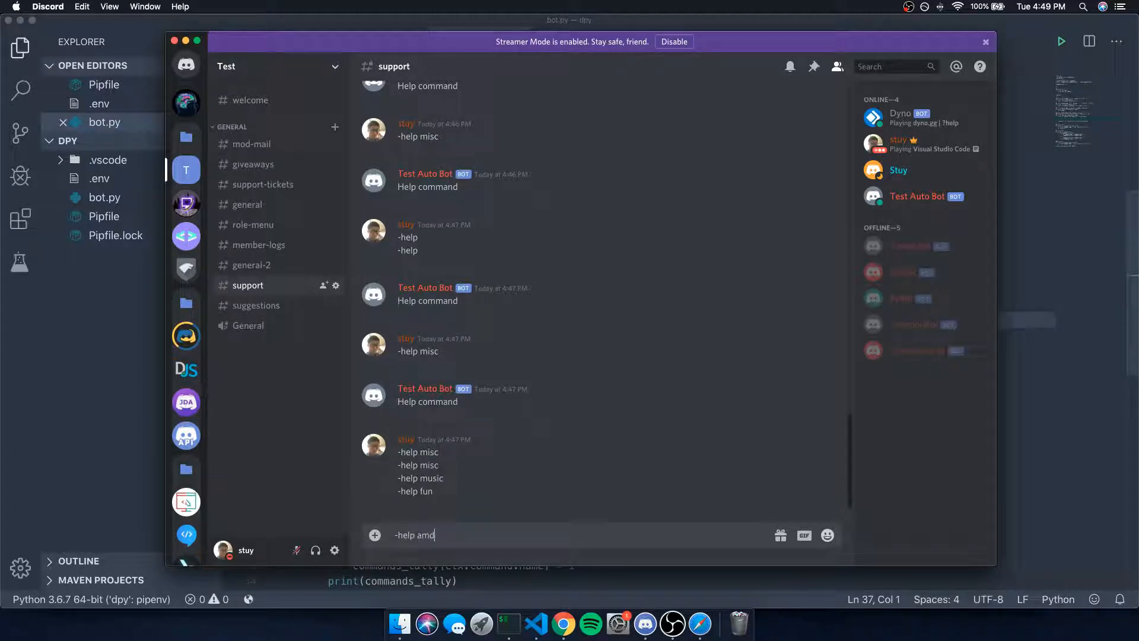
pyautogui.press('Return')
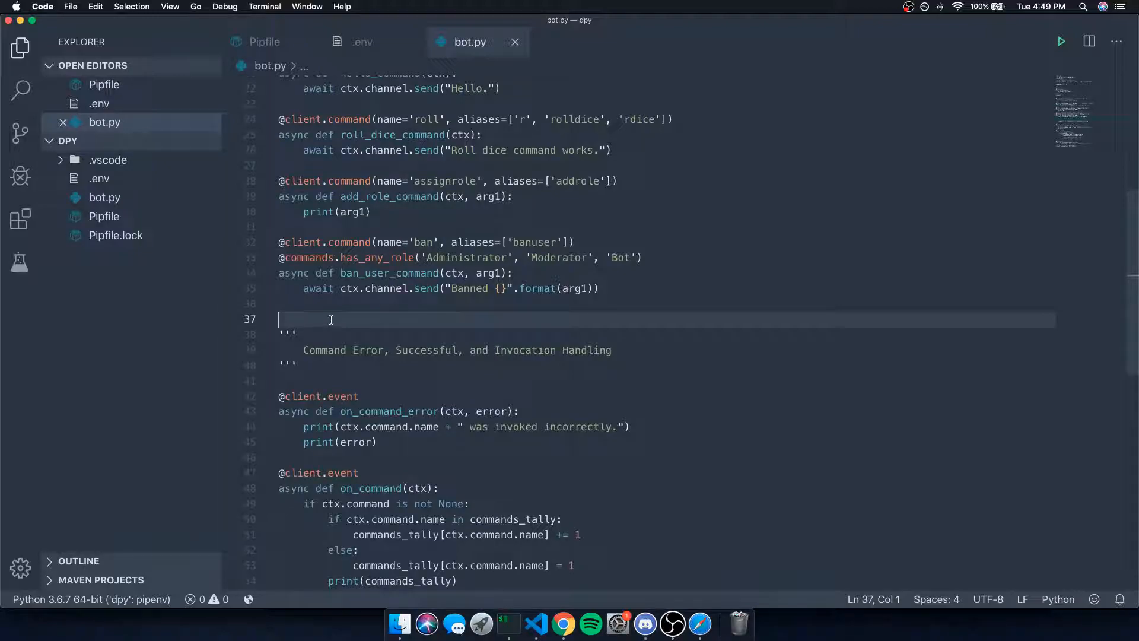
pyautogui.write('c')
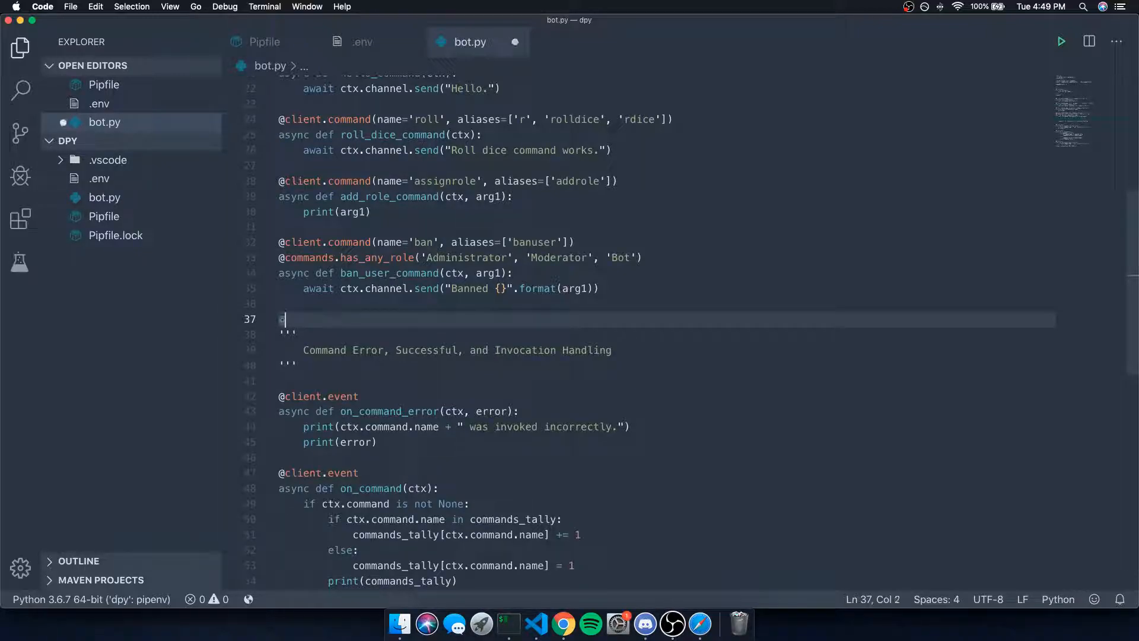
pyautogui.write("@client.command(name='helpcmd")
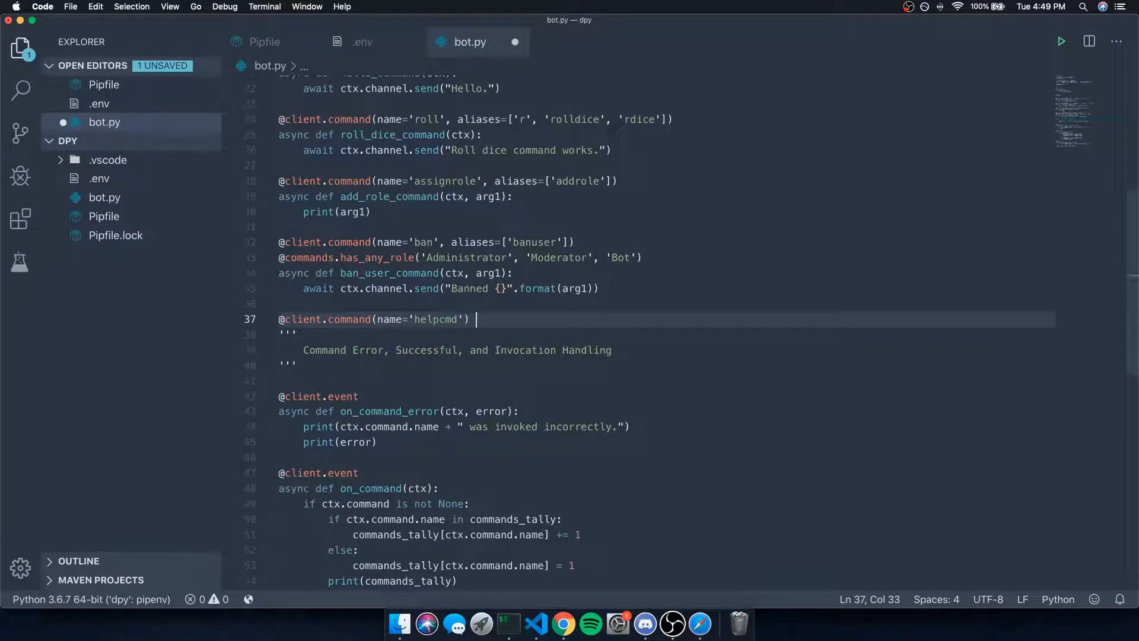
pyautogui.write('async def help_command(ctx, arg):')
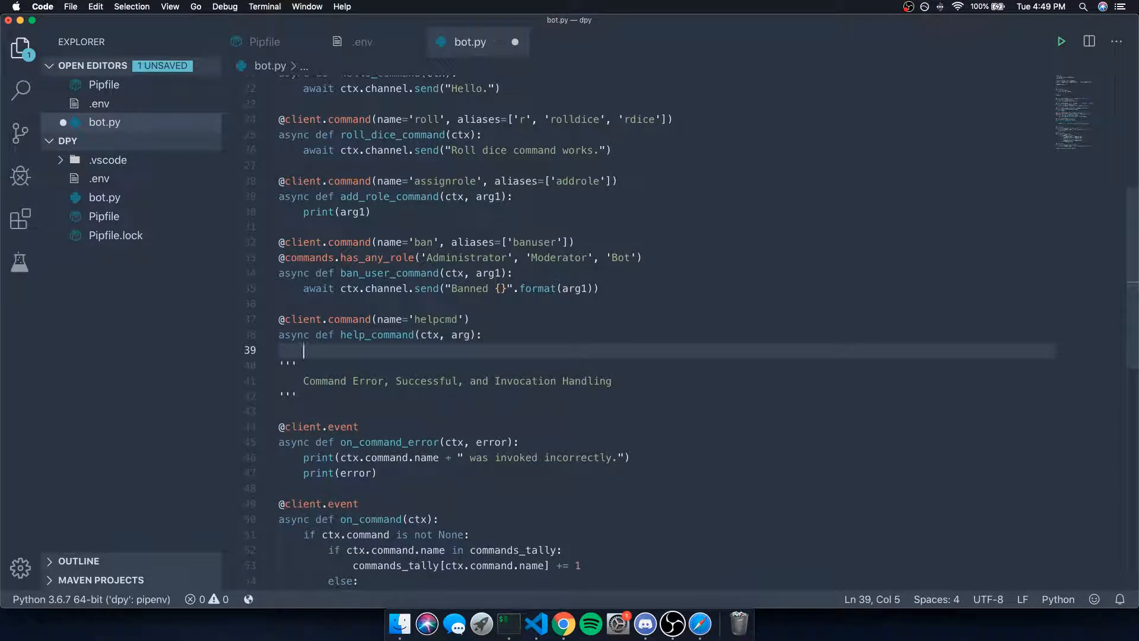
# Add if/elif branches sending 'Misc Command' for misc and 'Fun command' for fun
pyautogui.write('if arg ==')
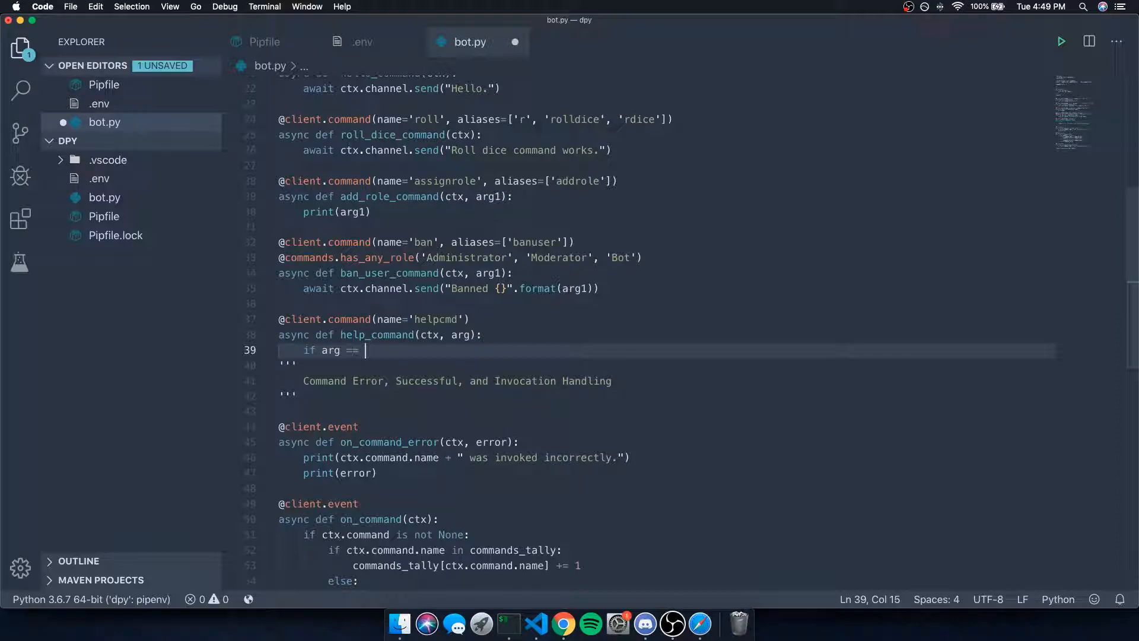
pyautogui.write("'help'")
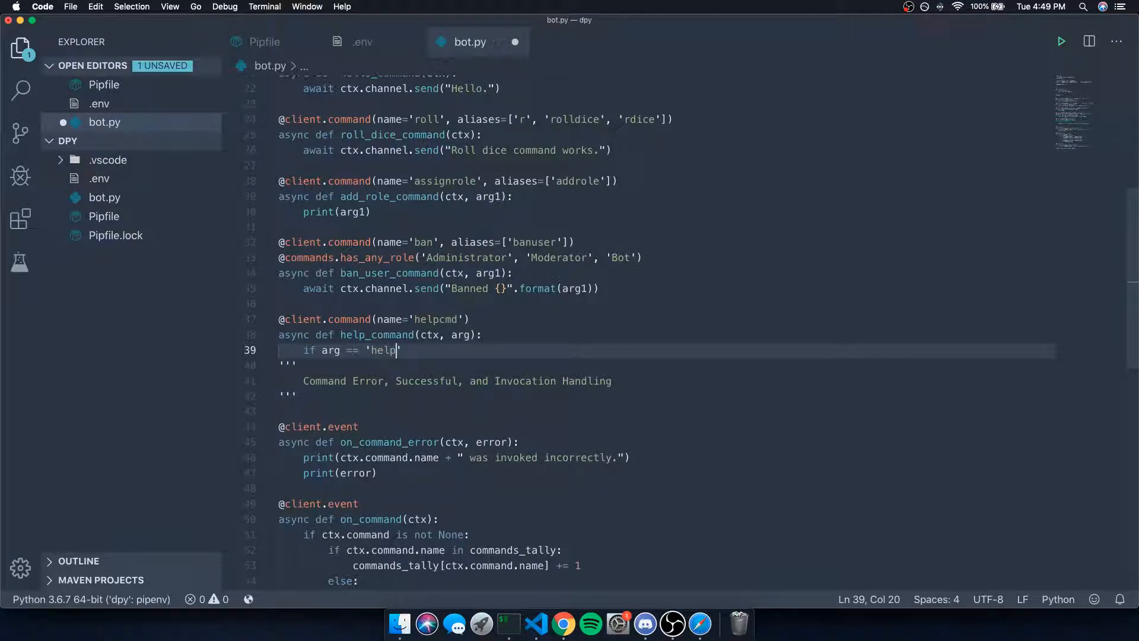
pyautogui.write('misc')
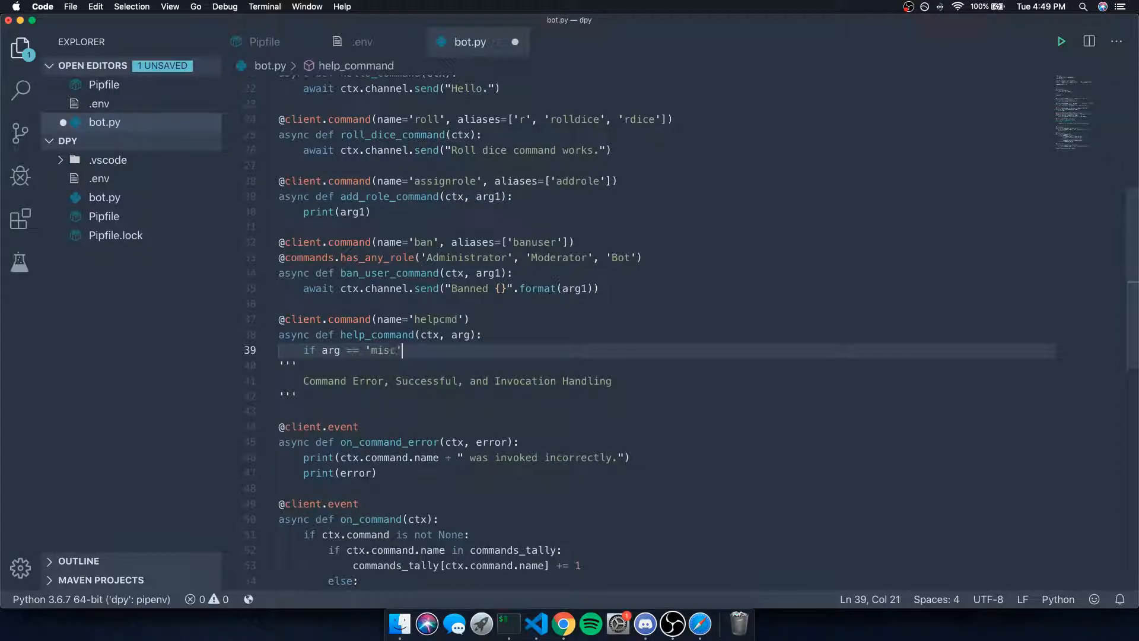
pyautogui.write("await ctx.channel.send('Misc Command")
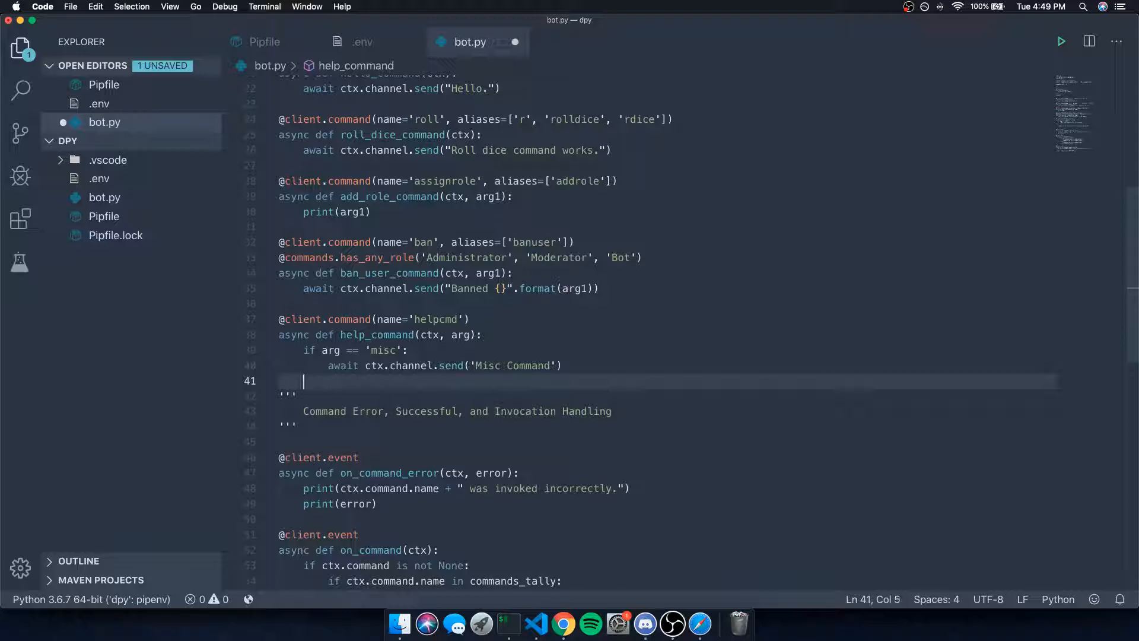
pyautogui.write("elif arg == 'fun':")
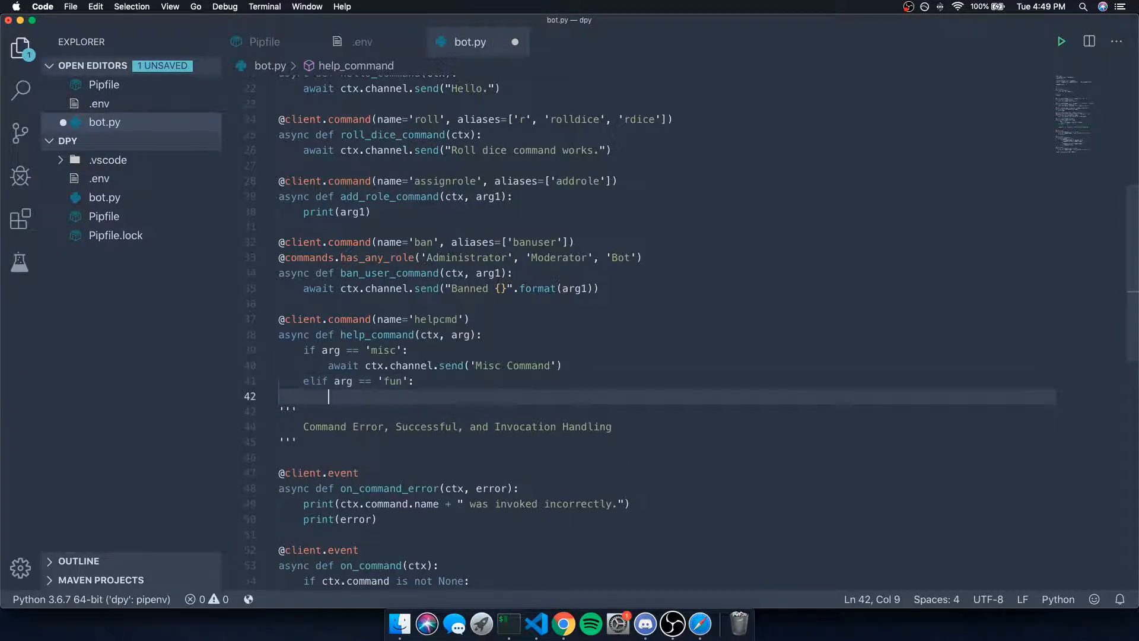
pyautogui.write("await ctx.channel.send('Fun command")
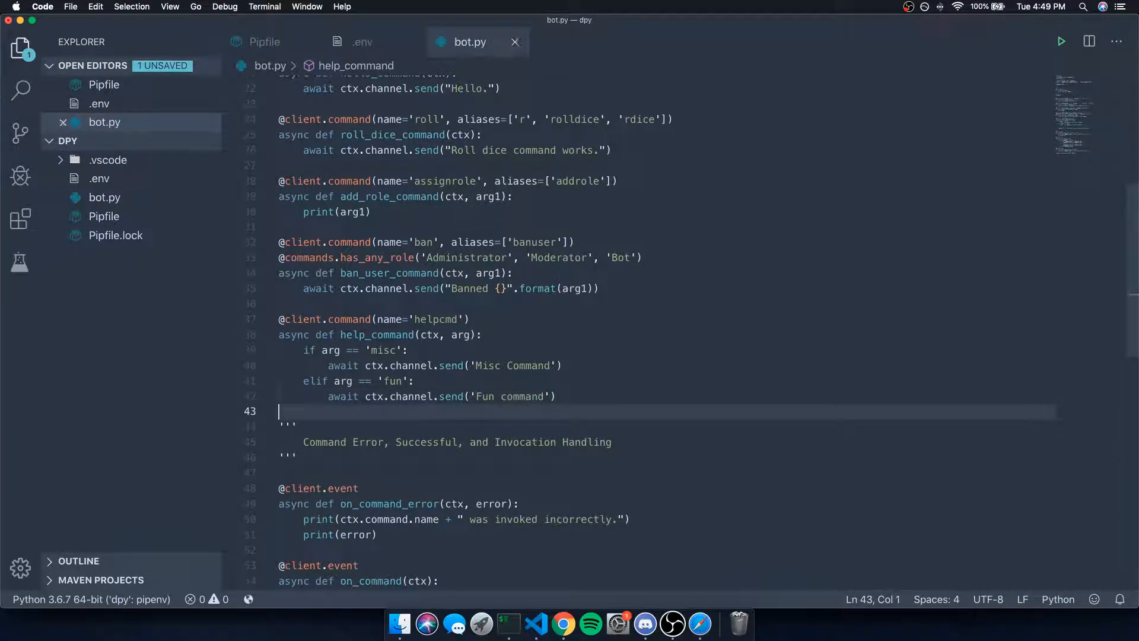
# Send -helpcmd misc and -helpcmd fun in #support and check the bot's replies
pyautogui.click(643, 623)
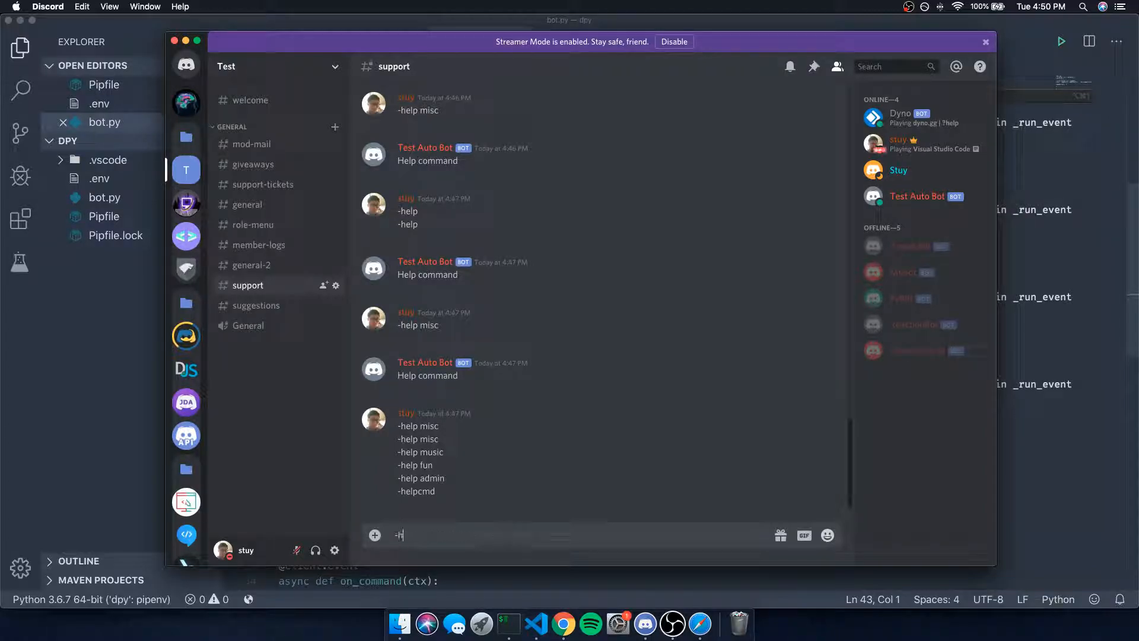
pyautogui.press('Return')
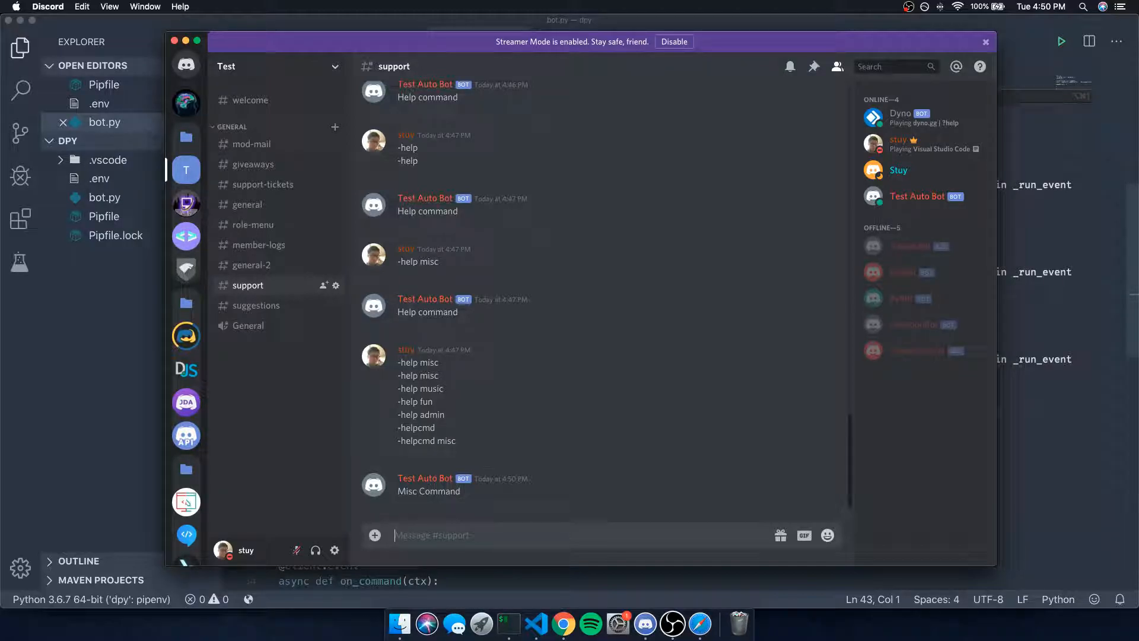
pyautogui.write('--help')
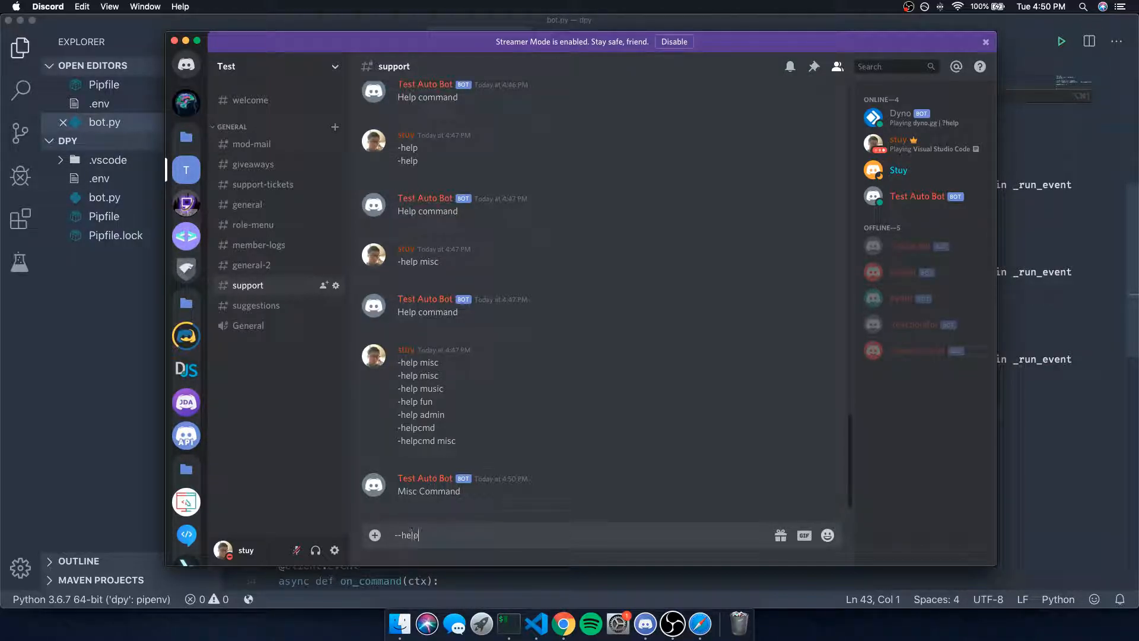
pyautogui.write('-helpcmd')
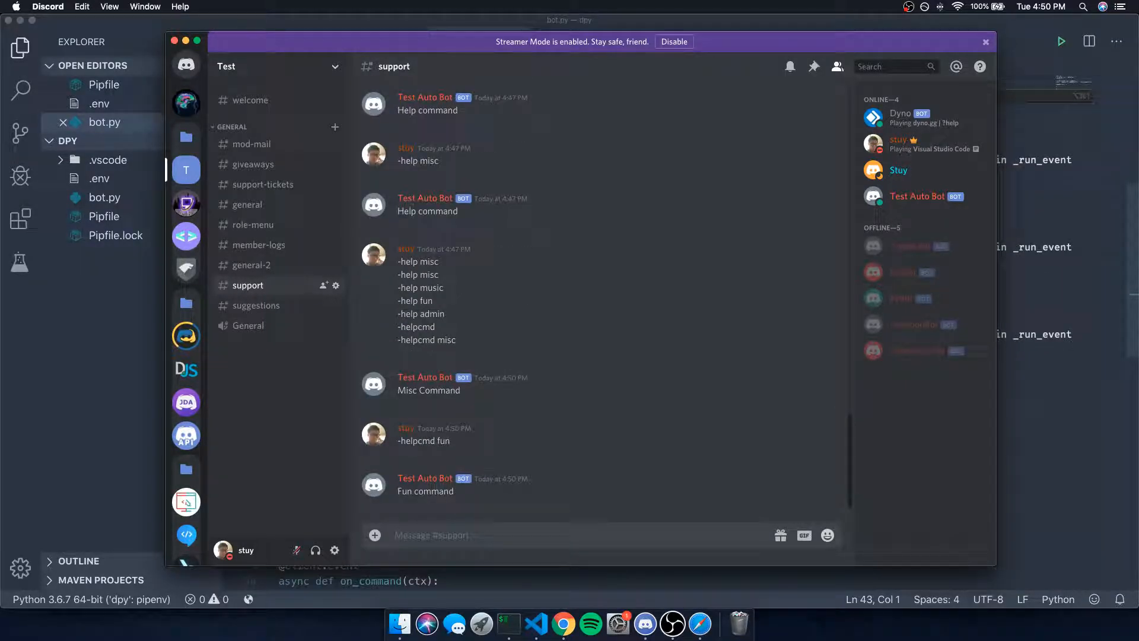
pyautogui.moveTo(420, 426)
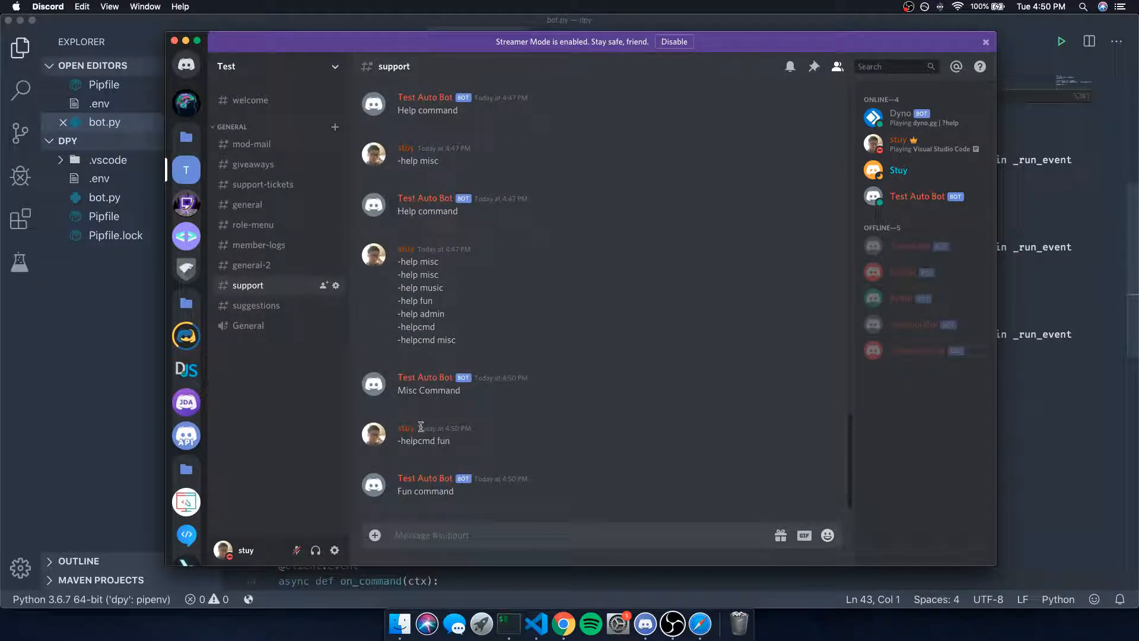
pyautogui.doubleClick(424, 440)
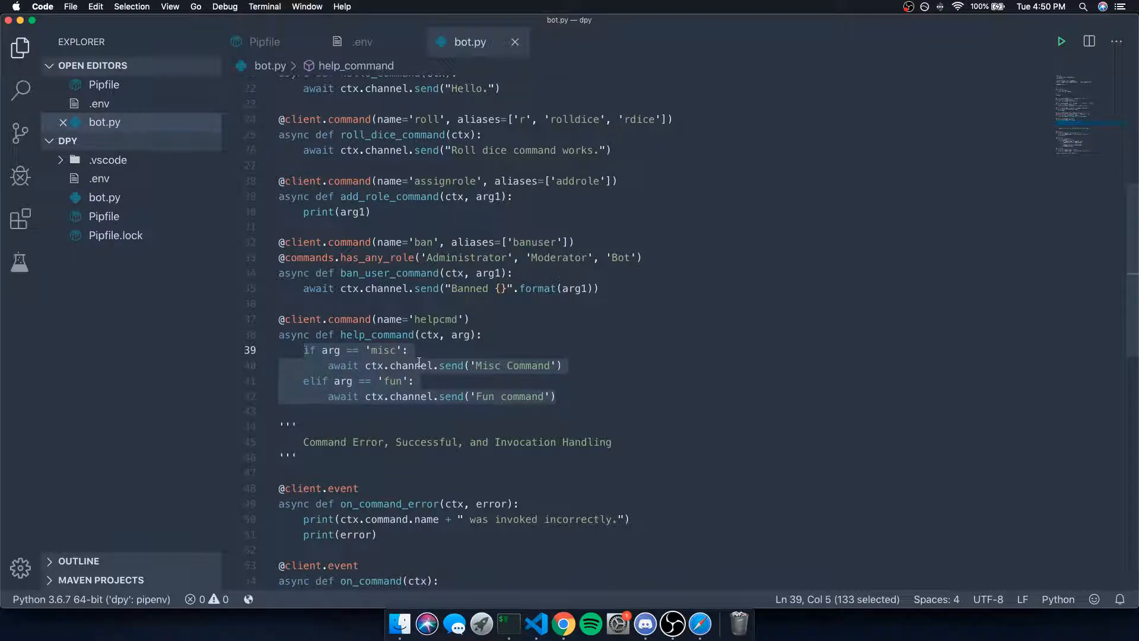
# Delete the helpcmd command block with its misc and fun branches from bot.py
pyautogui.click(322, 381)
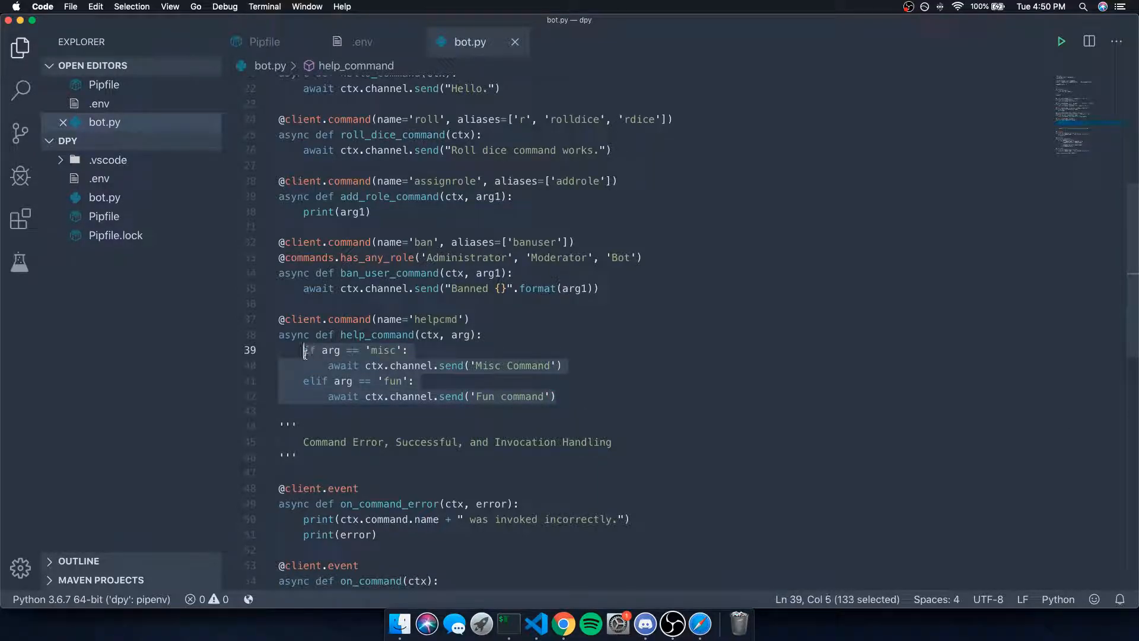
pyautogui.click(587, 396)
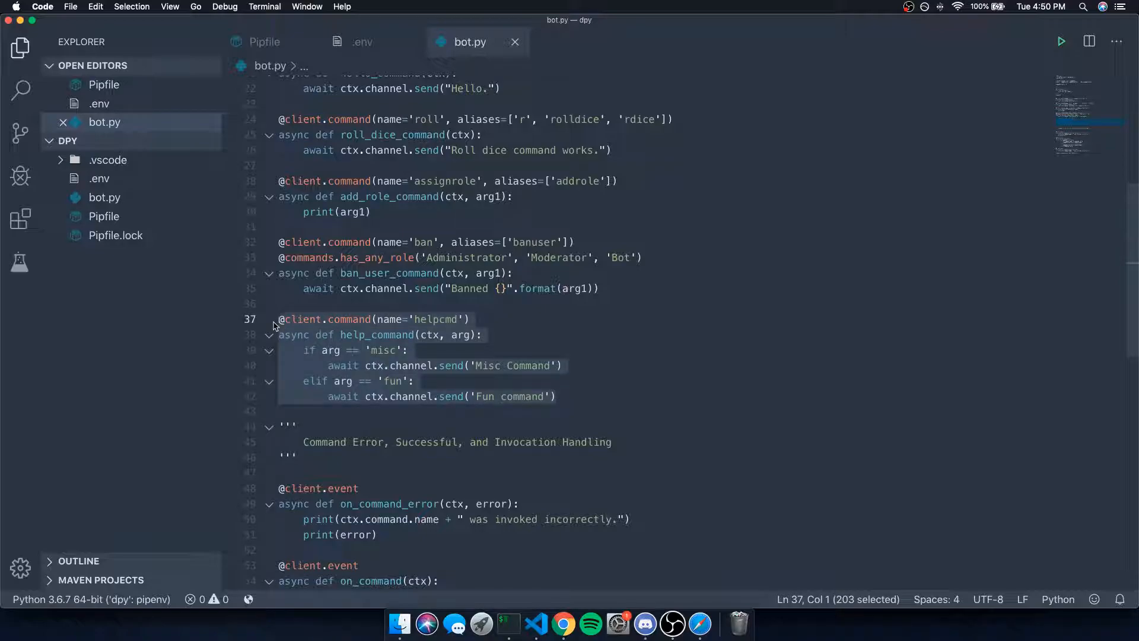
pyautogui.press('Delete')
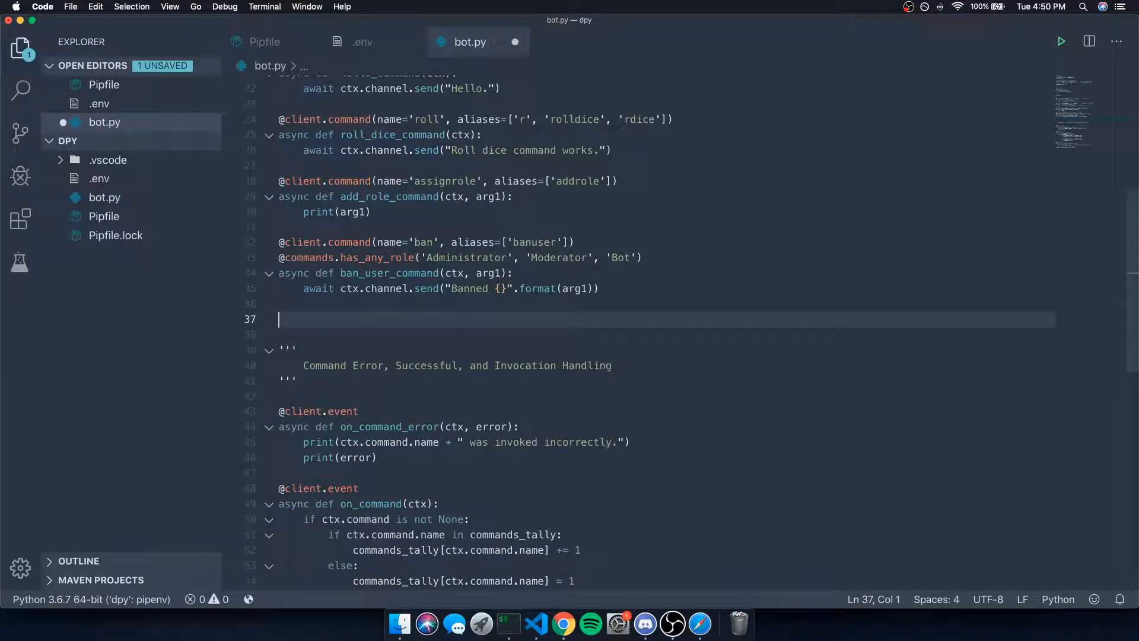
pyautogui.write('@client.group(')
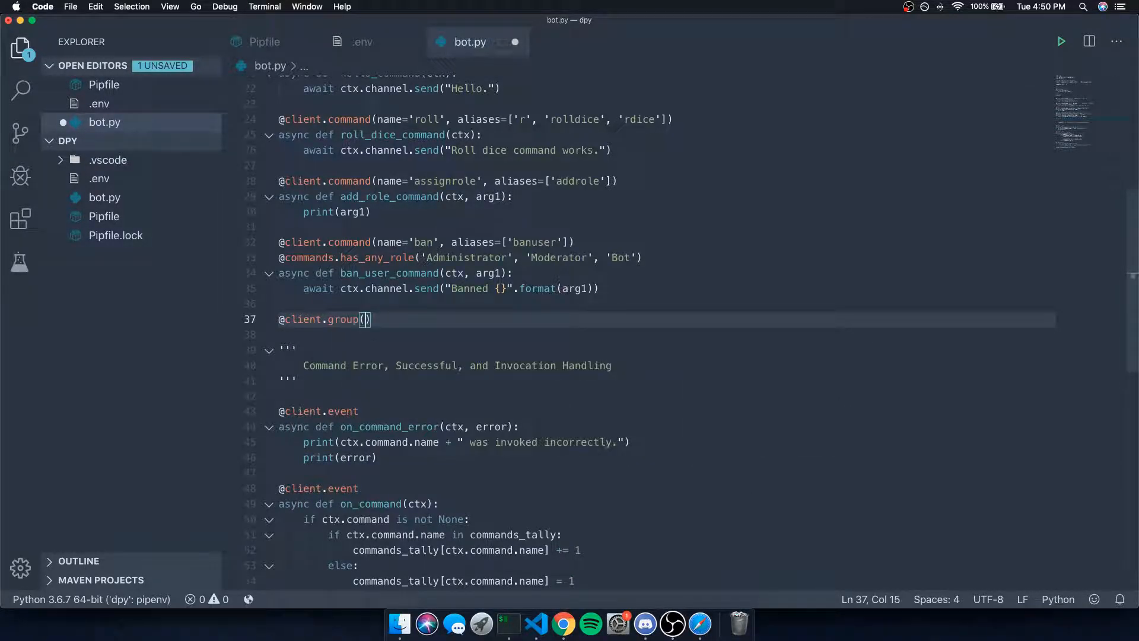
pyautogui.write("name='helpcmd'")
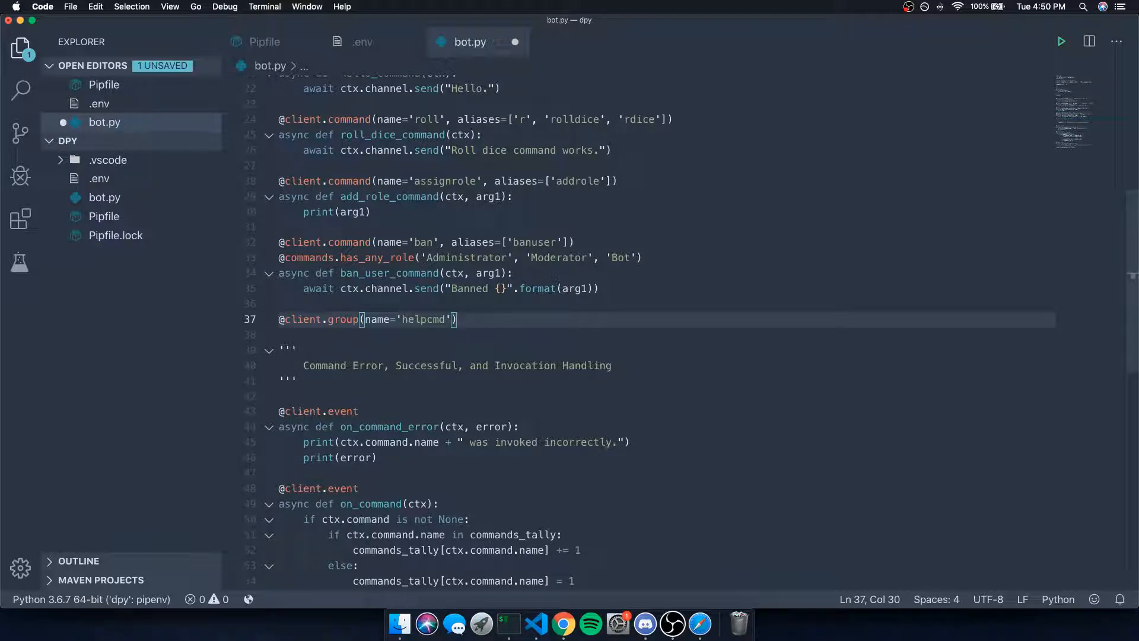
pyautogui.write('async def he')
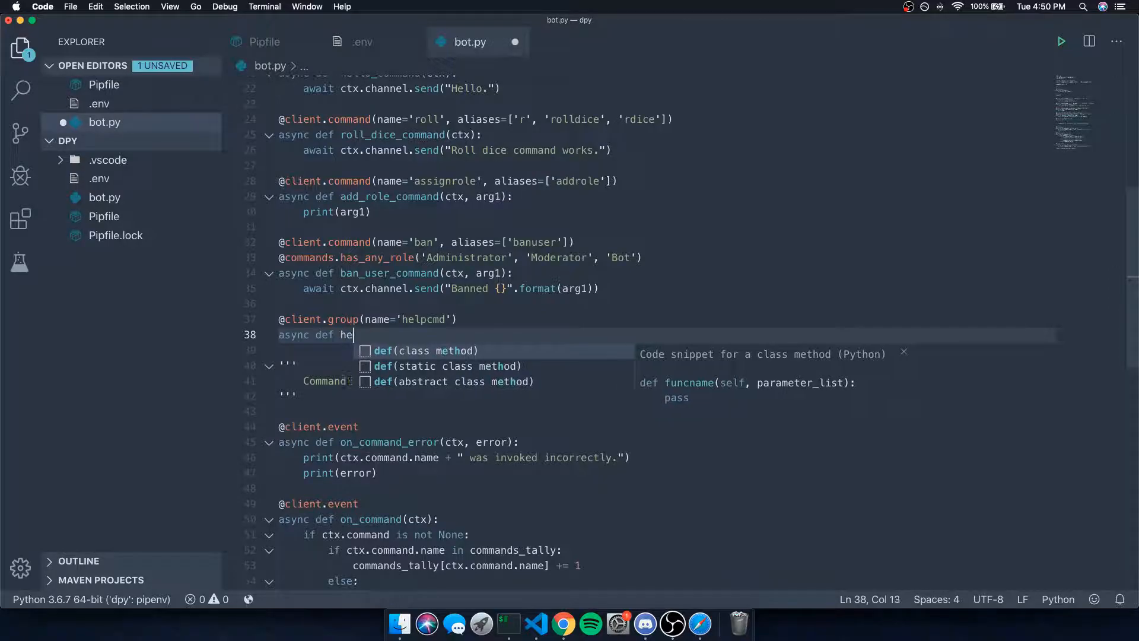
pyautogui.write('lpcmd')
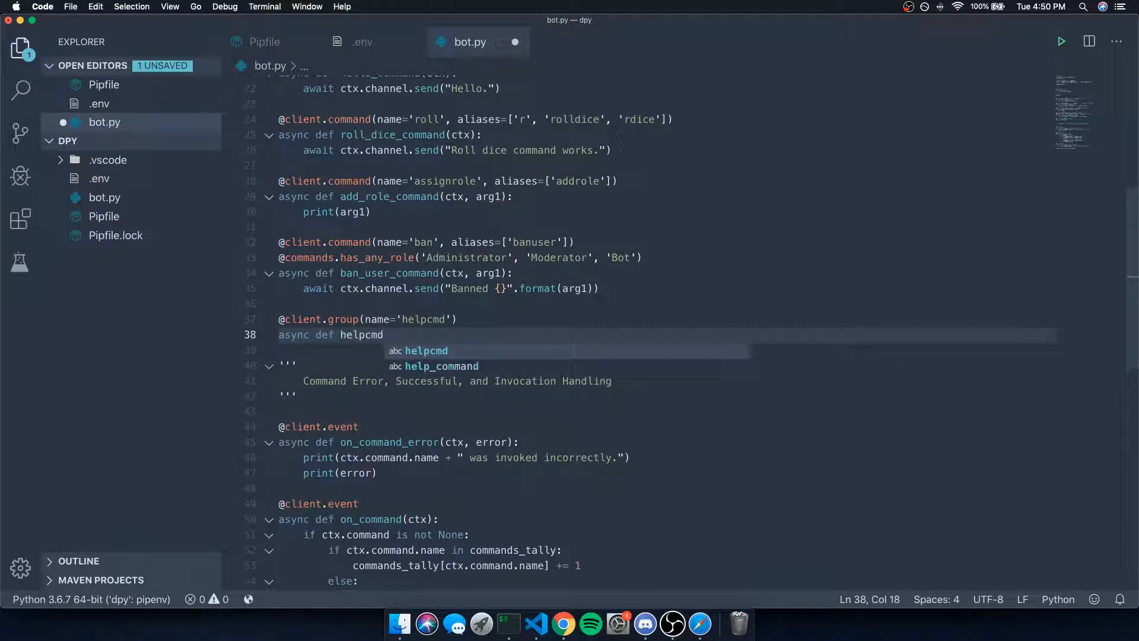
pyautogui.write('(c')
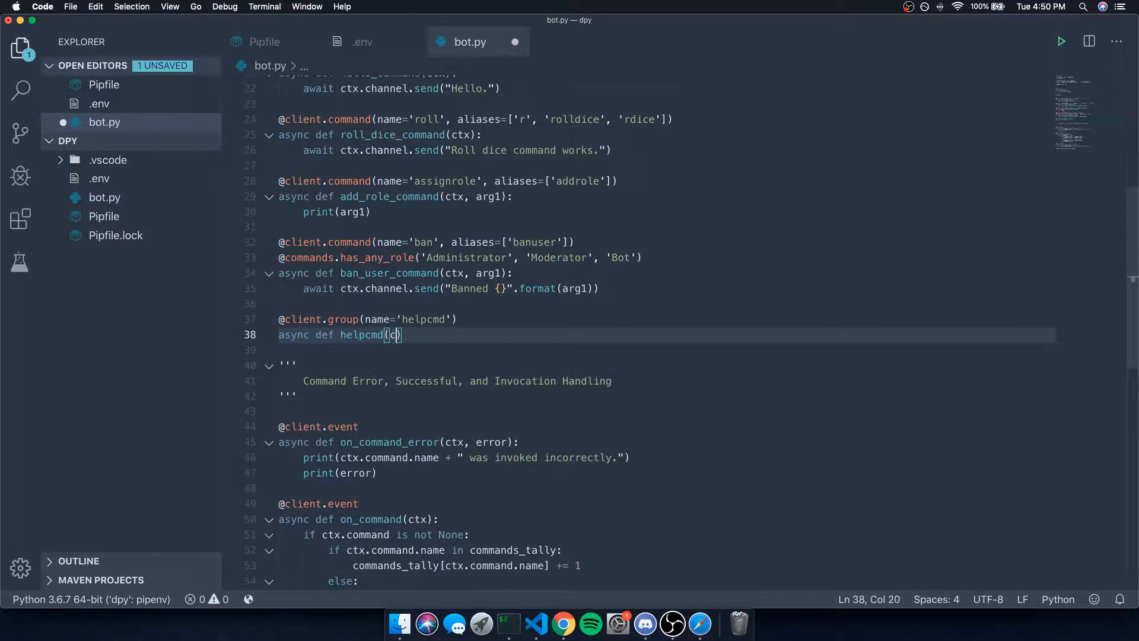
pyautogui.write('tx')
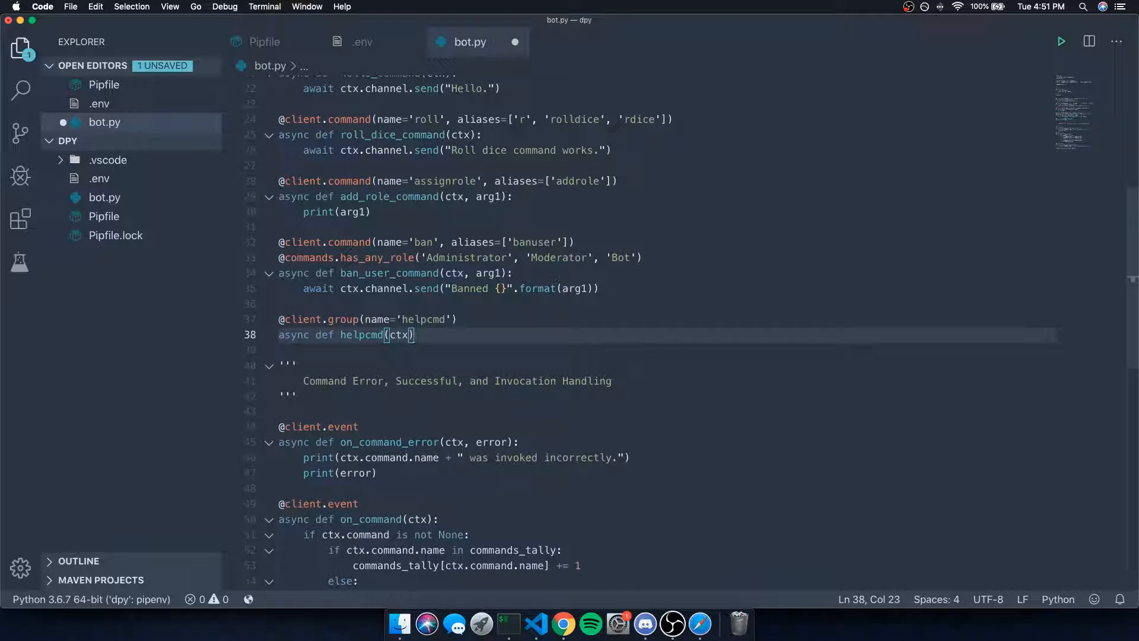
# Make it send 'Base help command. Subcommands: Misc, Fun, Music' and save bot.py
pyautogui.write('await ctx.channel.send("Base')
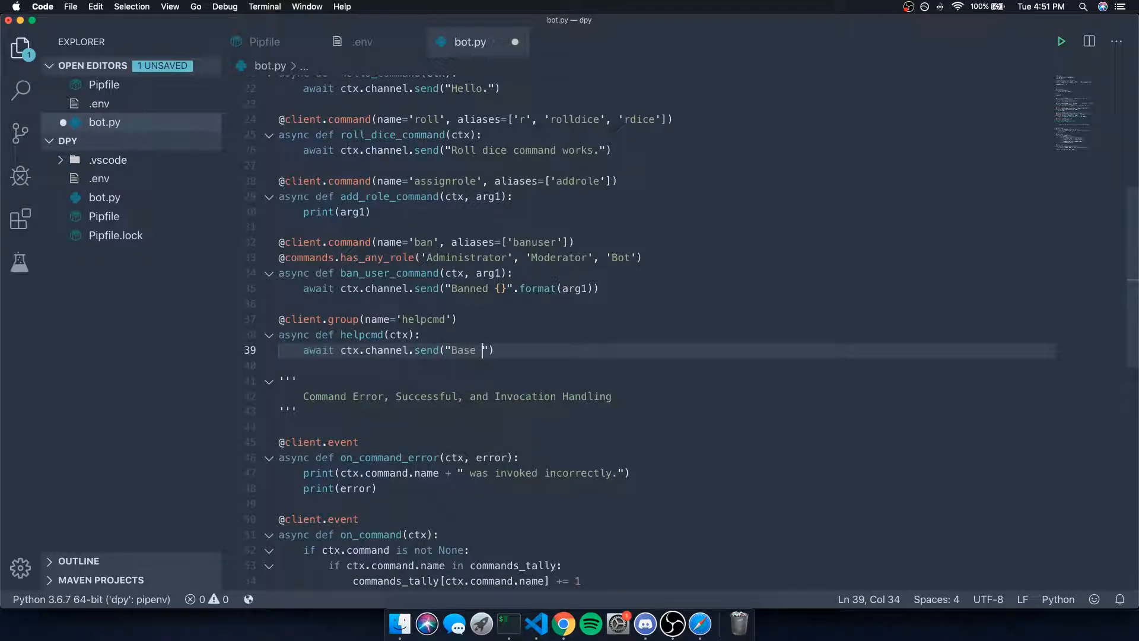
pyautogui.write('help command.')
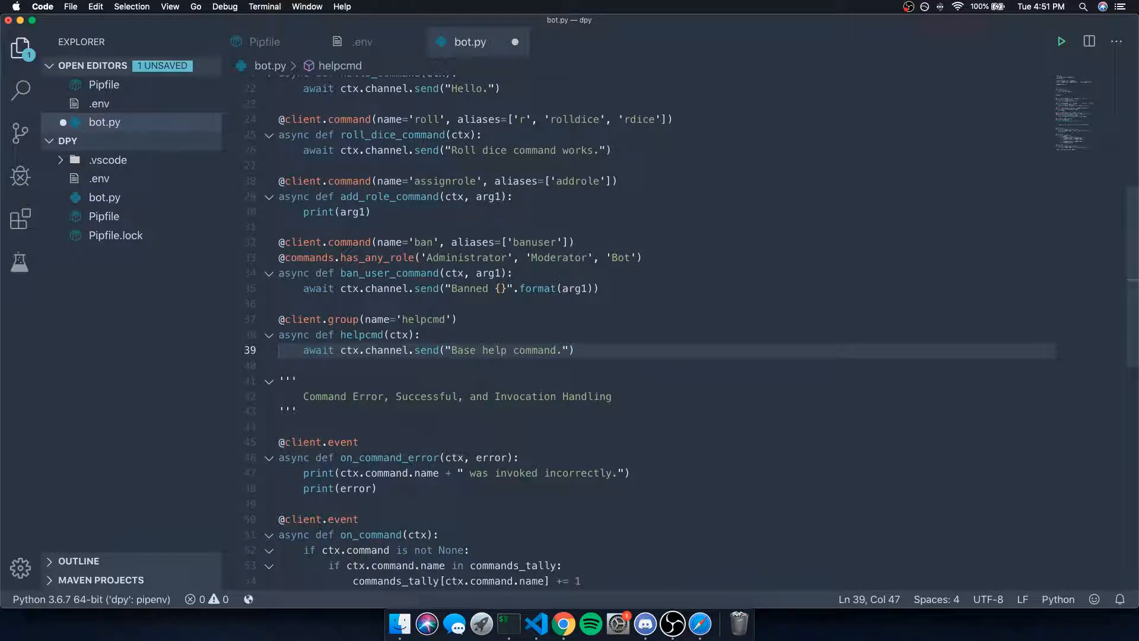
pyautogui.write('Subcommand')
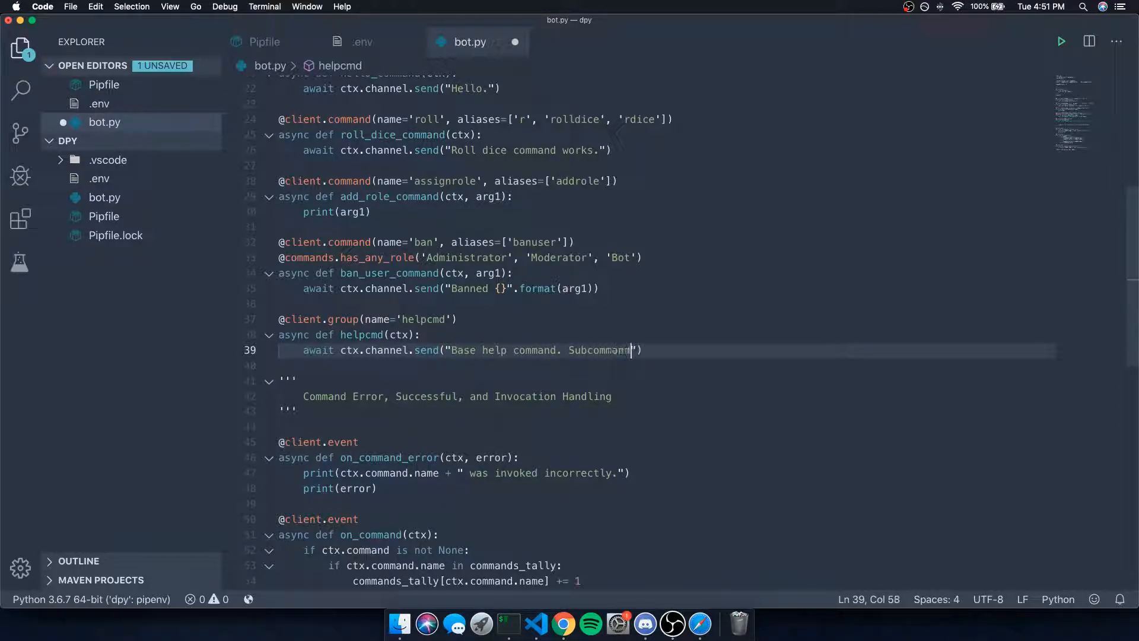
pyautogui.write('s: Misc, Fun,')
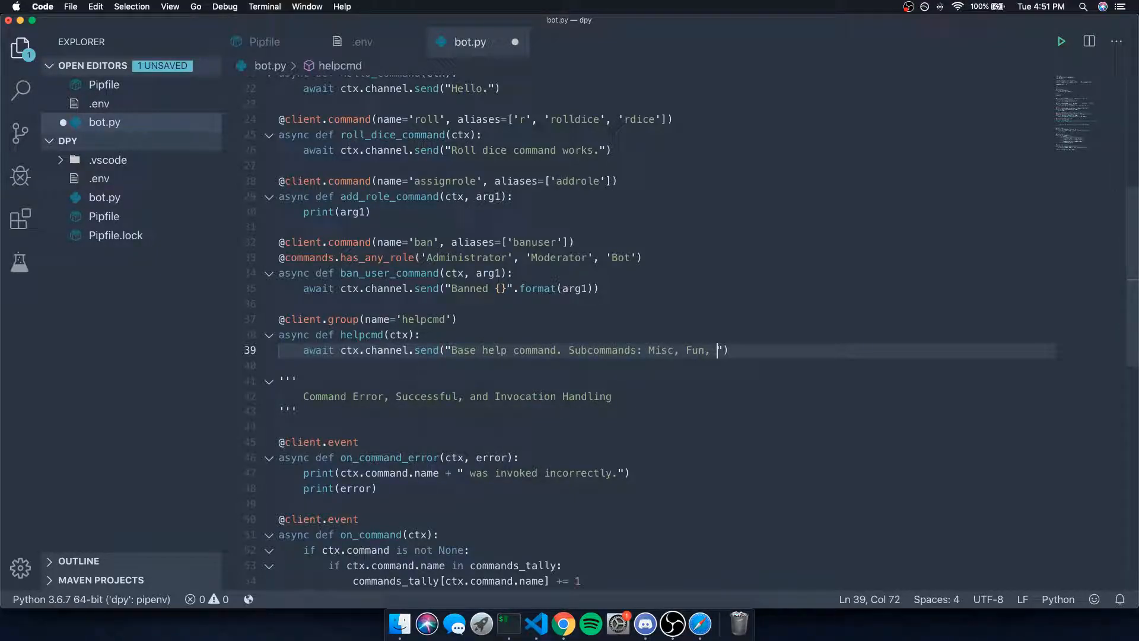
pyautogui.press('enter')
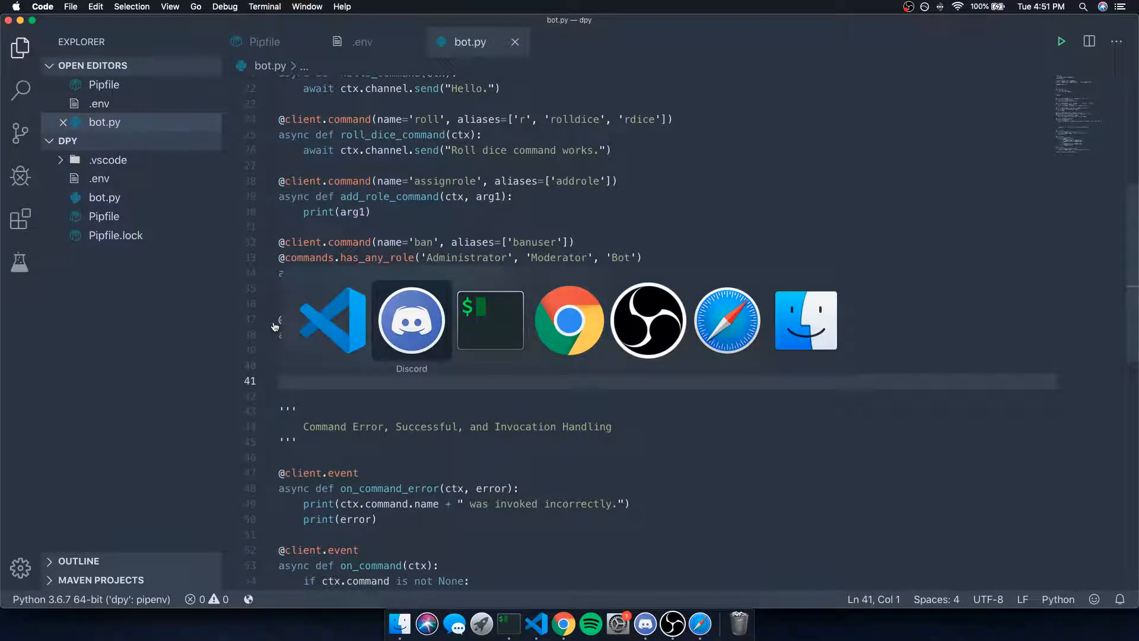
# Rename the group function to help_cmd and start a new line below it
pyautogui.click(411, 319)
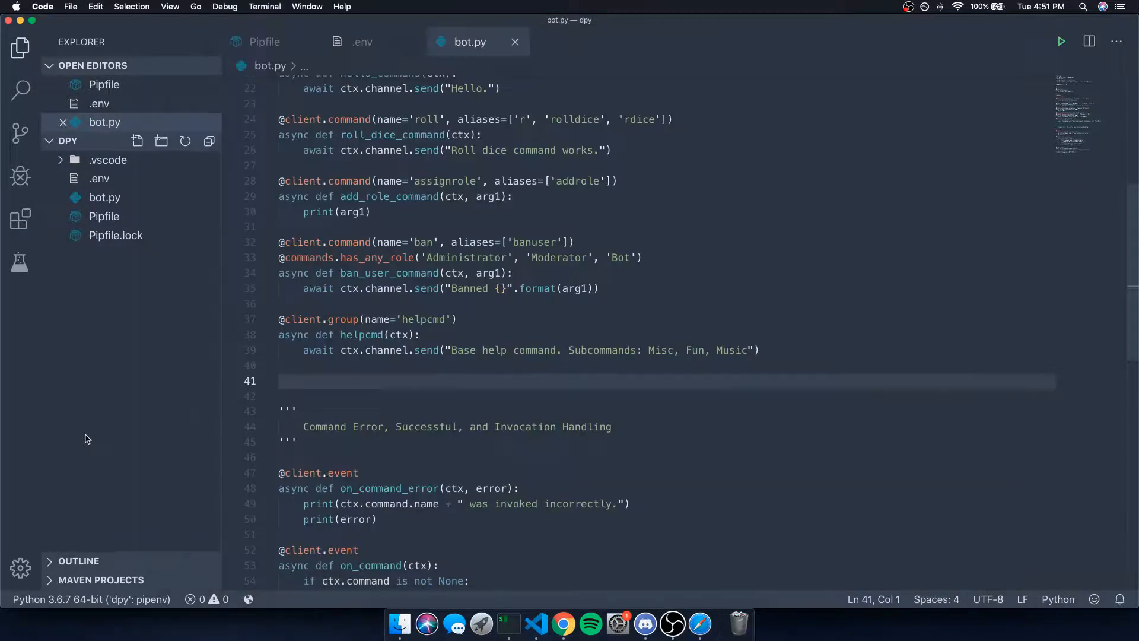
pyautogui.click(365, 335)
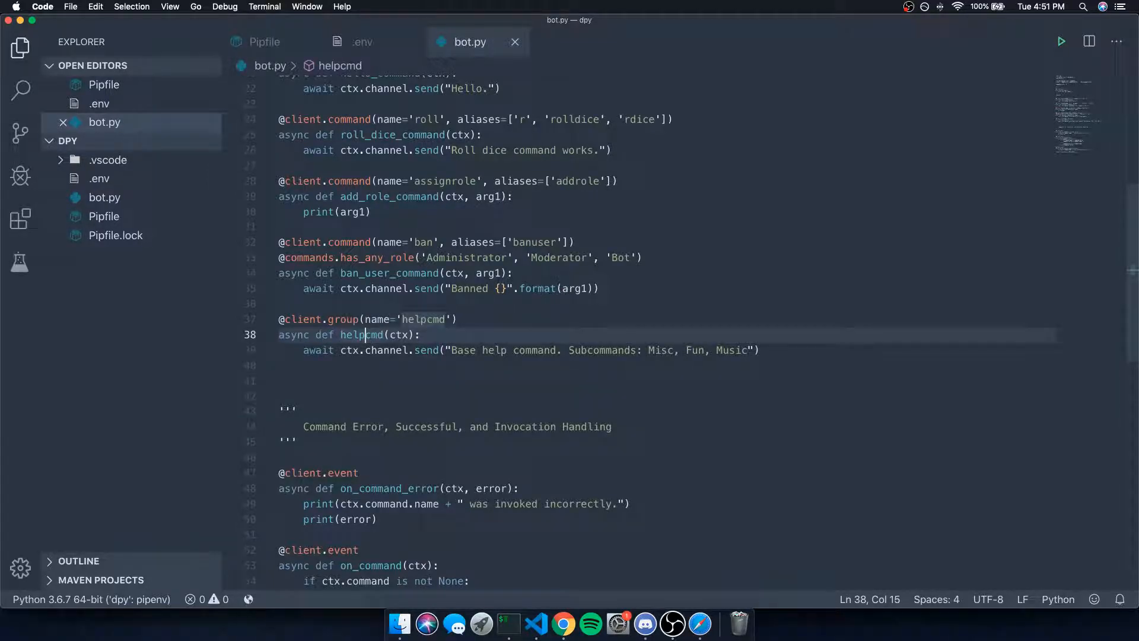
pyautogui.click(644, 623)
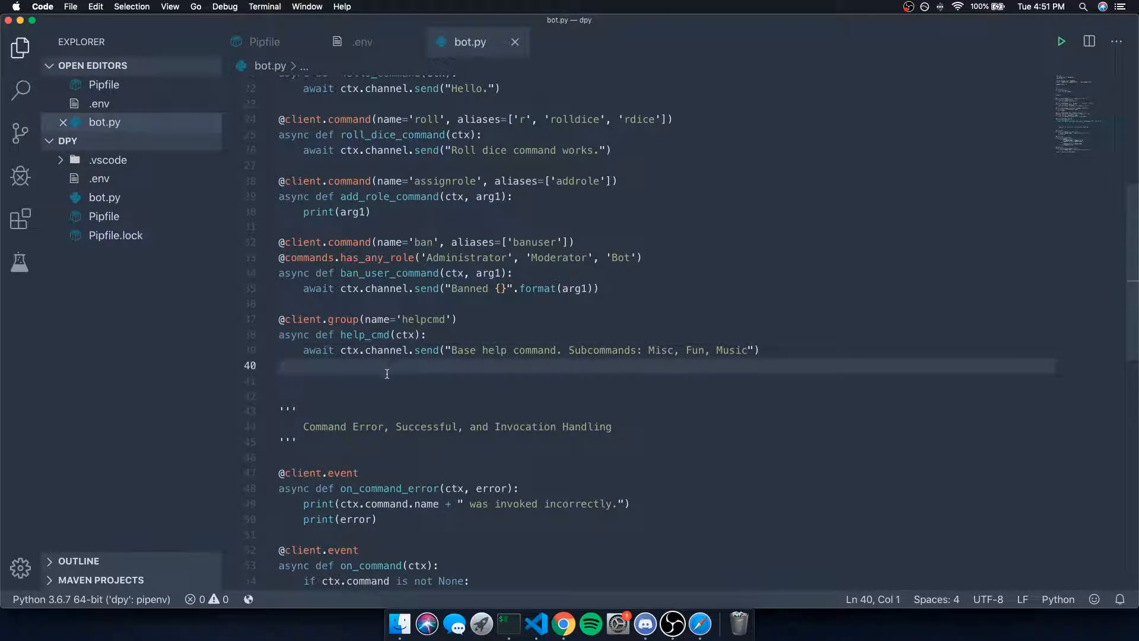
pyautogui.press('Return')
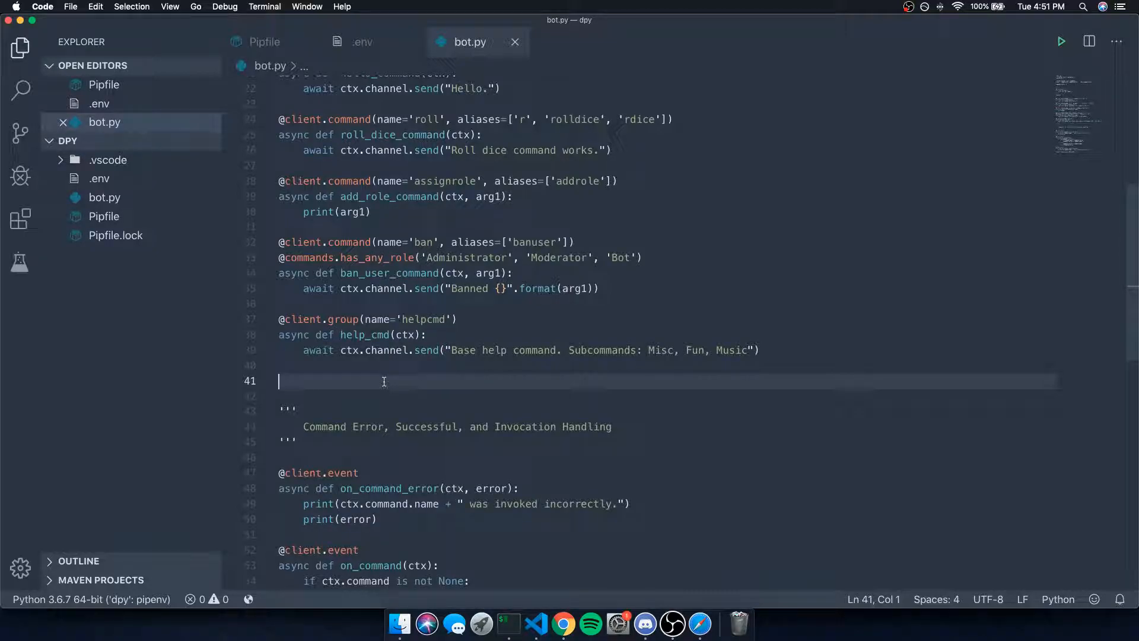
pyautogui.write('@je')
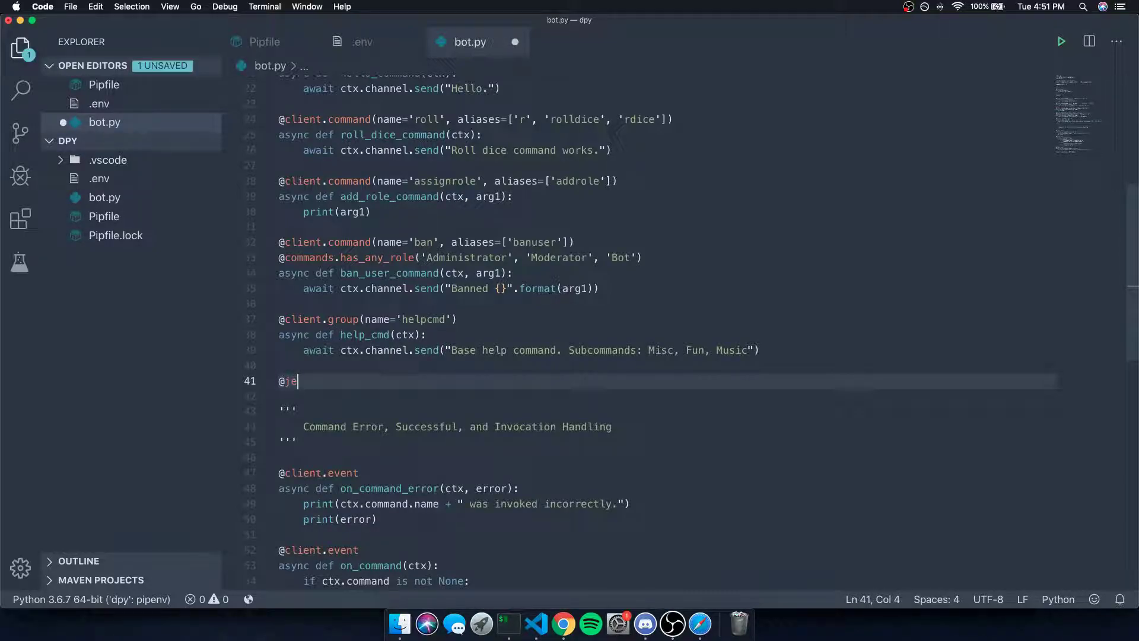
pyautogui.write("helpcmd.command(name='m")
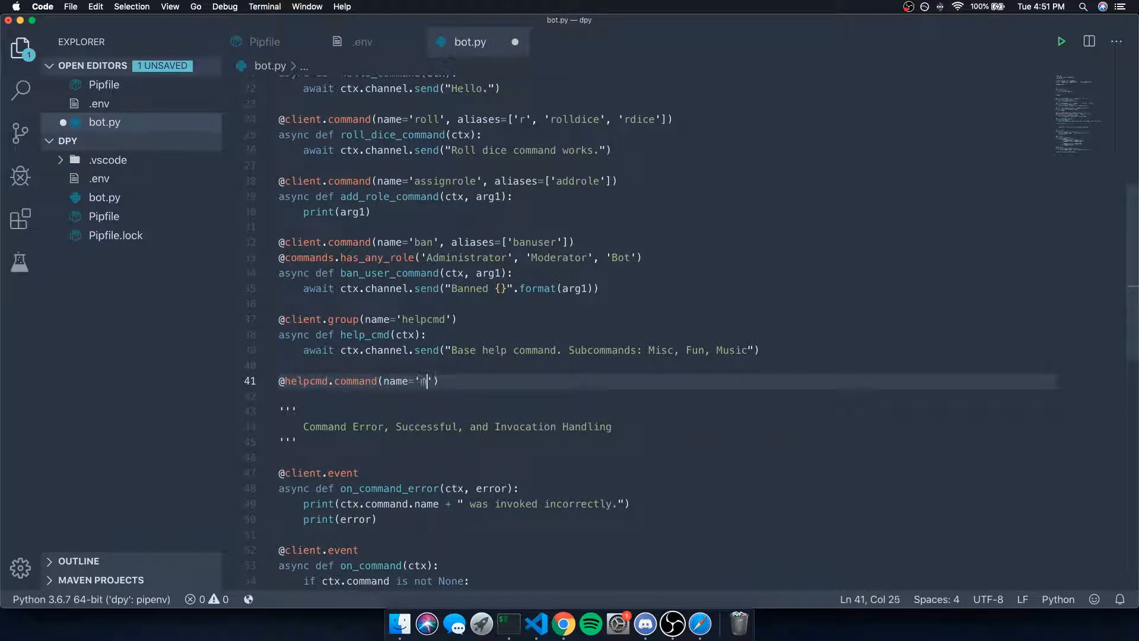
pyautogui.write('isc')
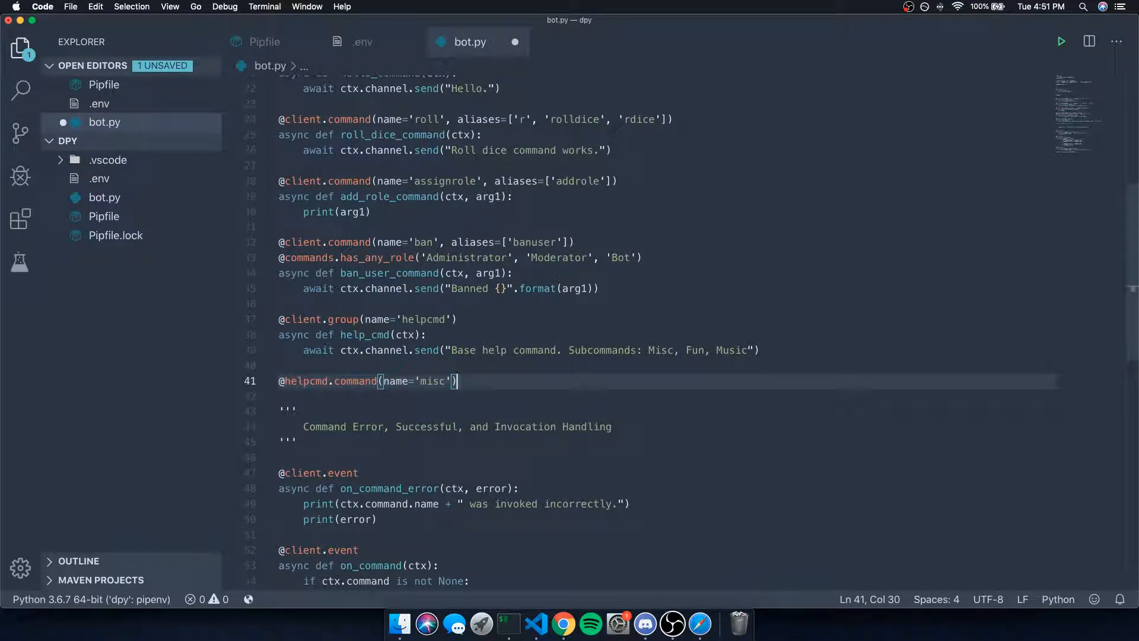
pyautogui.moveTo(478, 388)
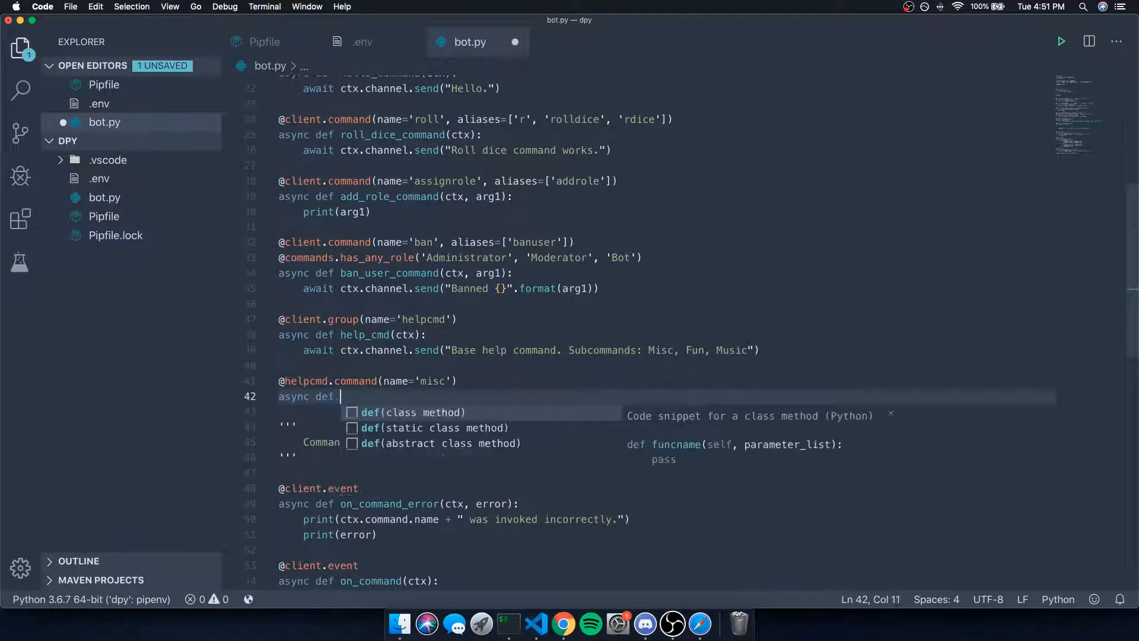
pyautogui.write('misc_su')
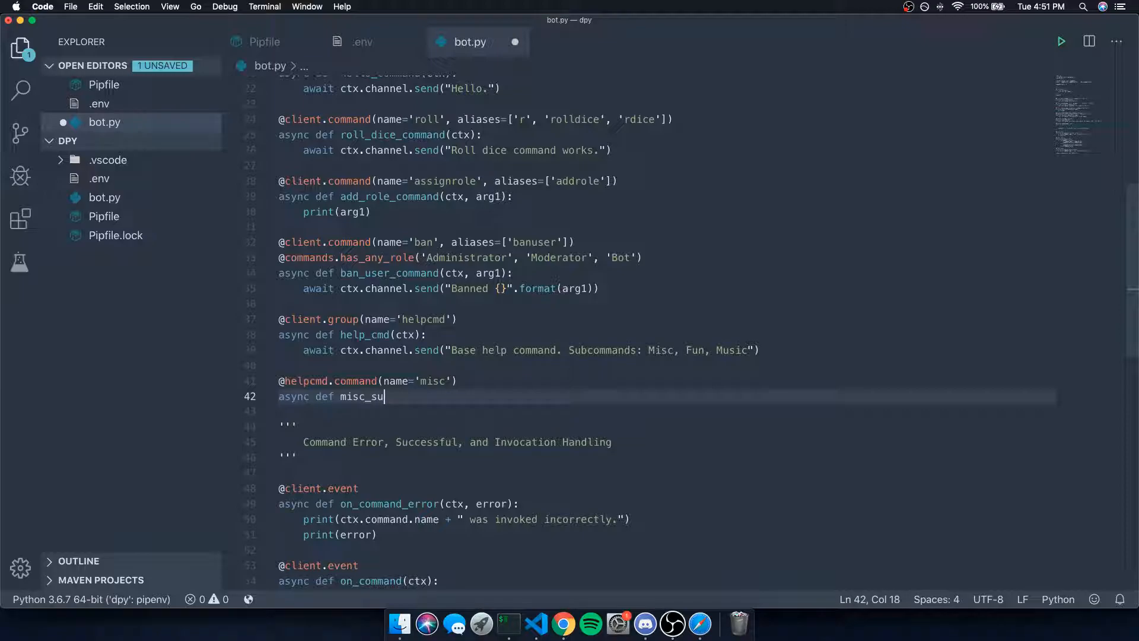
pyautogui.write('bcommand()')
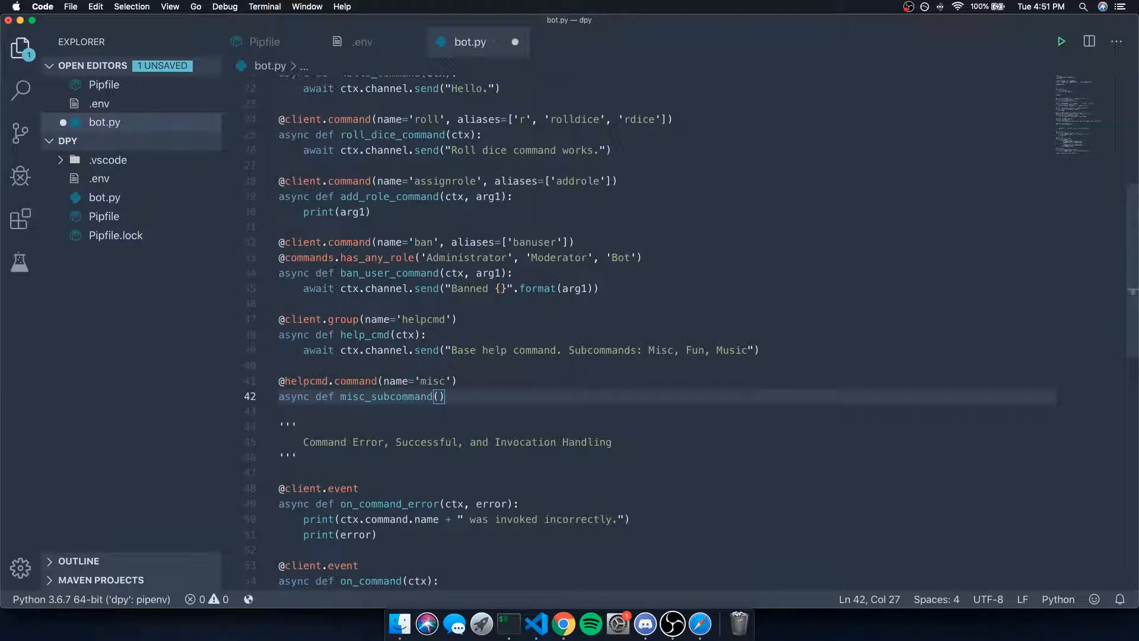
# Have misc_subcommand send 'Misc subcommand from help' and save bot.py
pyautogui.write('ctx')
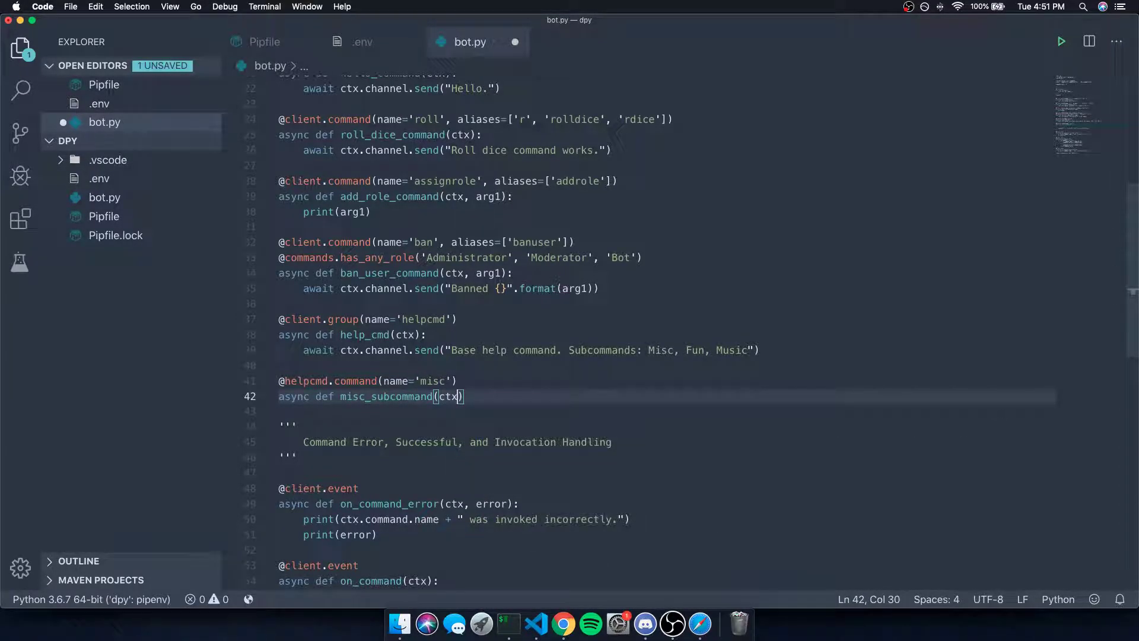
pyautogui.write('await ctx.channel.send(')
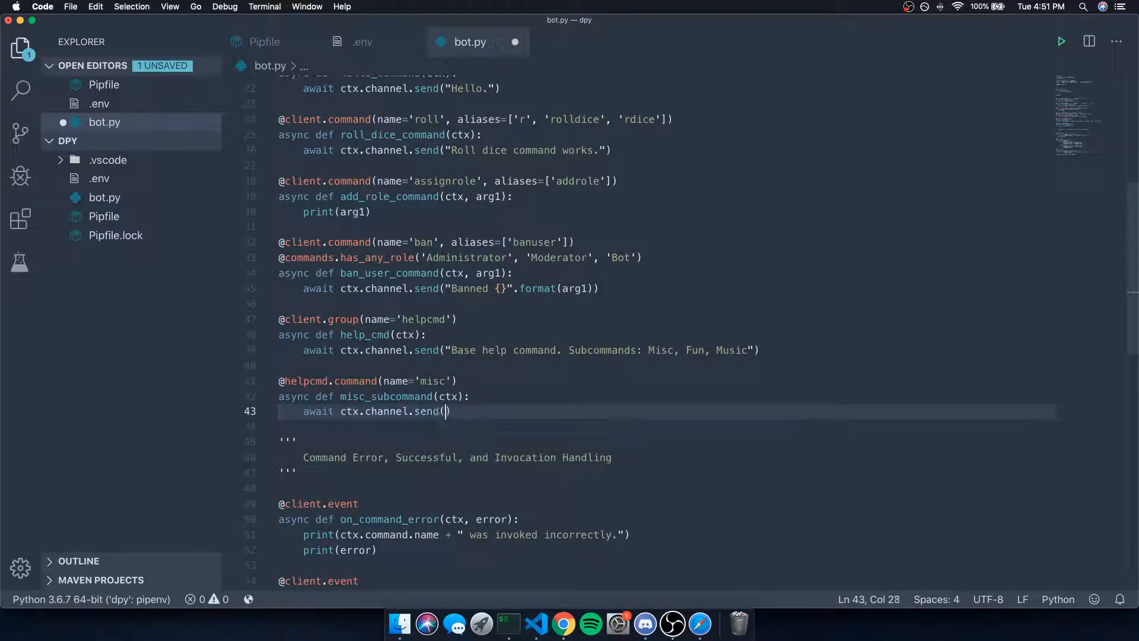
pyautogui.write('"Misc subcommand from help')
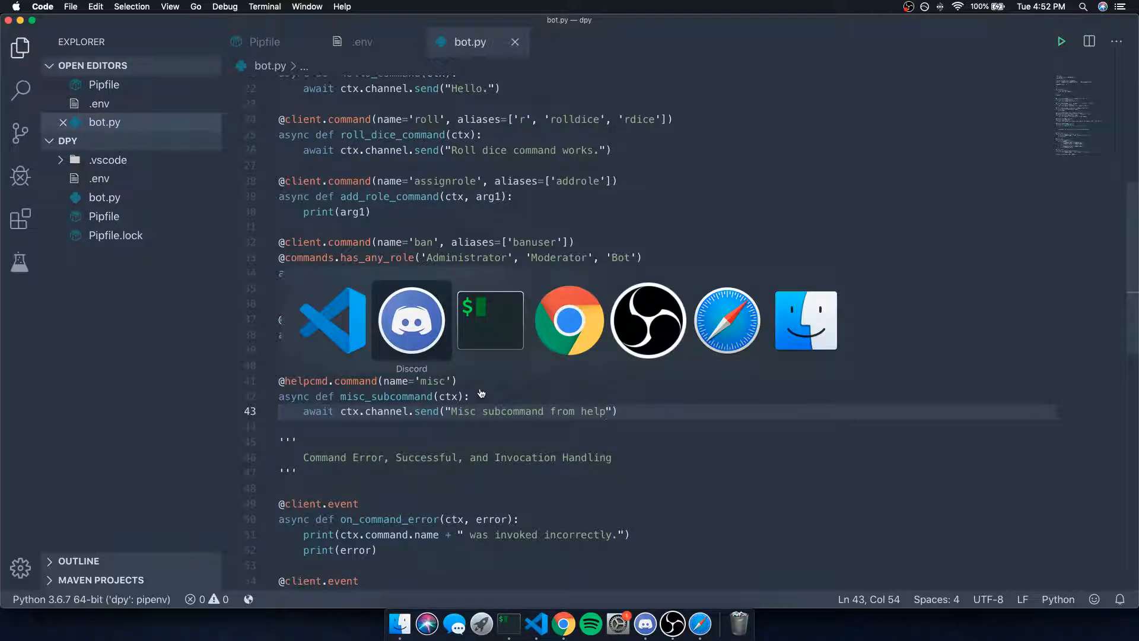
# Check the bot's terminal output showing the 'helpcmd is not defined' NameError
pyautogui.click(412, 319)
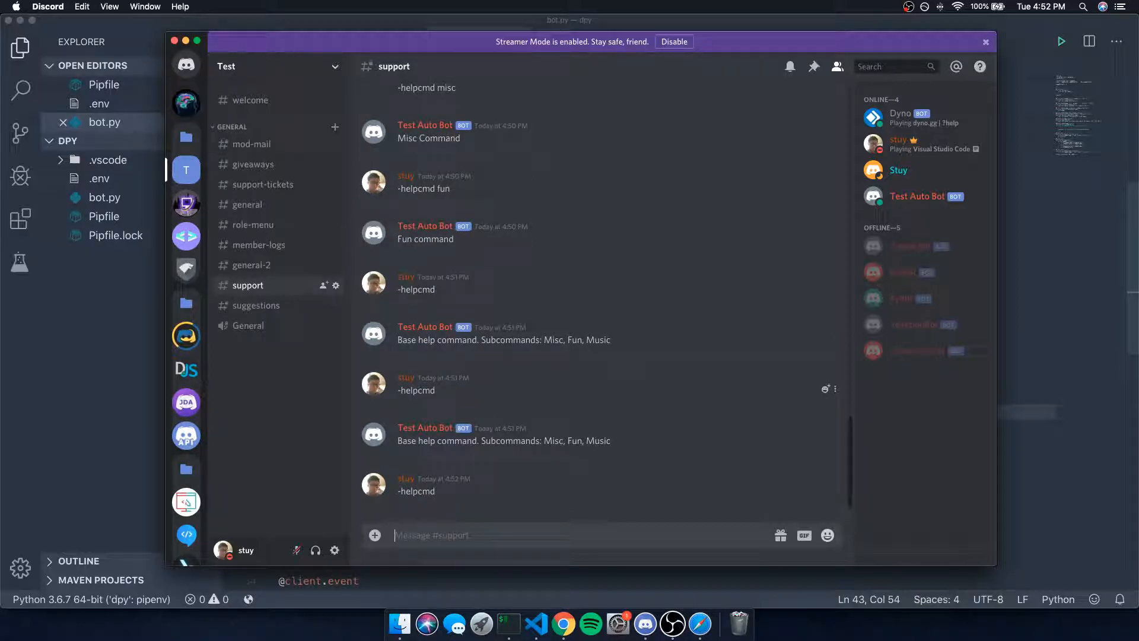
pyautogui.click(506, 623)
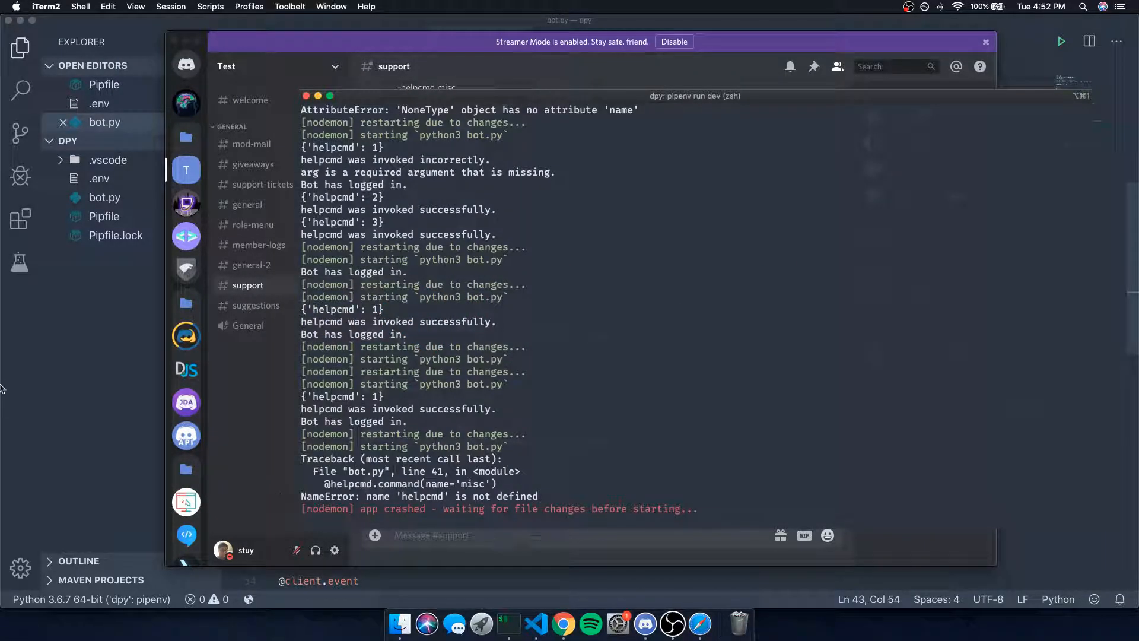
pyautogui.click(536, 623)
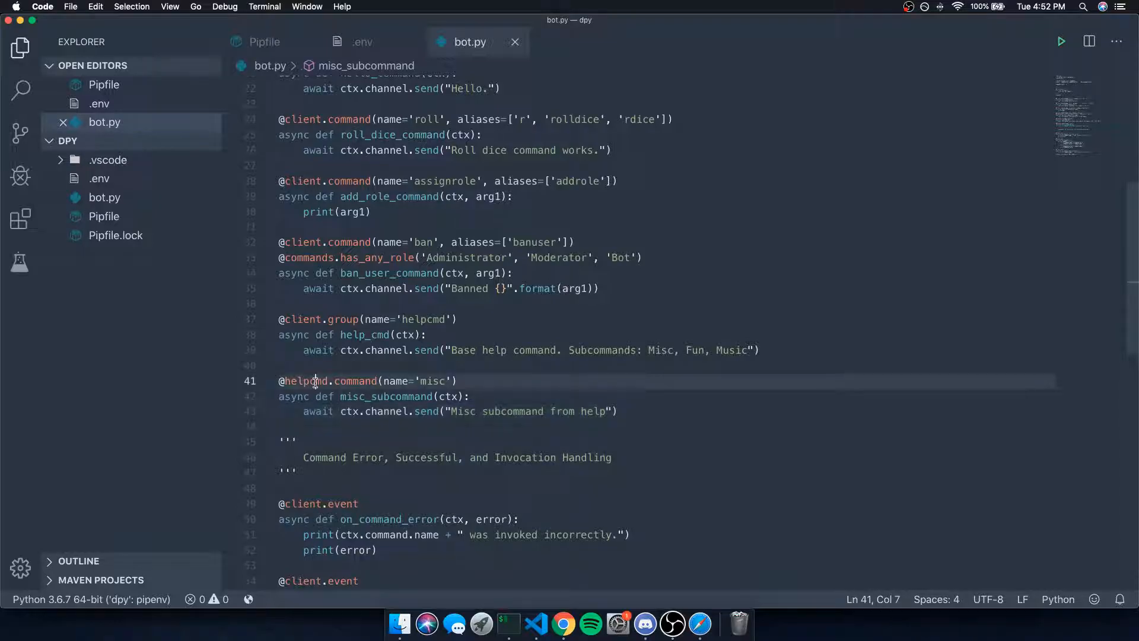
pyautogui.click(312, 380)
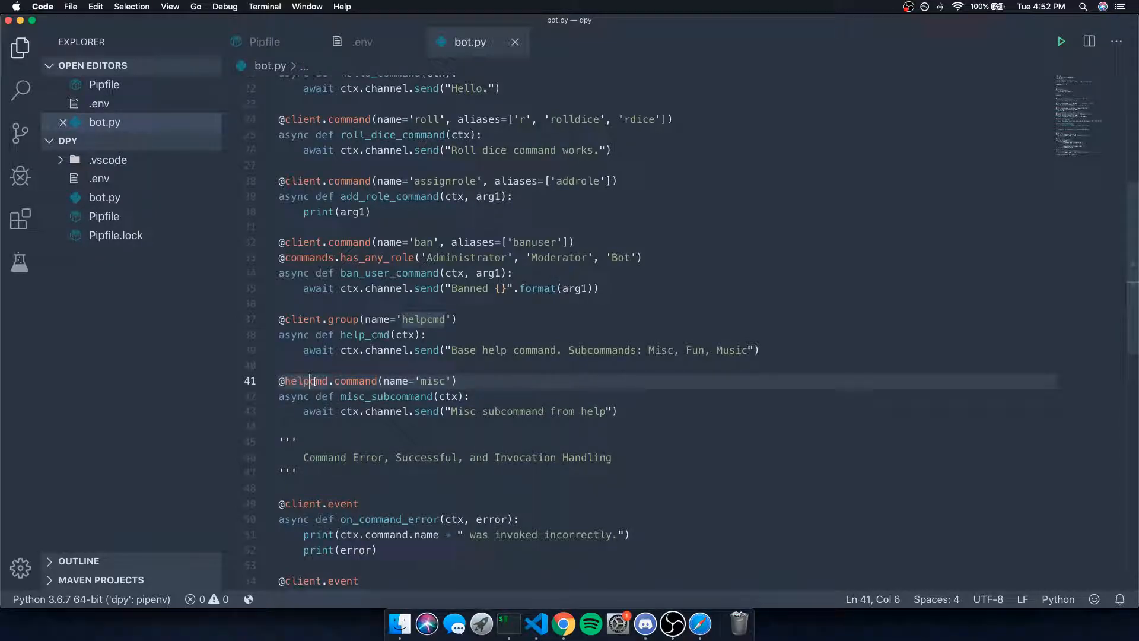
pyautogui.click(365, 334)
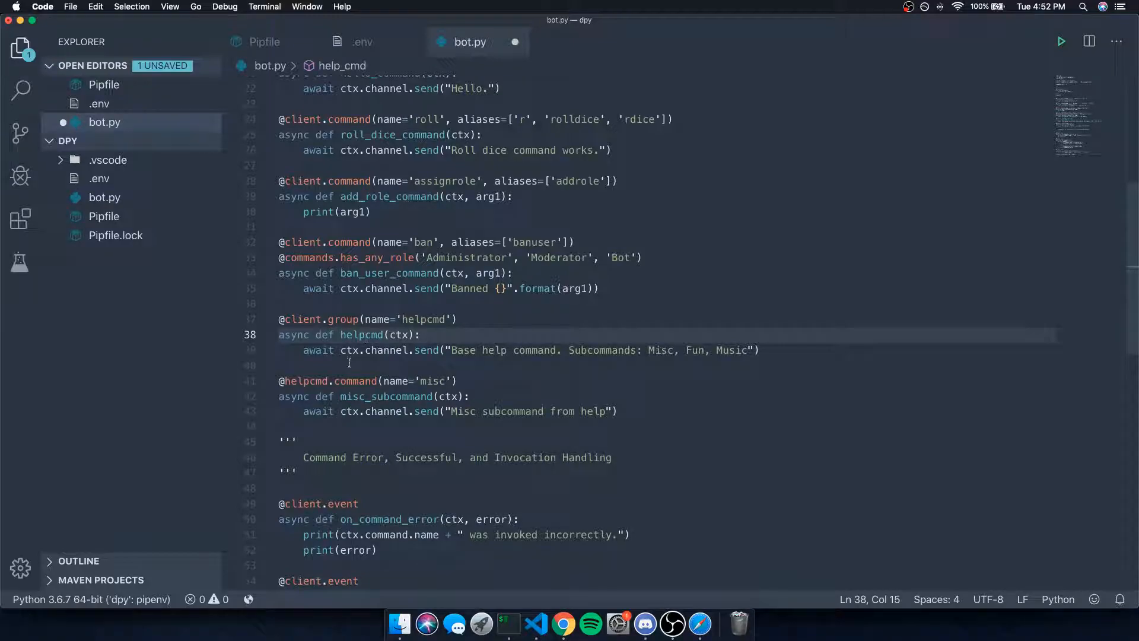
pyautogui.doubleClick(362, 335)
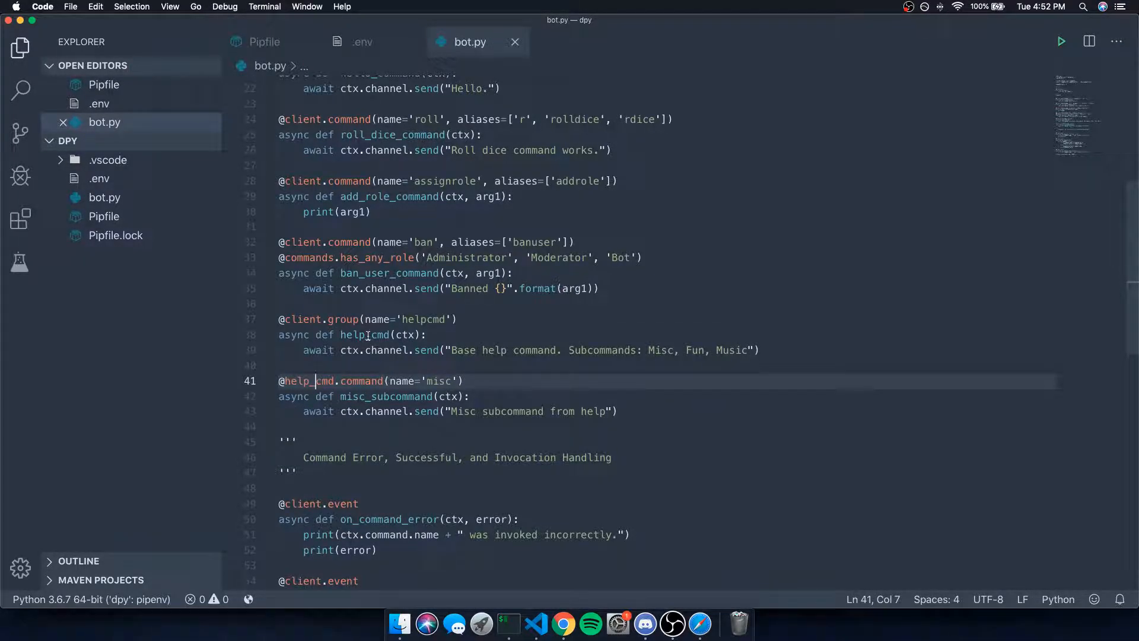
pyautogui.doubleClick(361, 381)
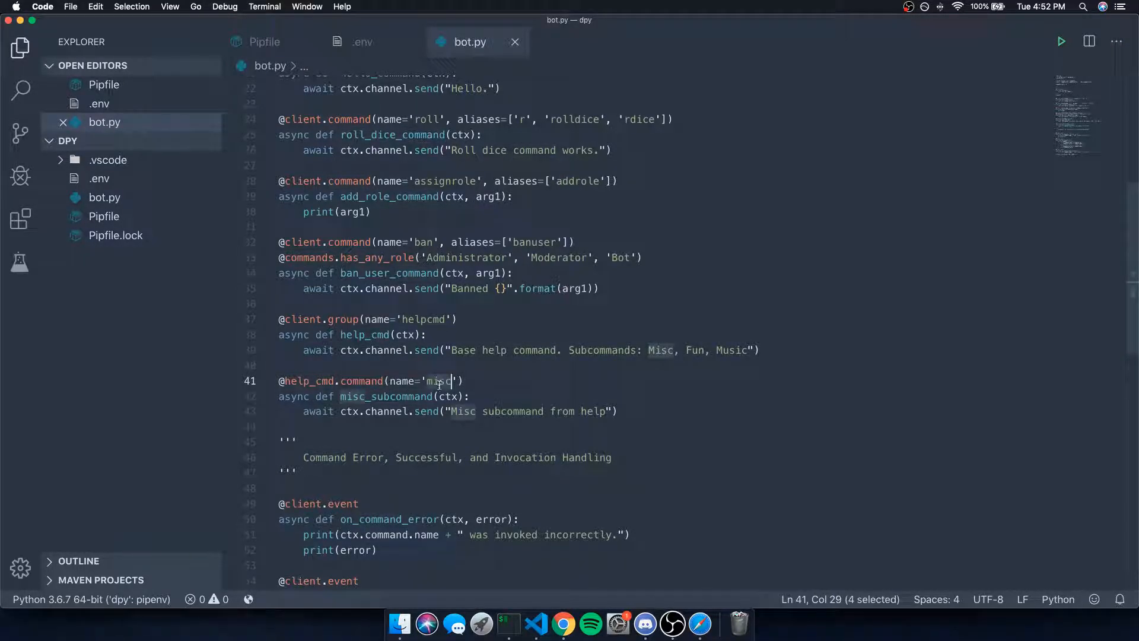
pyautogui.click(643, 622)
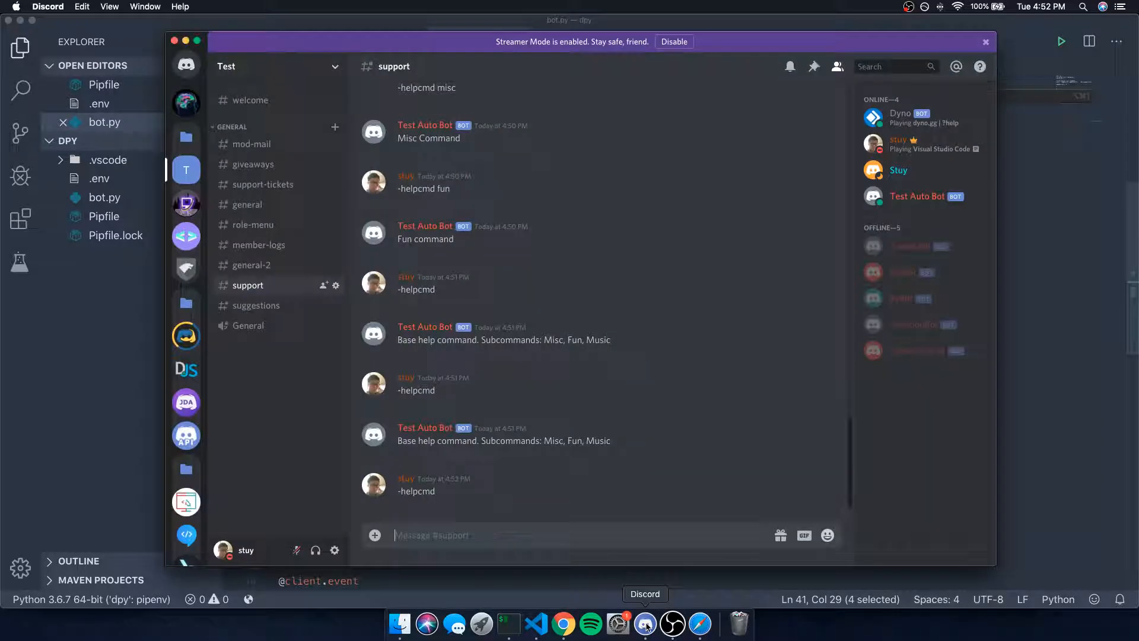
# Send -helpcmd in #support for the base help reply, then start typing -helpcmd misc
pyautogui.write('h-')
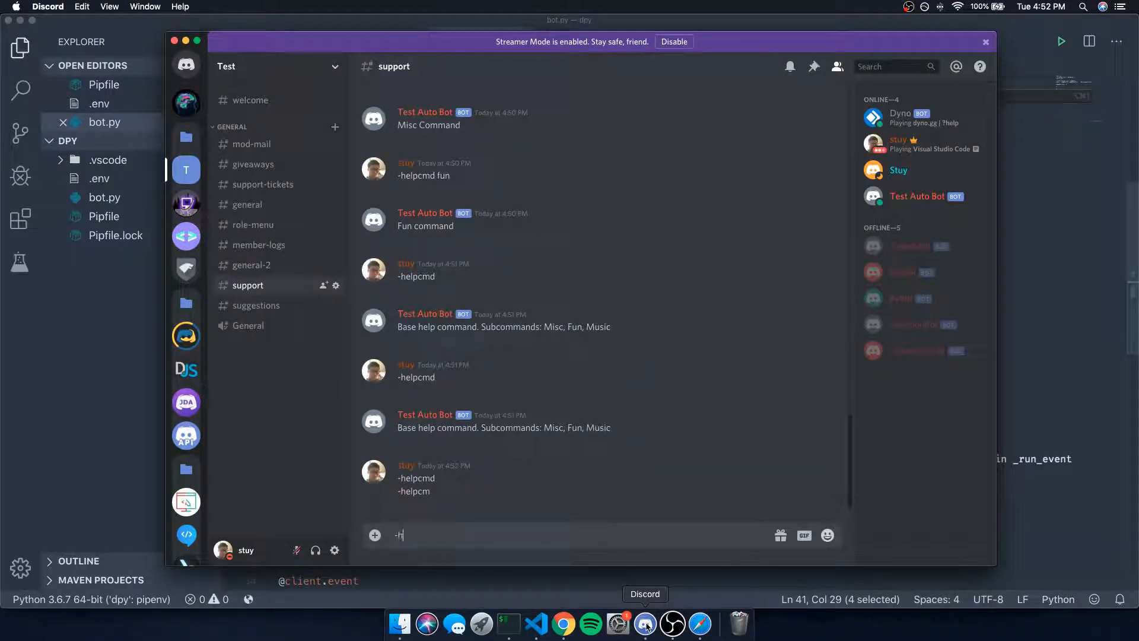
pyautogui.press('Return')
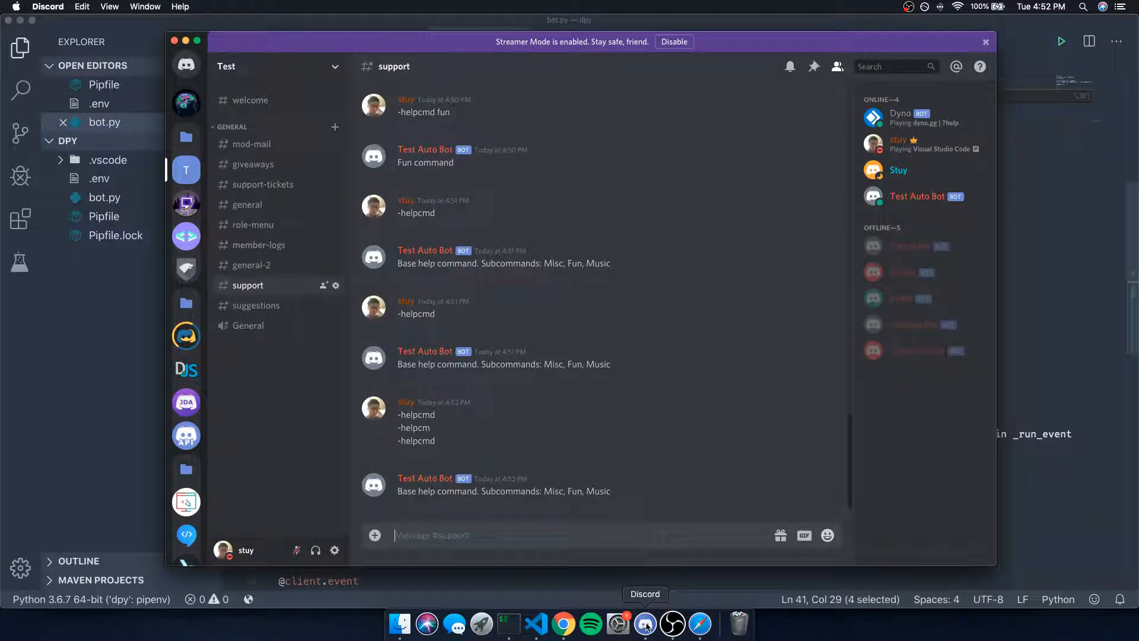
pyautogui.write('-helpcmd m')
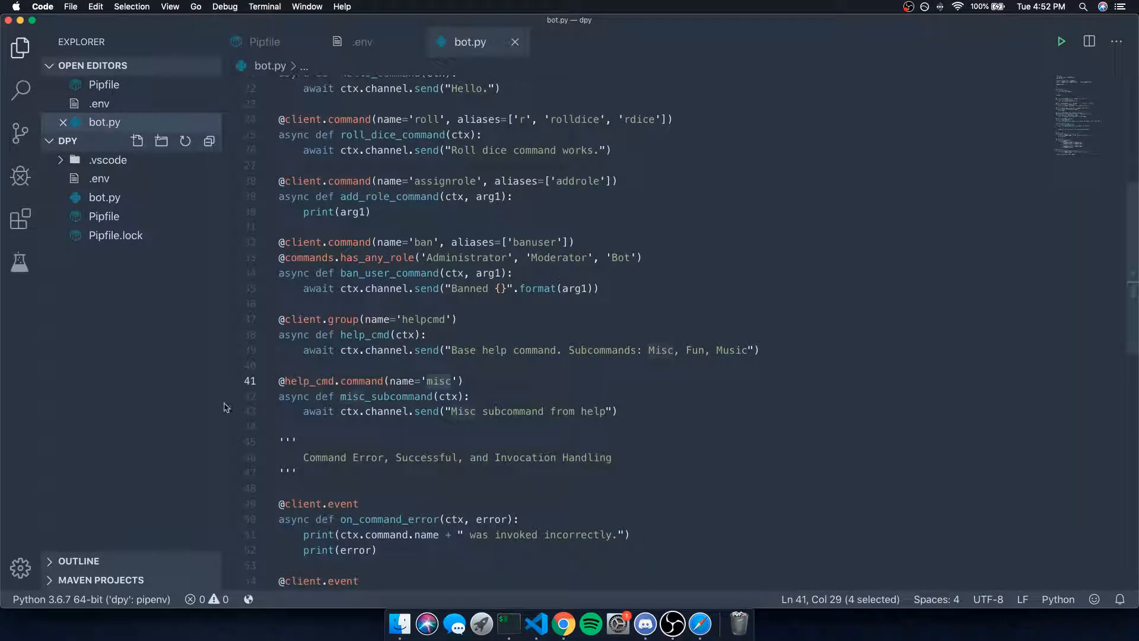
pyautogui.click(458, 319)
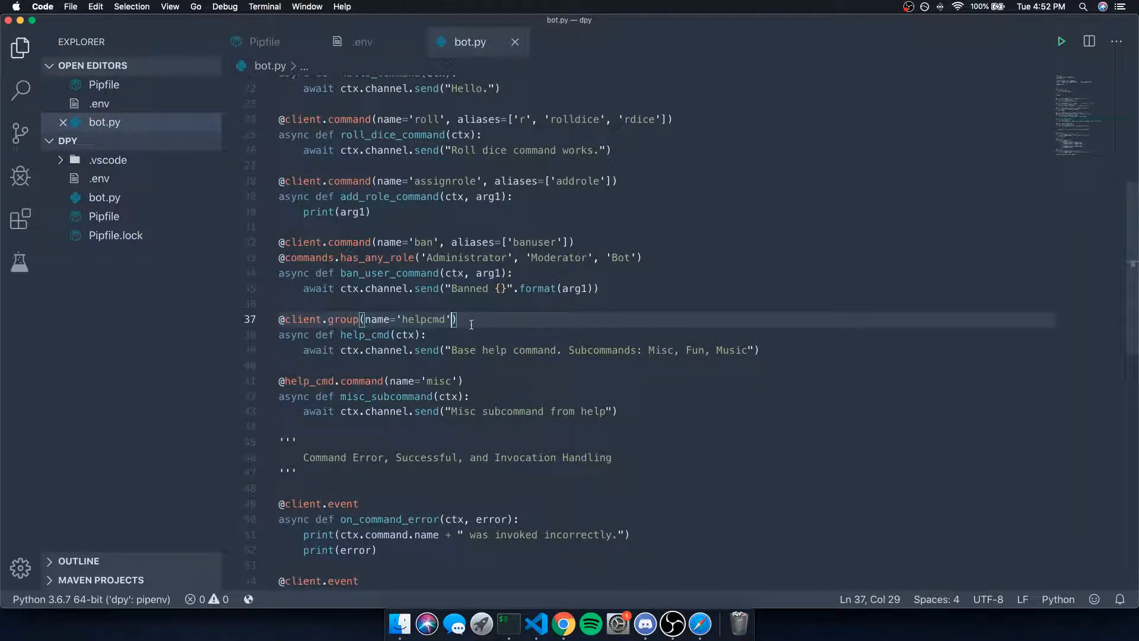
pyautogui.write(',')
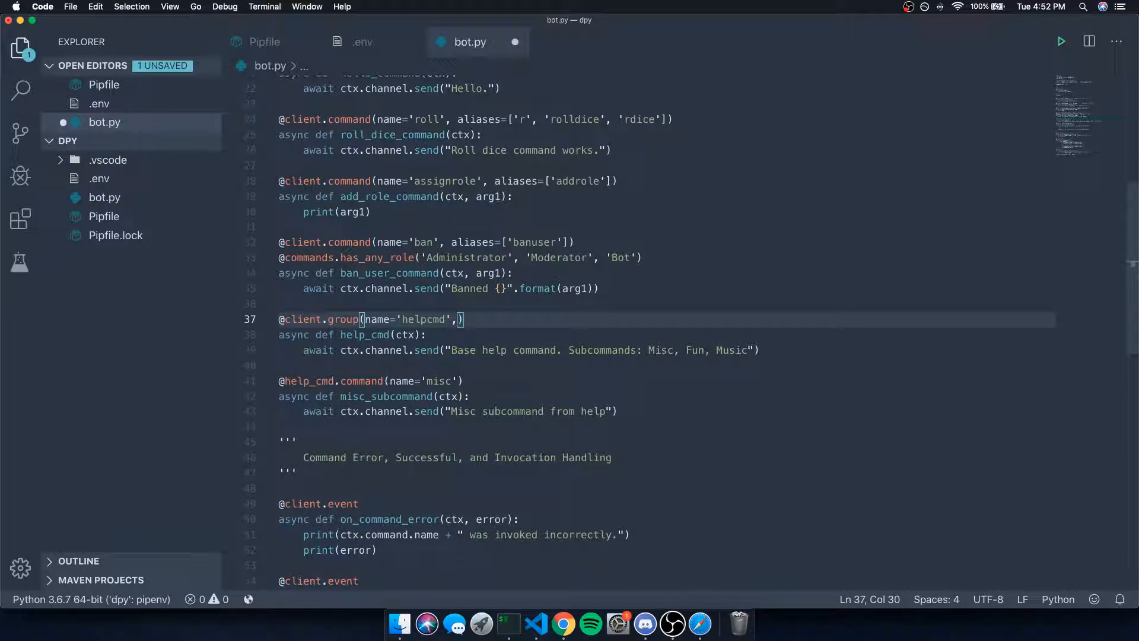
pyautogui.write('invoke_without_command=T')
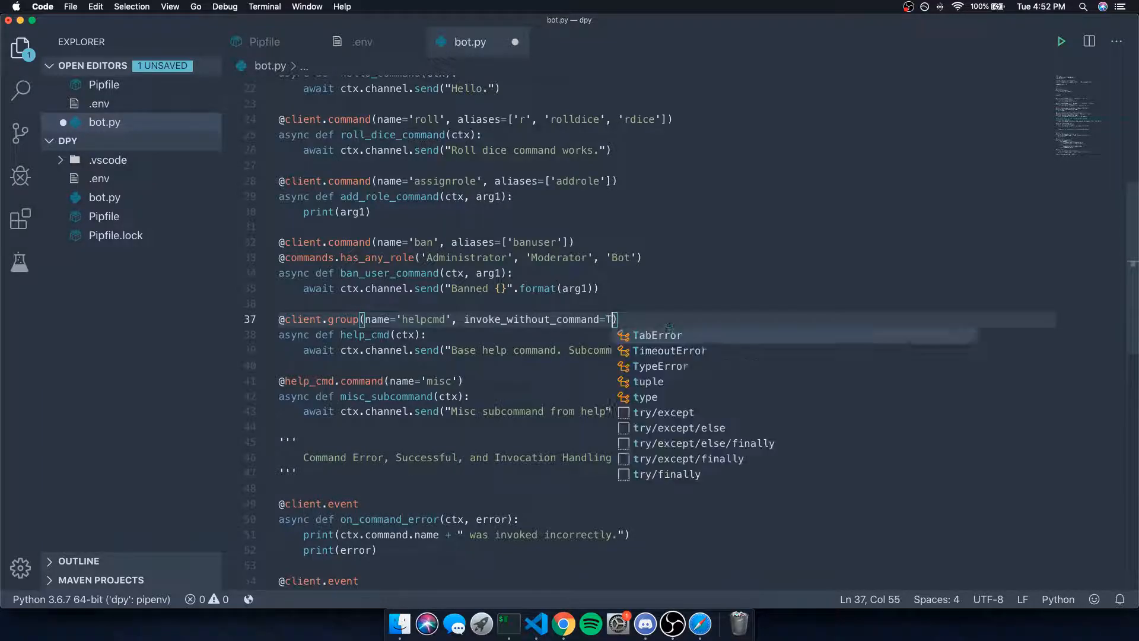
pyautogui.click(643, 622)
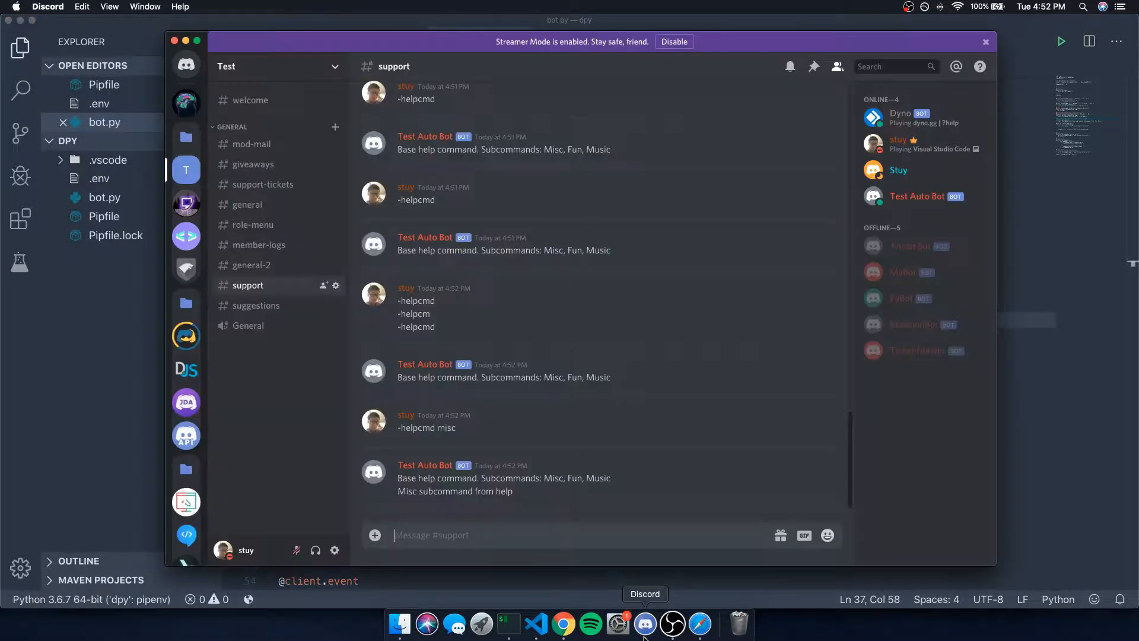
# Send -helpcmd misc for only 'Misc subcommand from help', then resend plain -helpcmd
pyautogui.write('-helpcmd m')
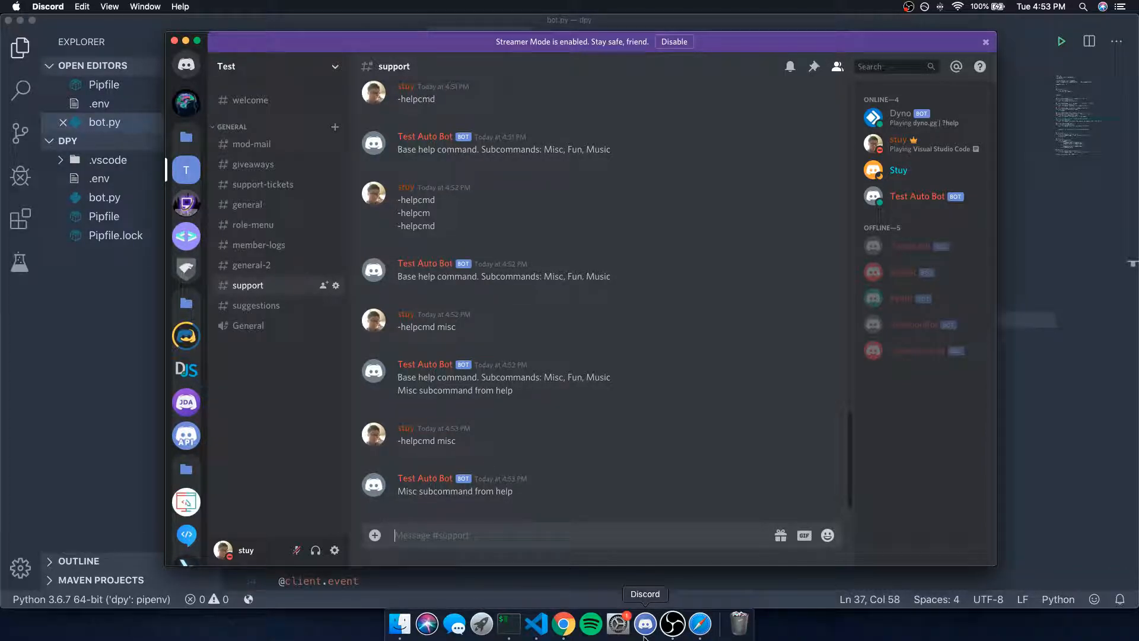
pyautogui.write('-helpcmd')
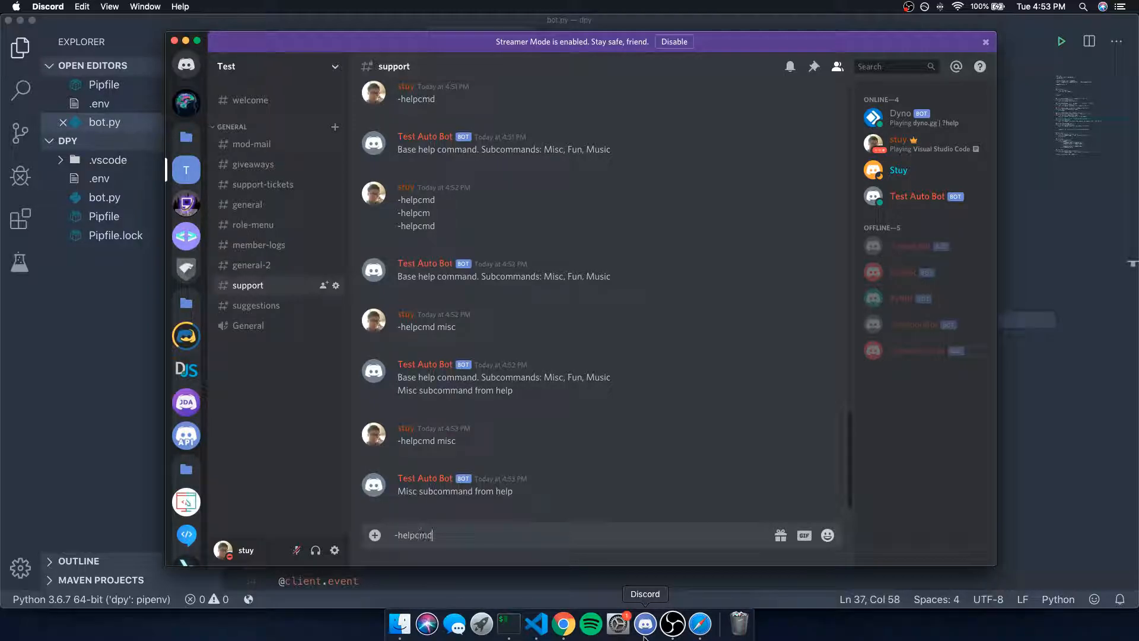
pyautogui.press('Return')
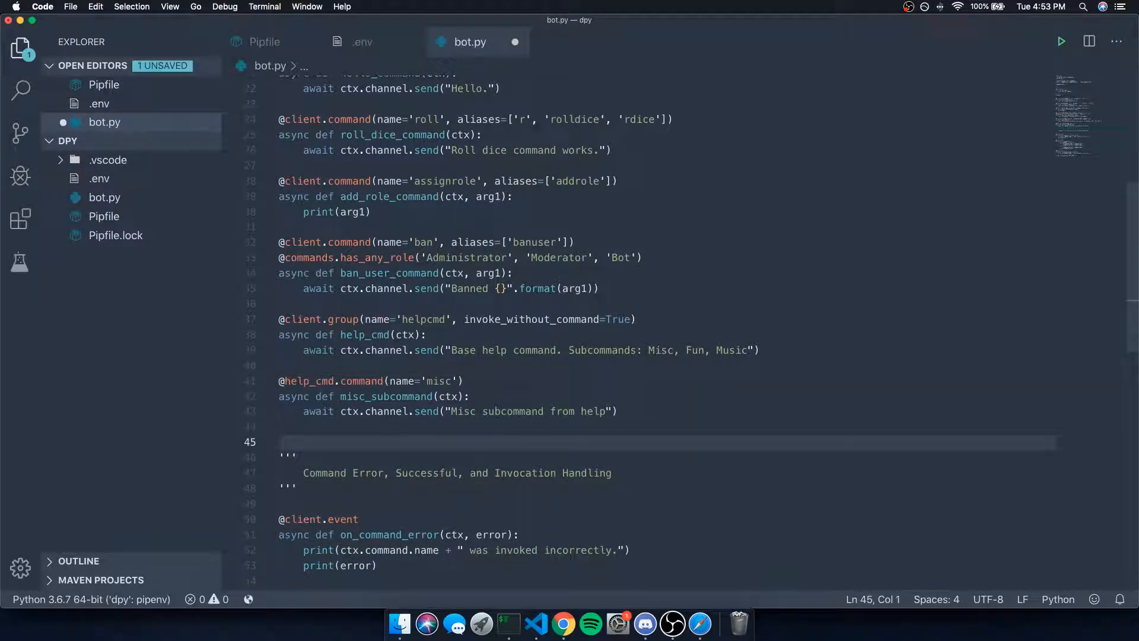
pyautogui.write('@help_cmd')
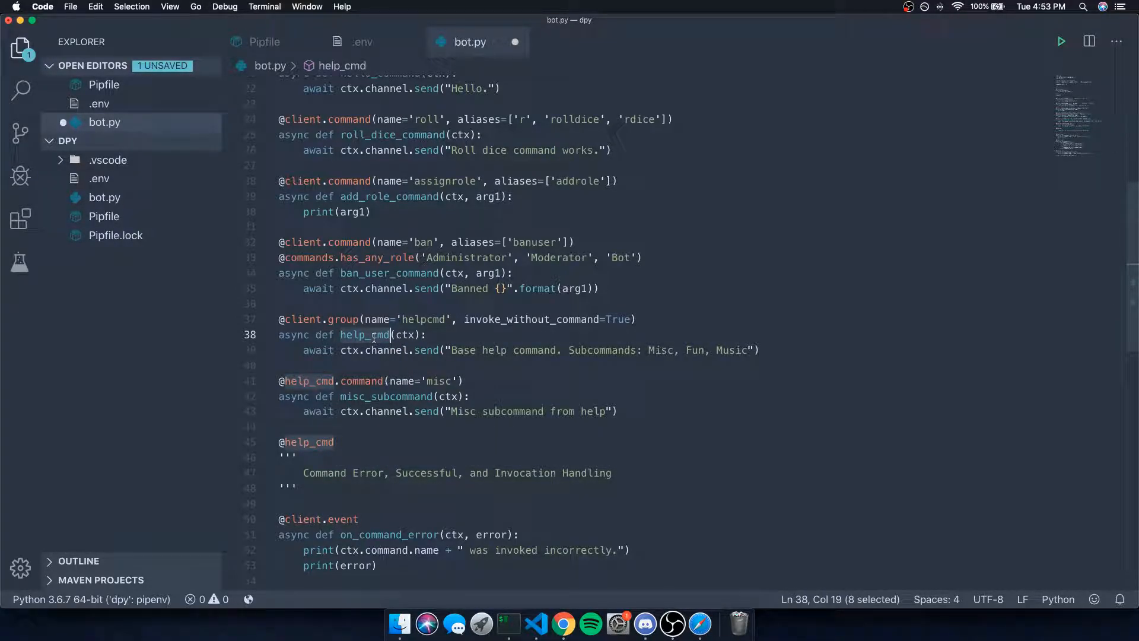
pyautogui.click(333, 442)
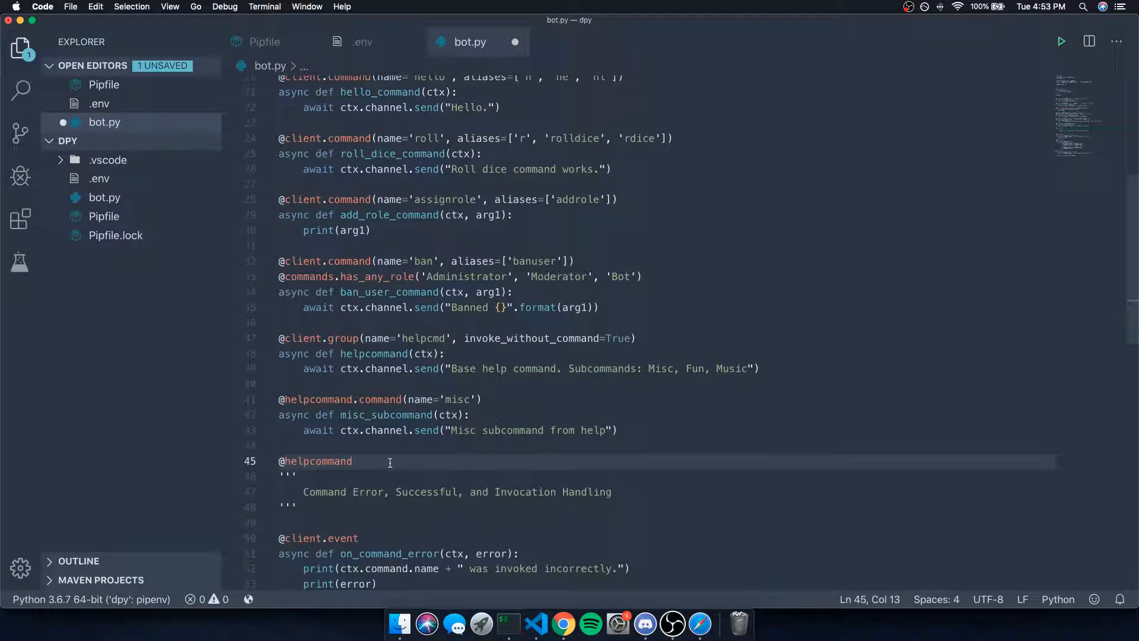
pyautogui.write('.command(name)')
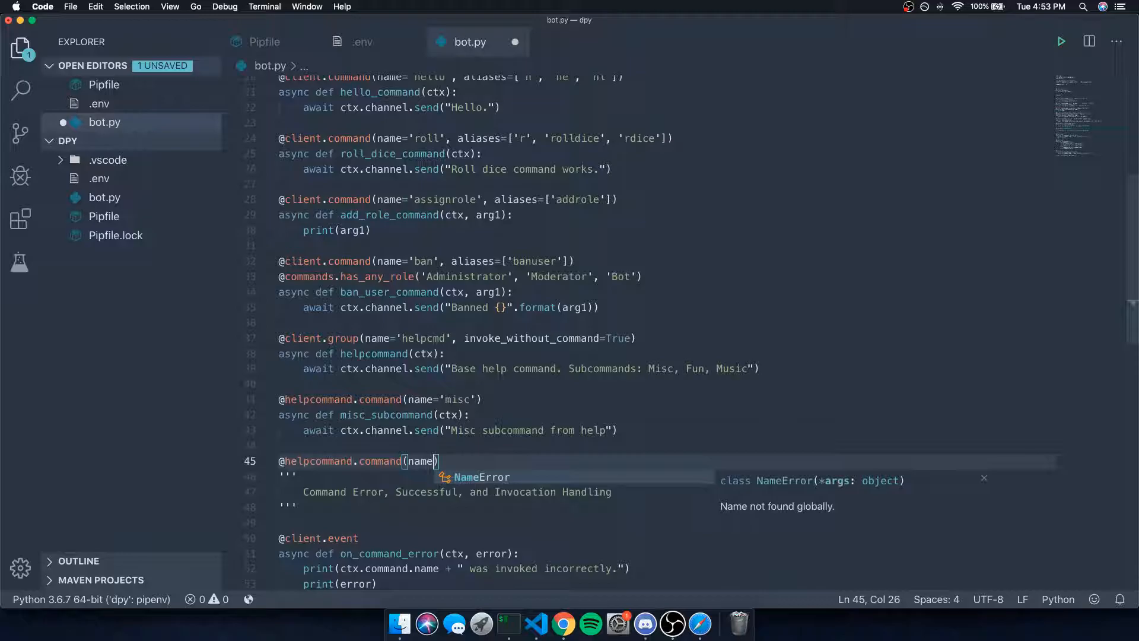
pyautogui.write("'fun'")
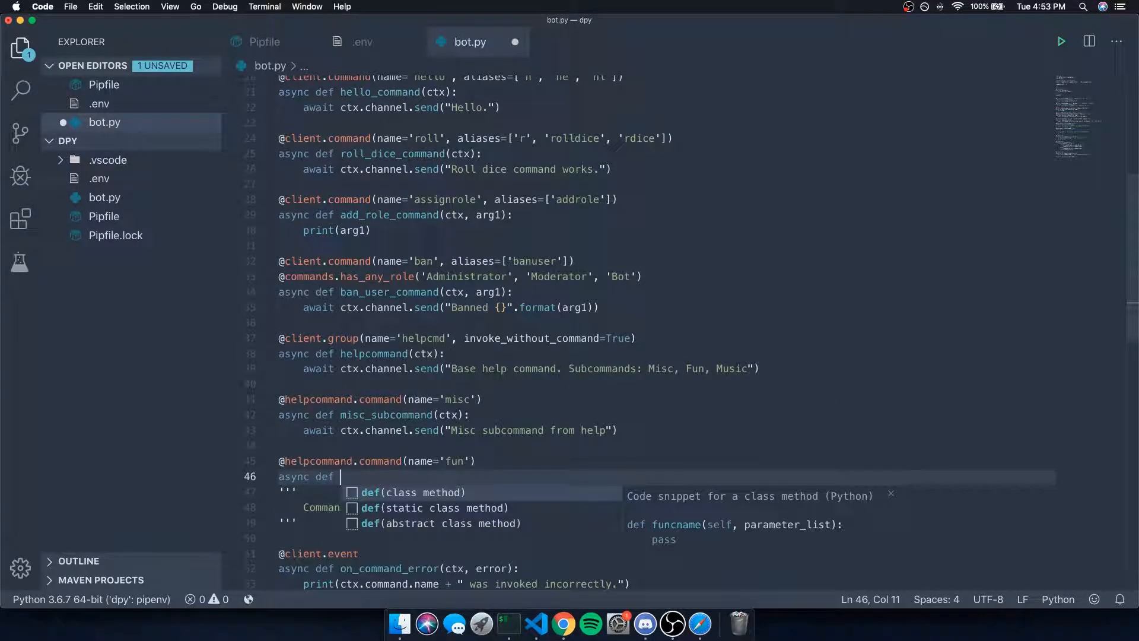
pyautogui.write('fun_subcom')
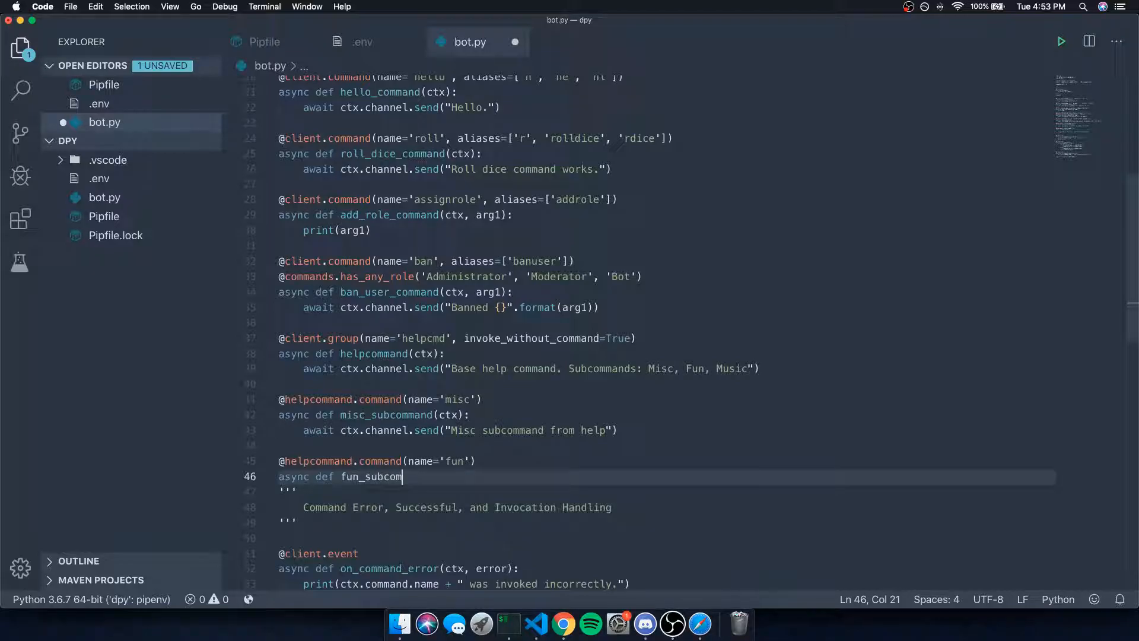
pyautogui.write('and(ctx):')
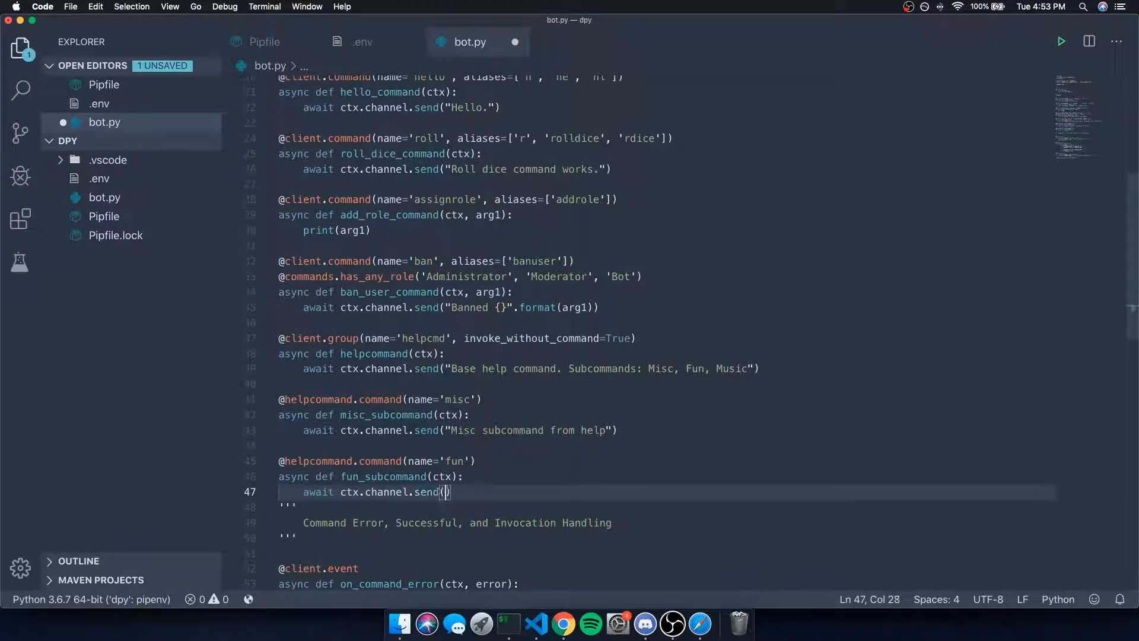
pyautogui.write('"Fun subcommand of')
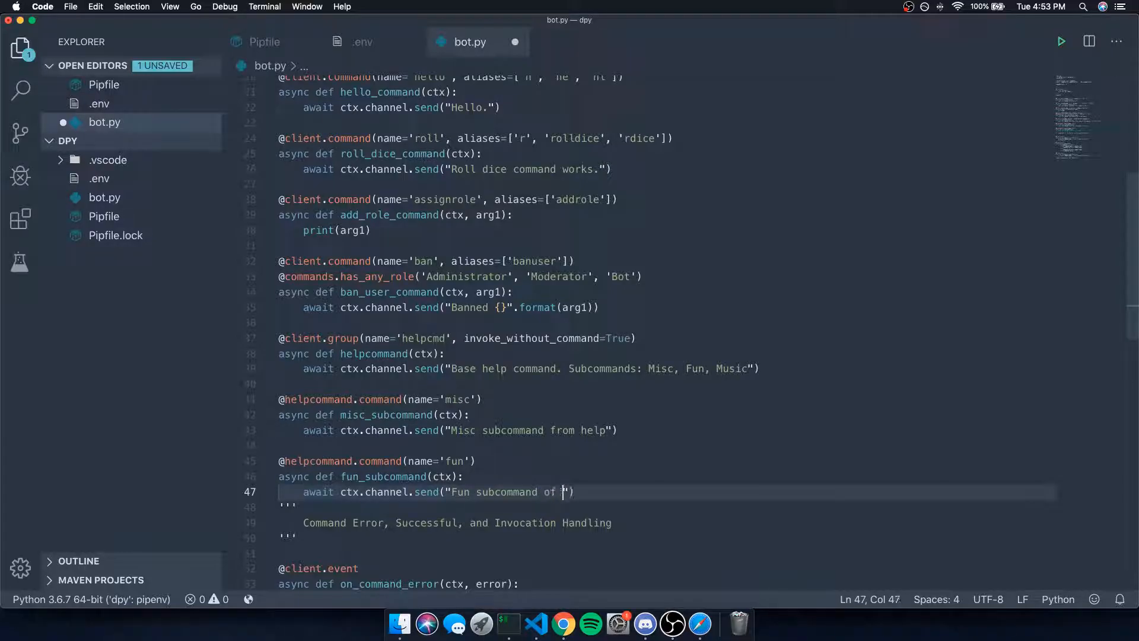
pyautogui.click(643, 623)
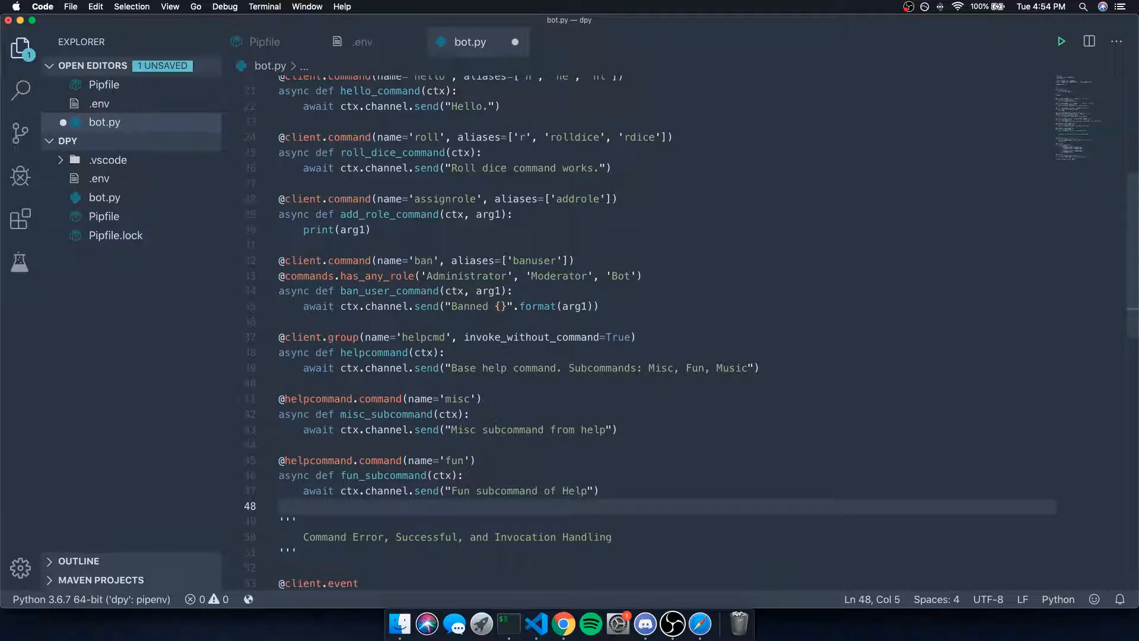
pyautogui.click(476, 460)
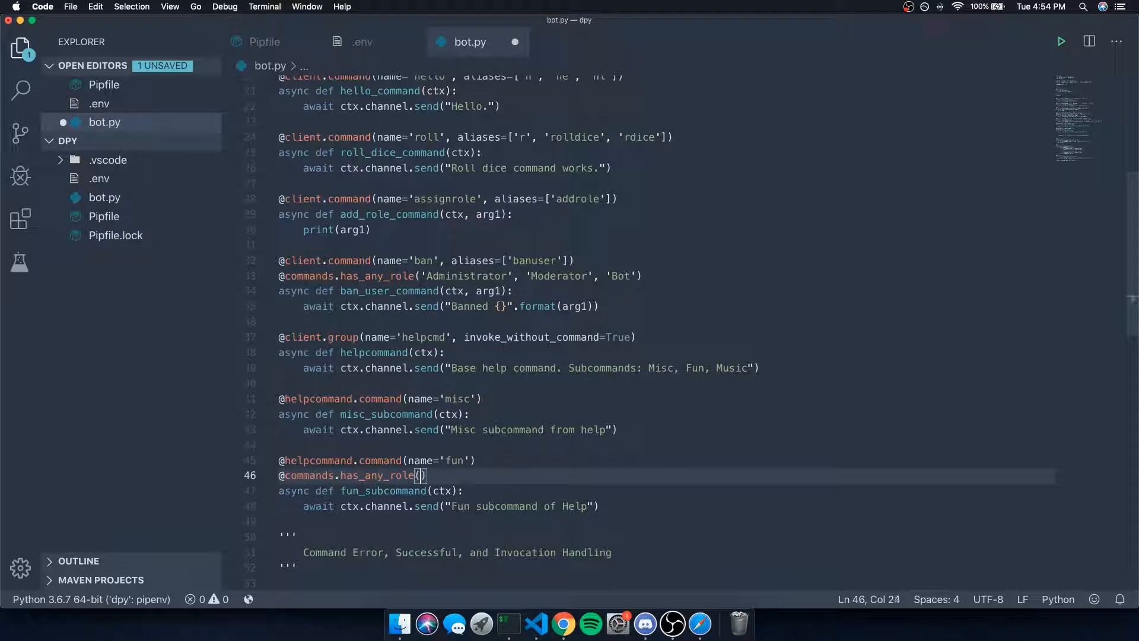
pyautogui.write("'")
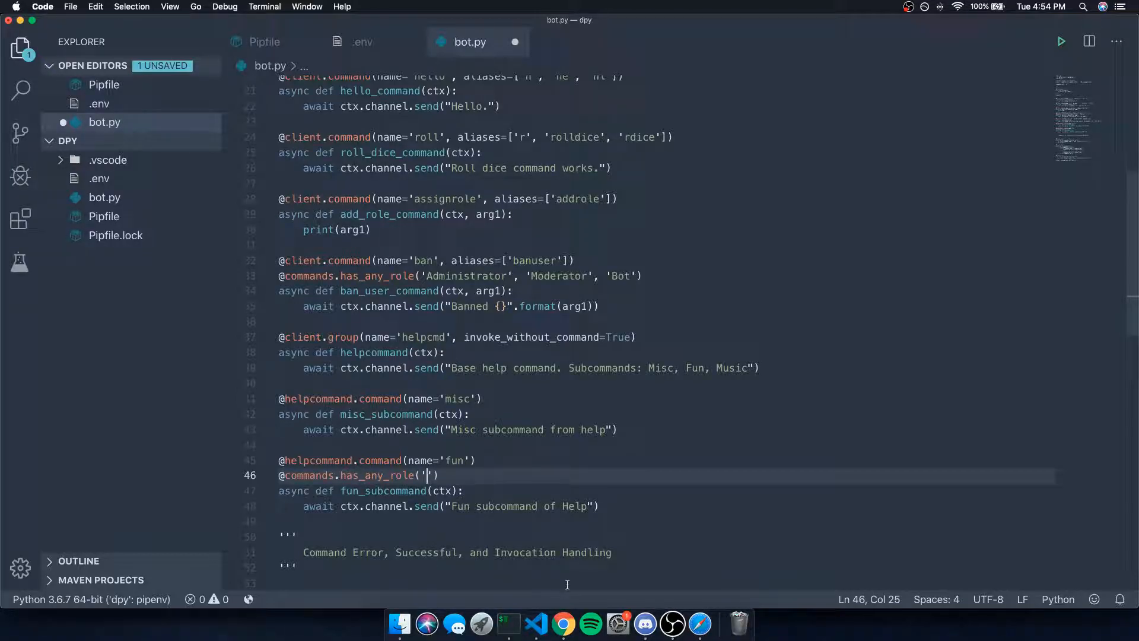
pyautogui.click(562, 623)
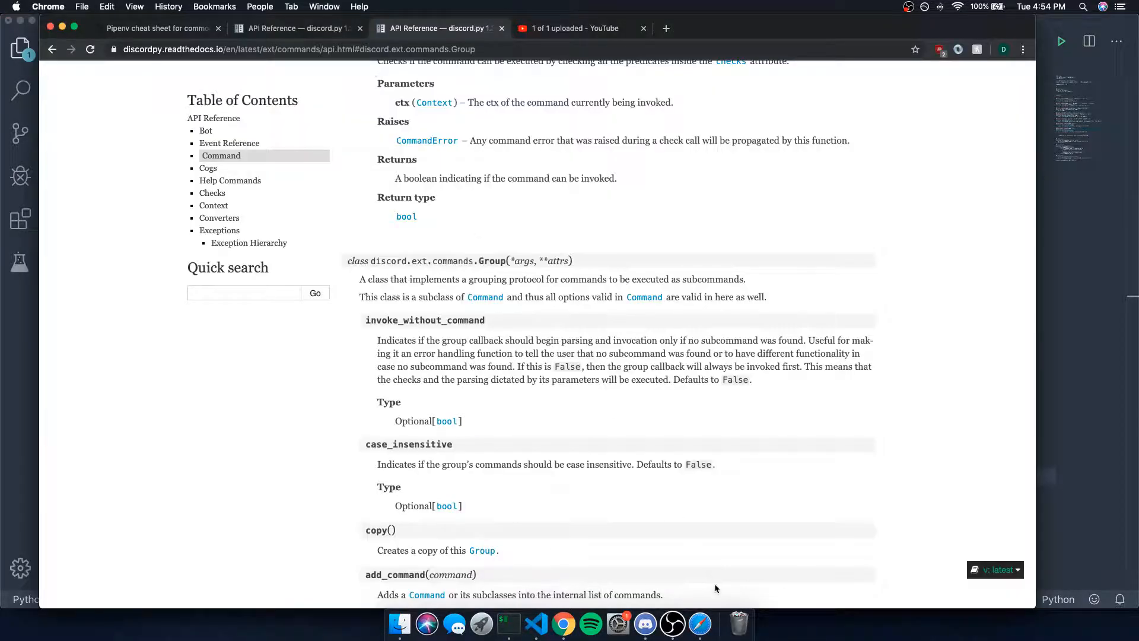
pyautogui.click(643, 623)
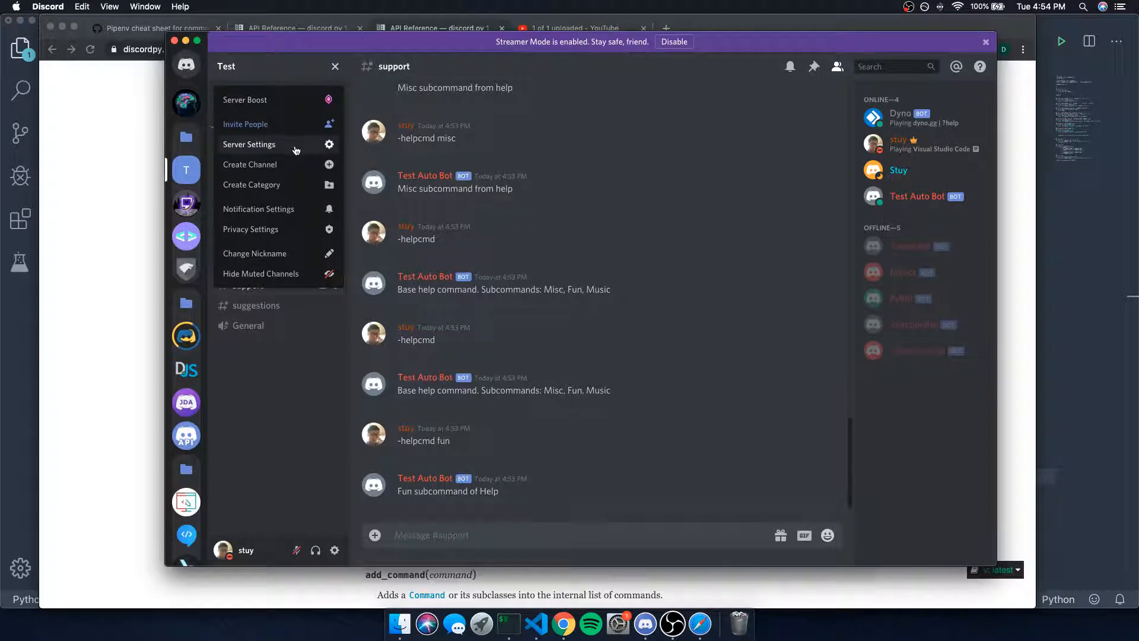
pyautogui.click(249, 143)
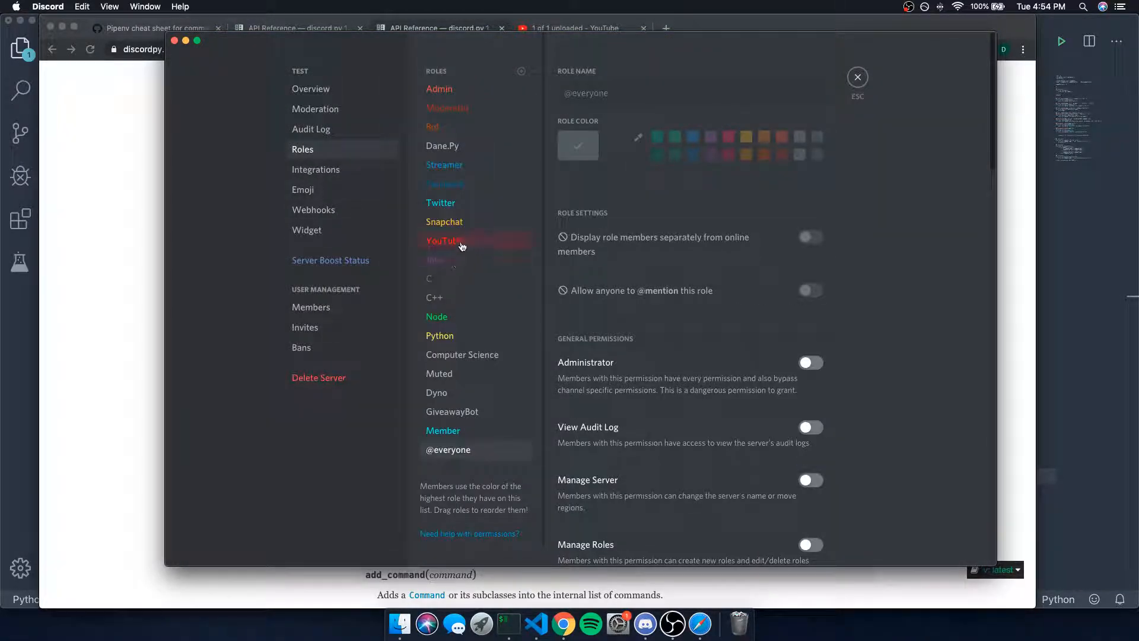
pyautogui.moveTo(536, 622)
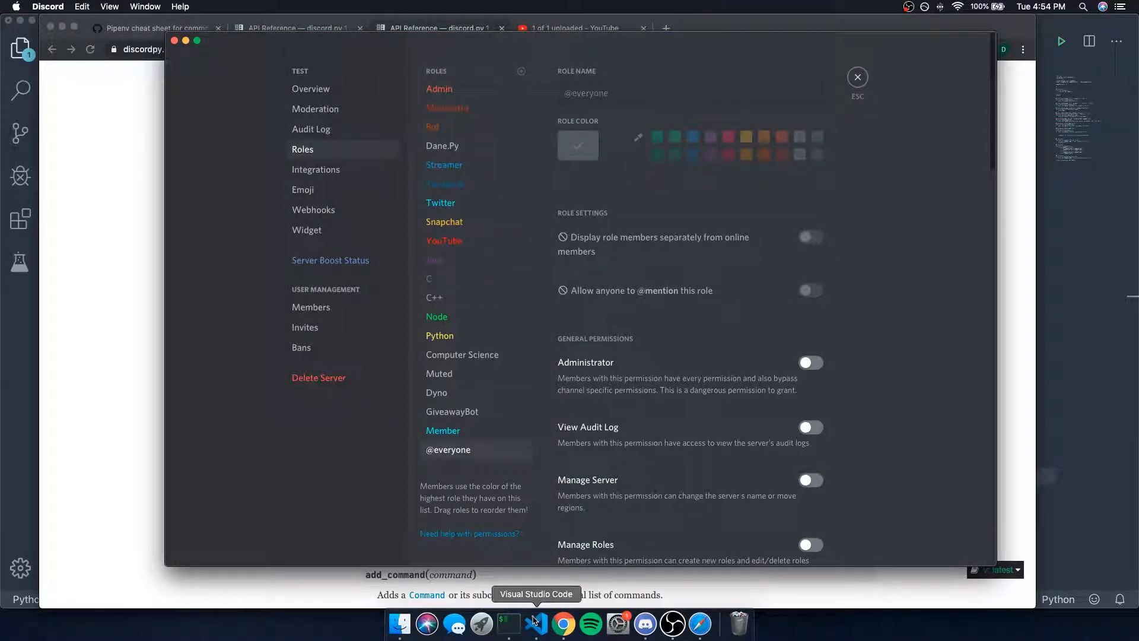
pyautogui.click(535, 623)
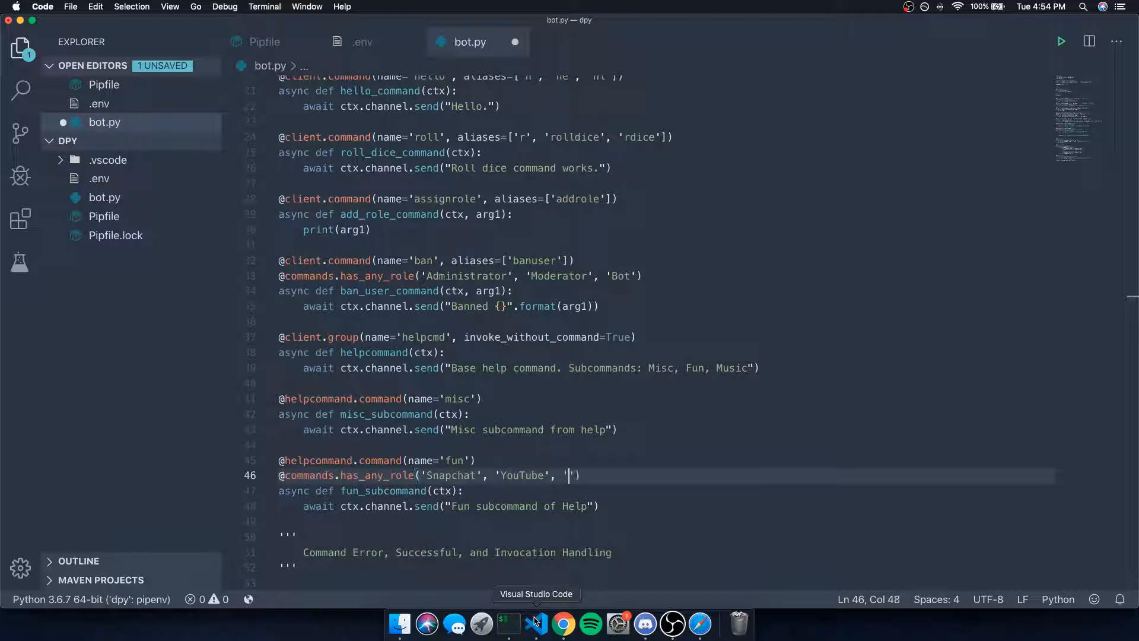
# Finish the role list as 'Snapchat', 'YouTube', 'Node' and save bot.py
pyautogui.write('N')
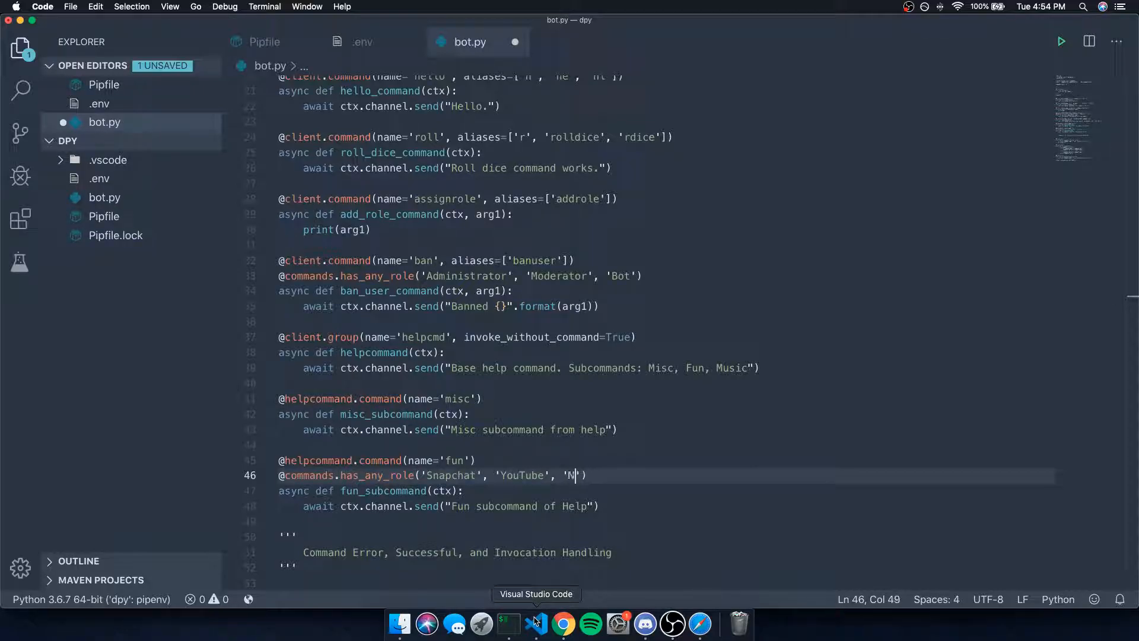
pyautogui.write('odeJS')
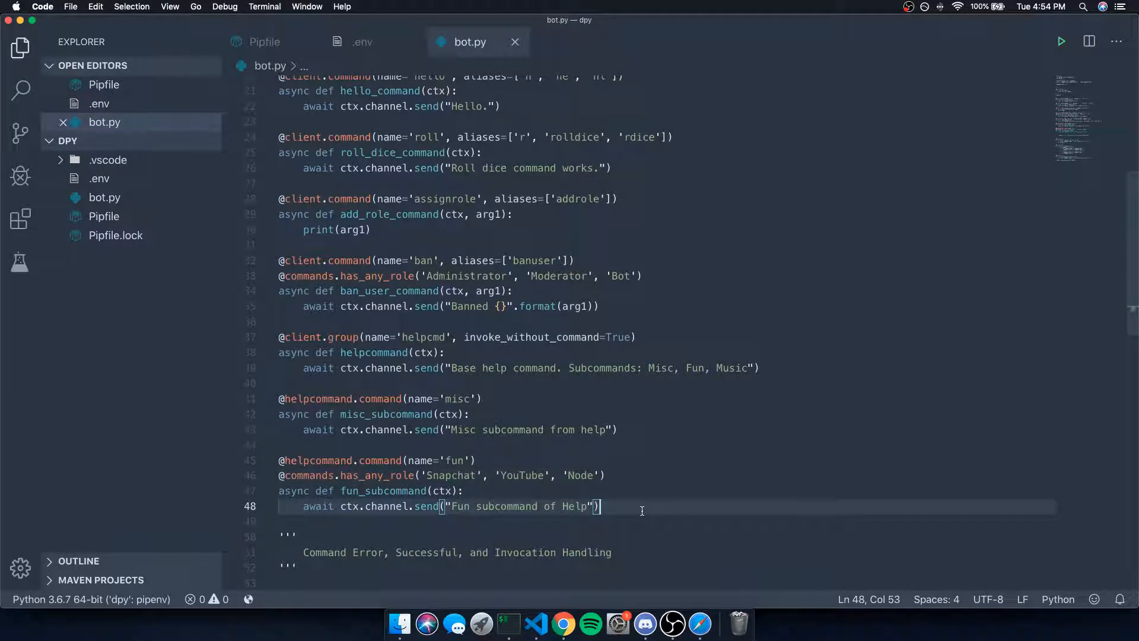
pyautogui.moveTo(644, 623)
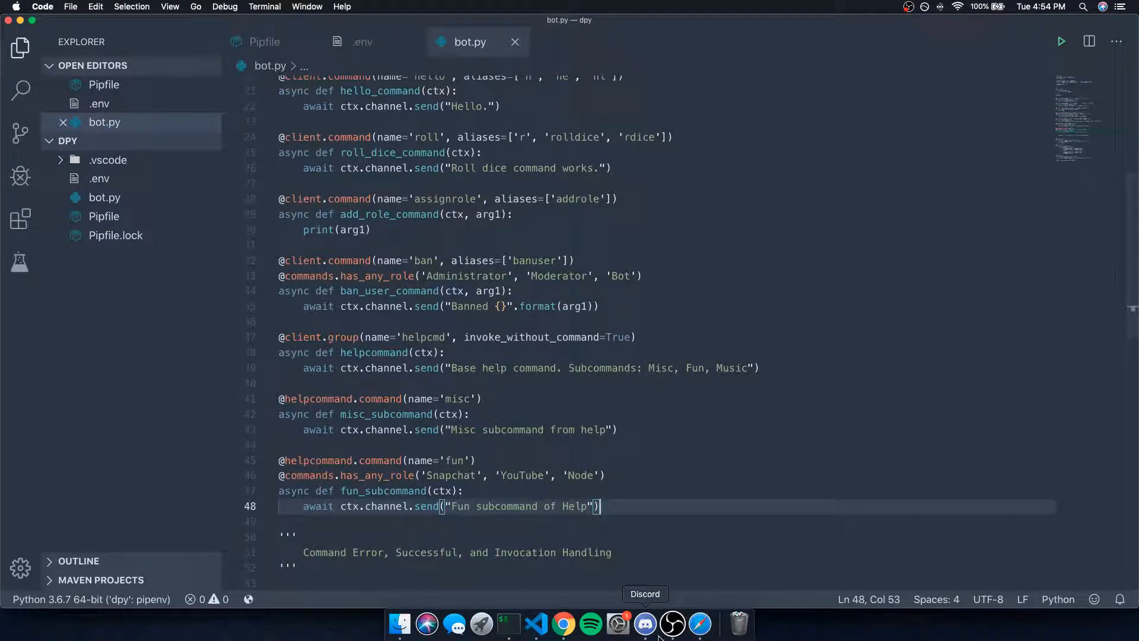
# Send -helpcmd fun in #support, get no reply, and look through own member profile roles
pyautogui.click(643, 623)
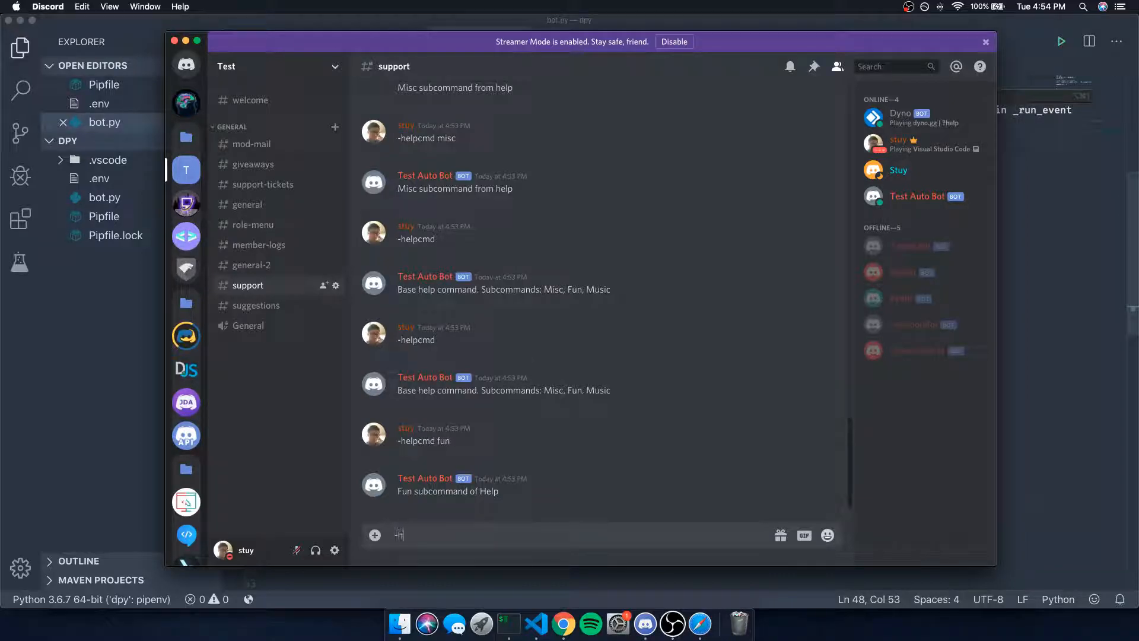
pyautogui.press('Return')
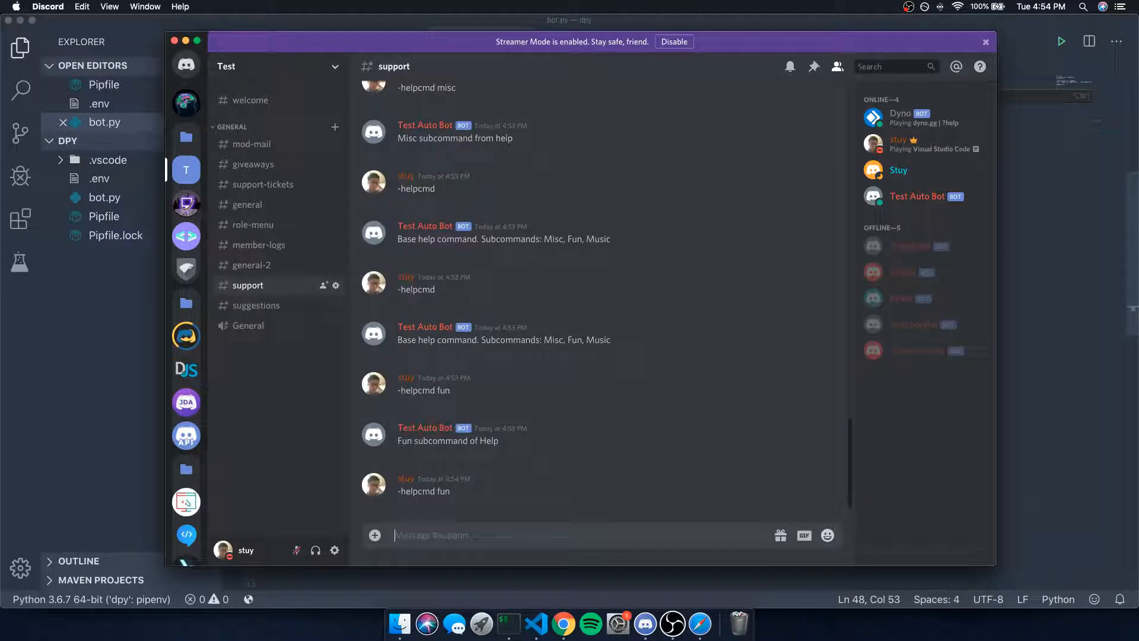
pyautogui.click(506, 623)
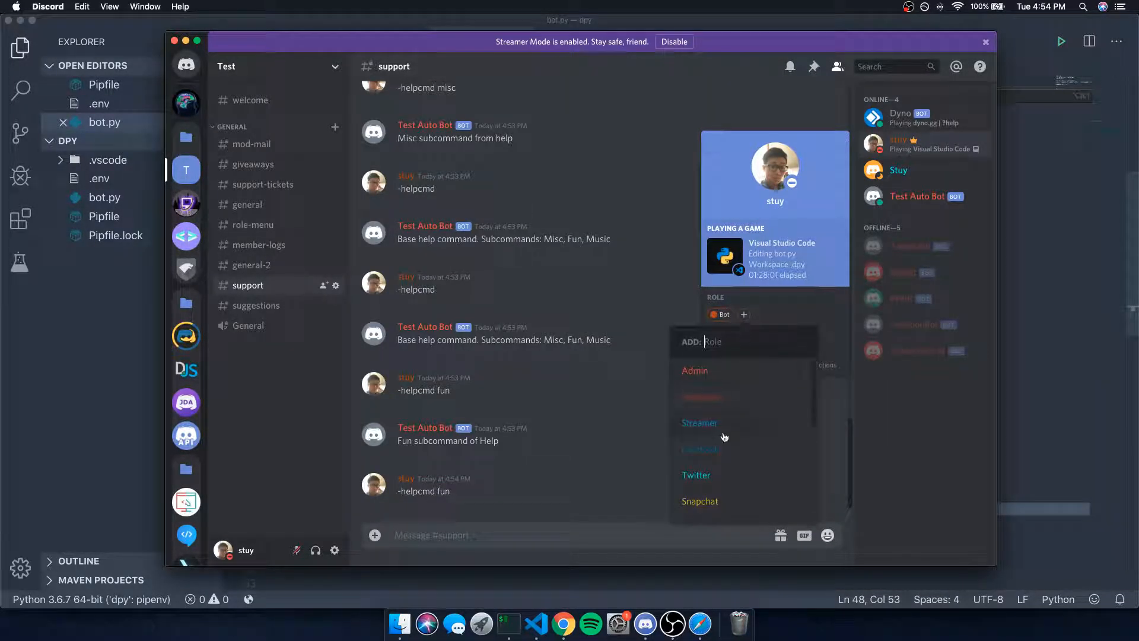
pyautogui.scroll(-3)
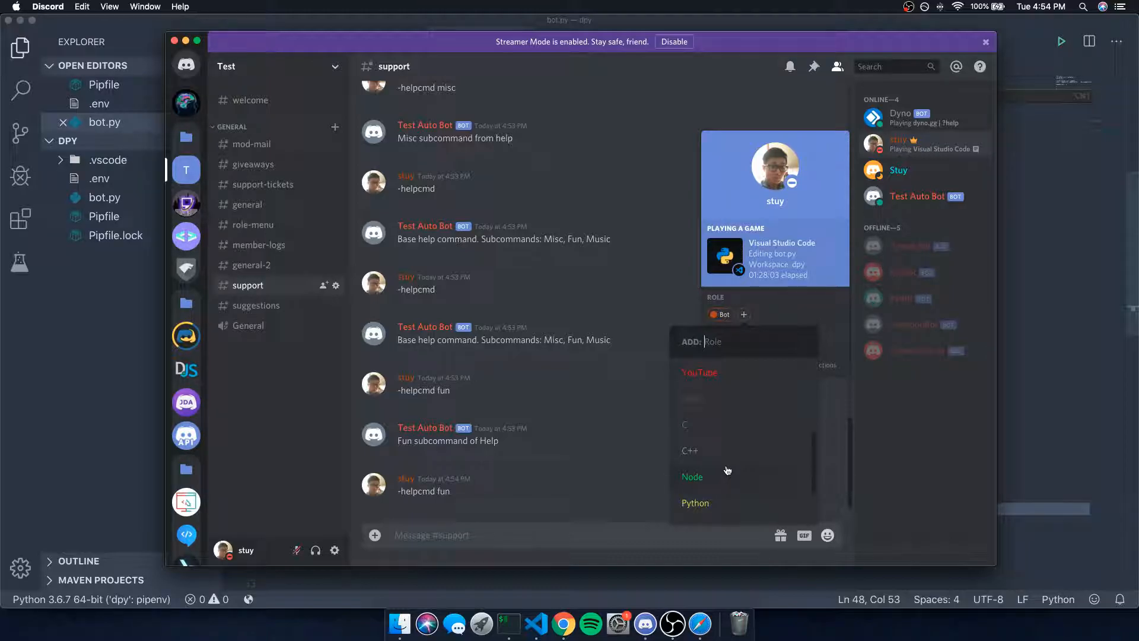
pyautogui.scroll(-3)
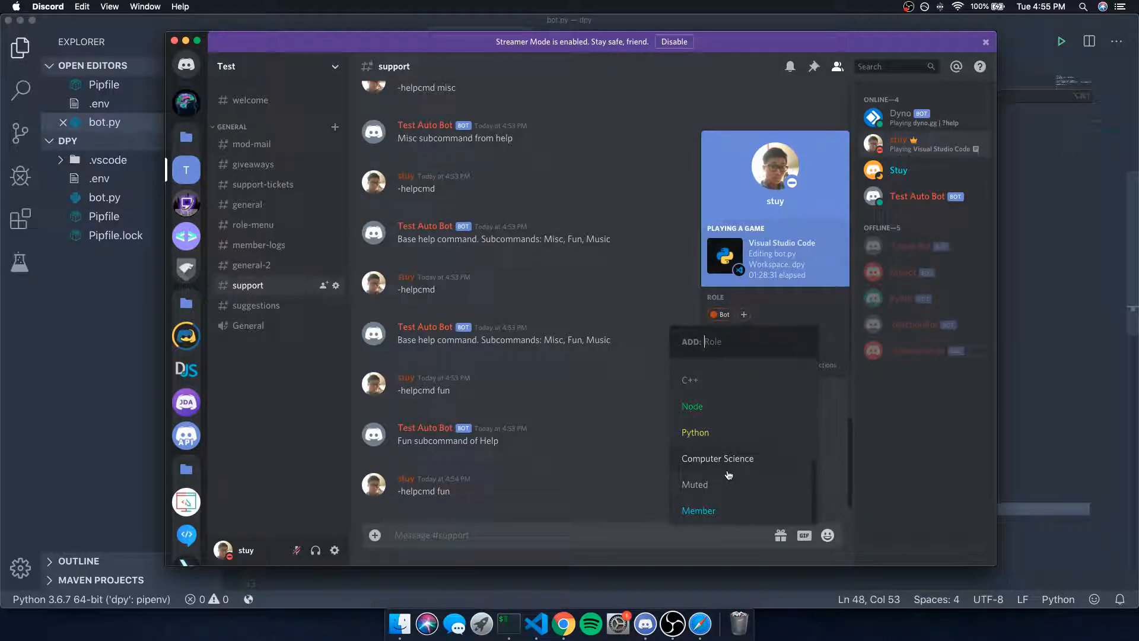
pyautogui.scroll(3)
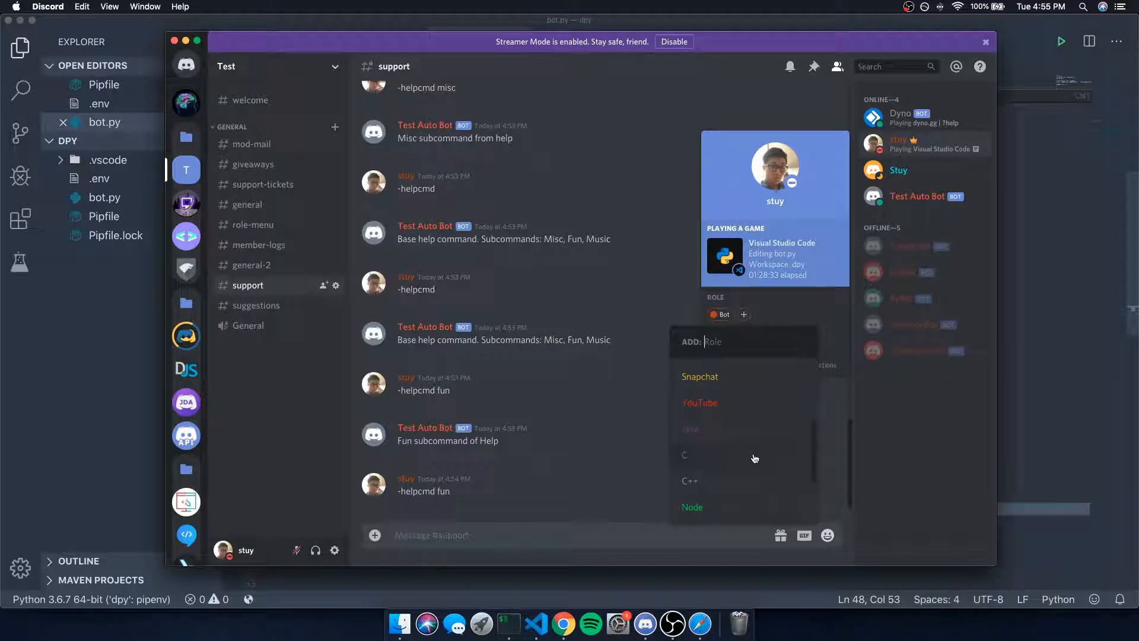
pyautogui.scroll(3)
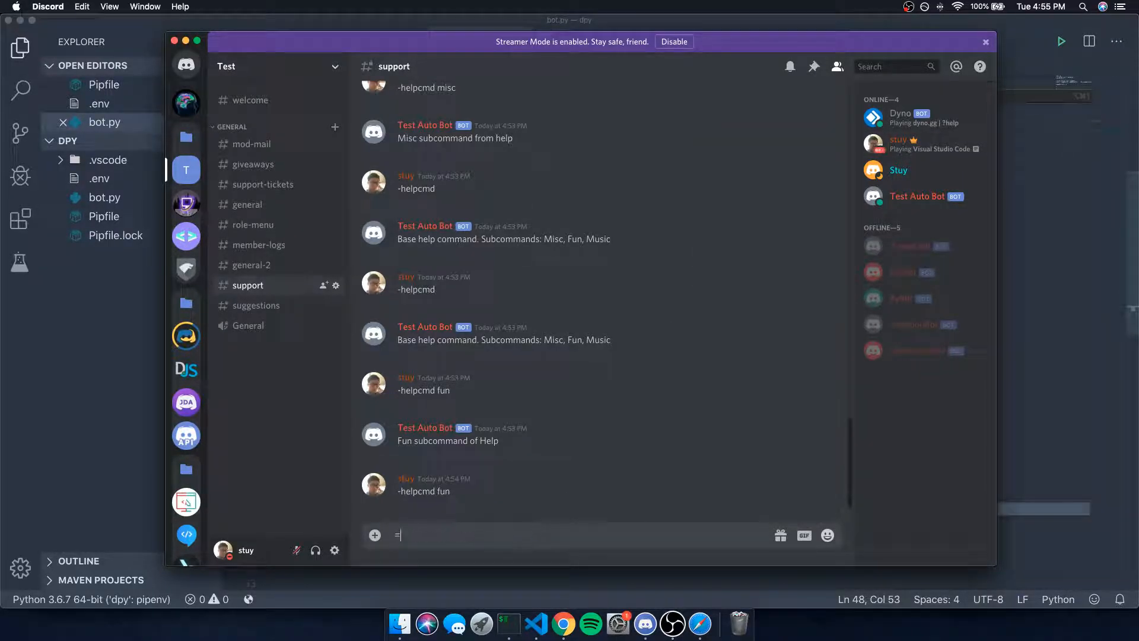
# Give own account the YouTube role and start retyping the -helpcmd test message
pyautogui.write('-helpcmd fu')
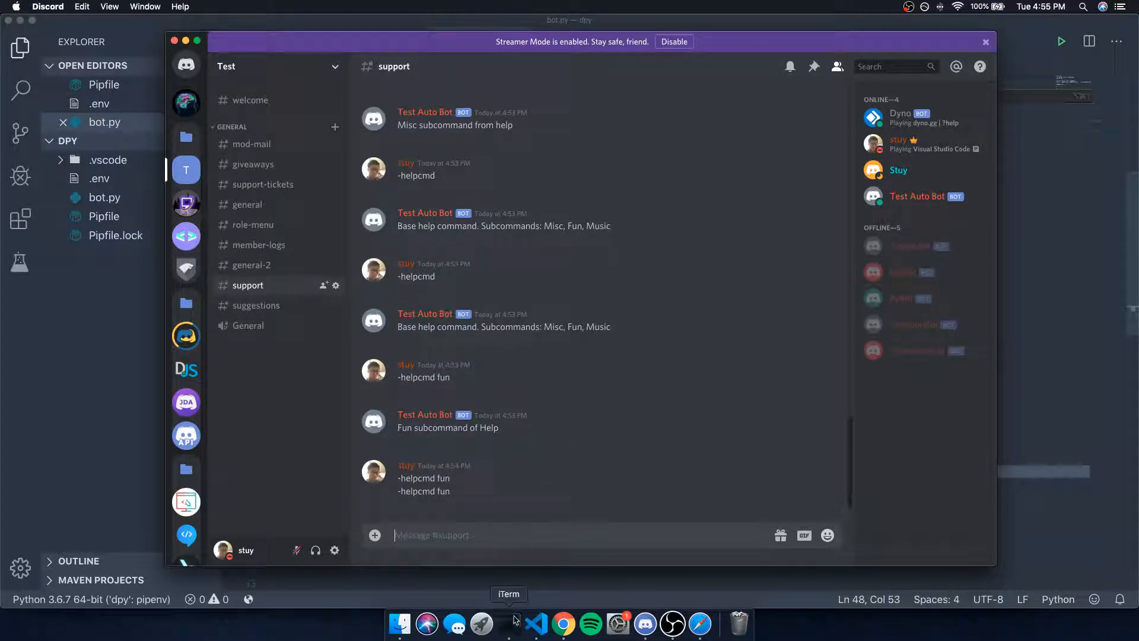
pyautogui.click(898, 144)
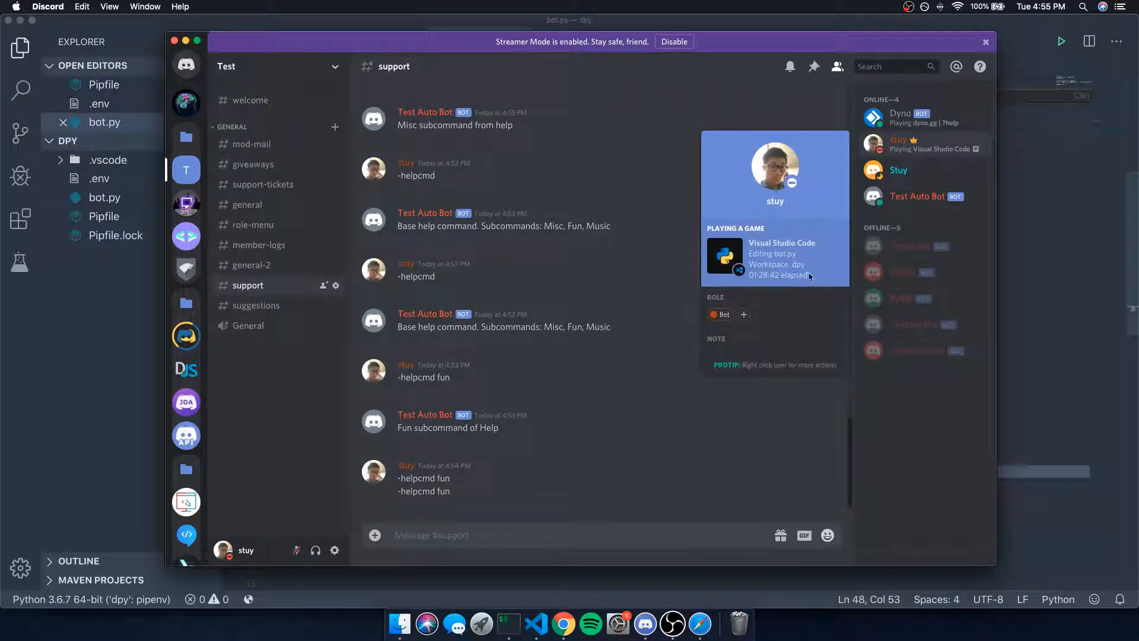
pyautogui.write('You')
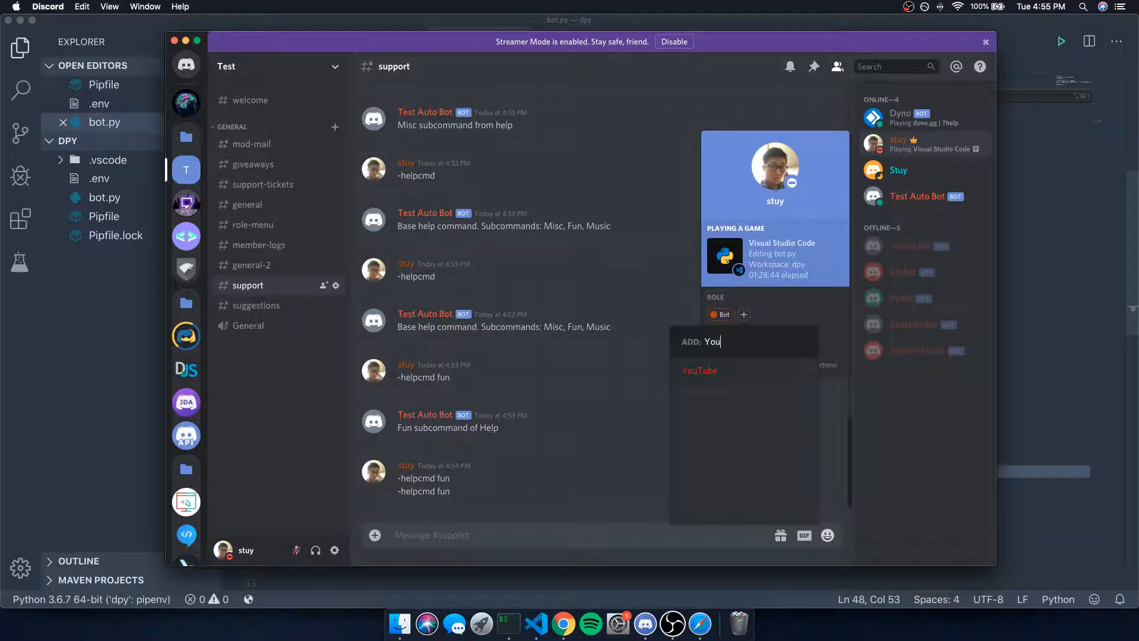
pyautogui.click(699, 370)
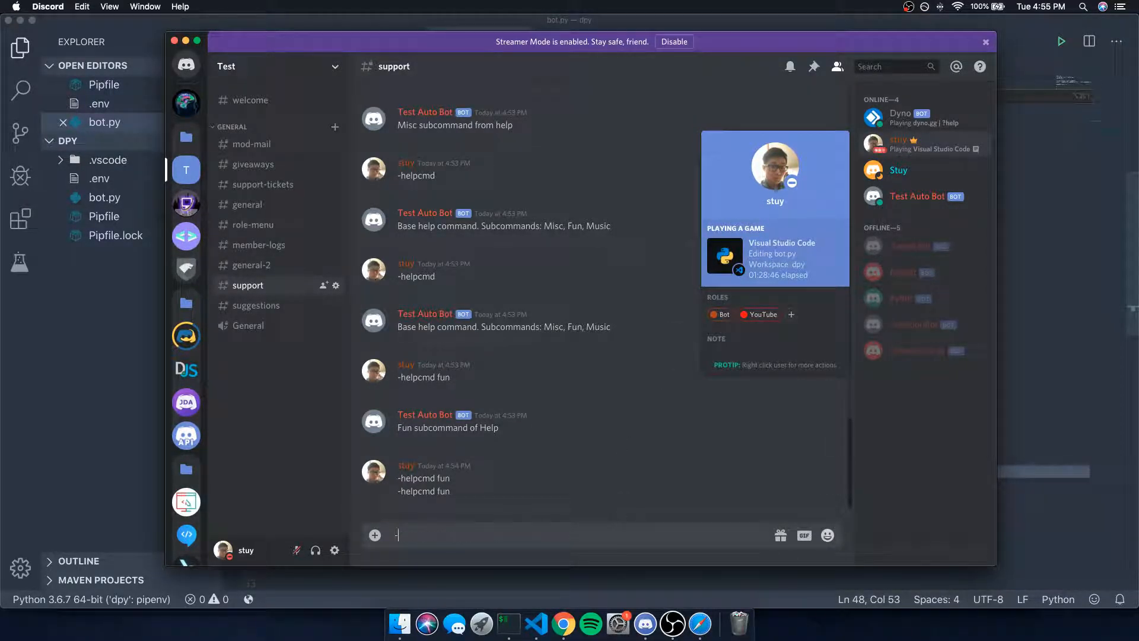
pyautogui.write('-heko')
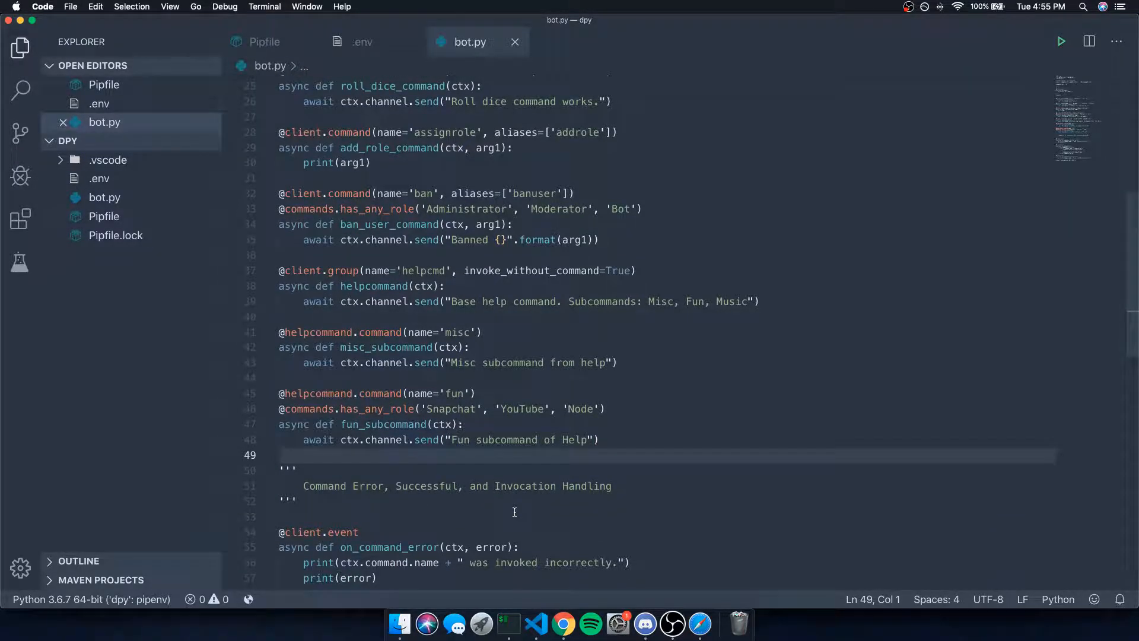
pyautogui.write('@helpcommand.command(name')
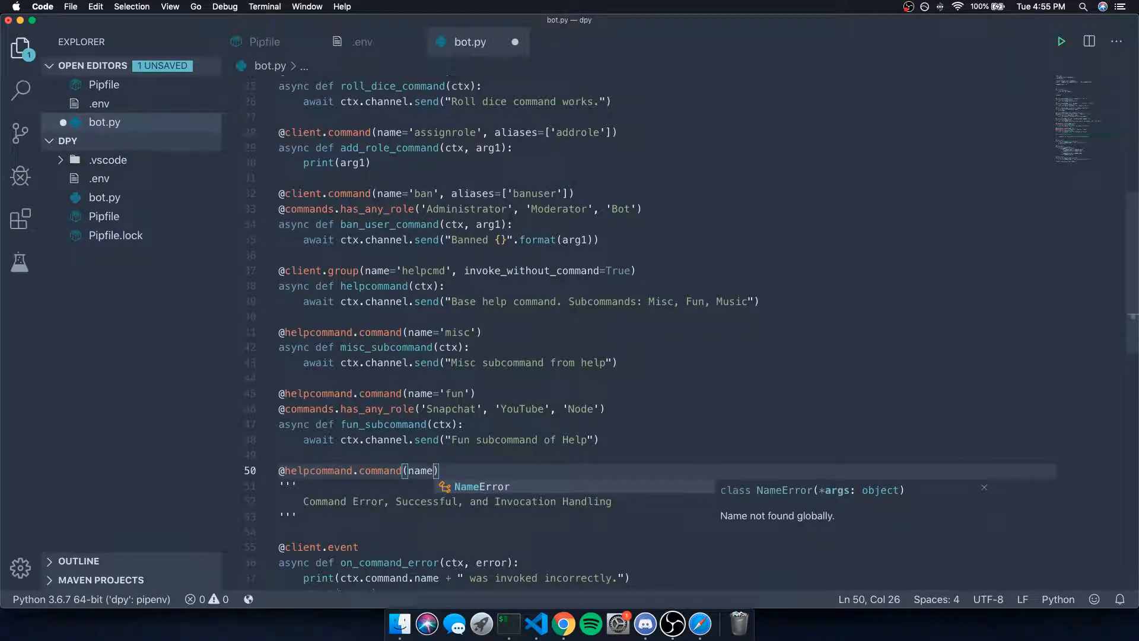
pyautogui.write('=')
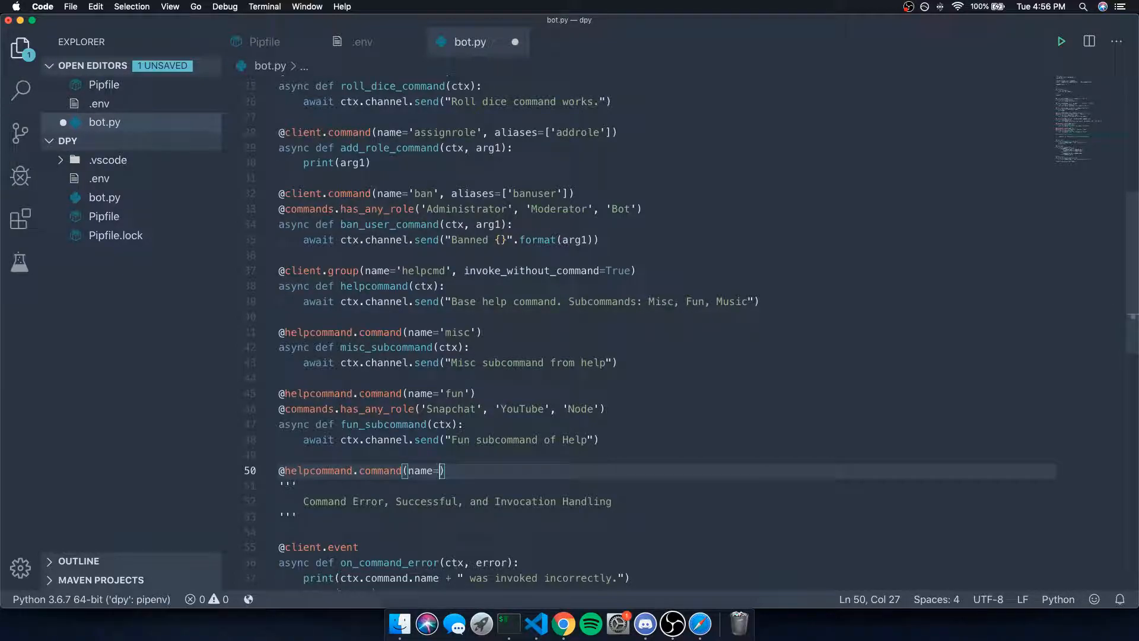
pyautogui.write("'")
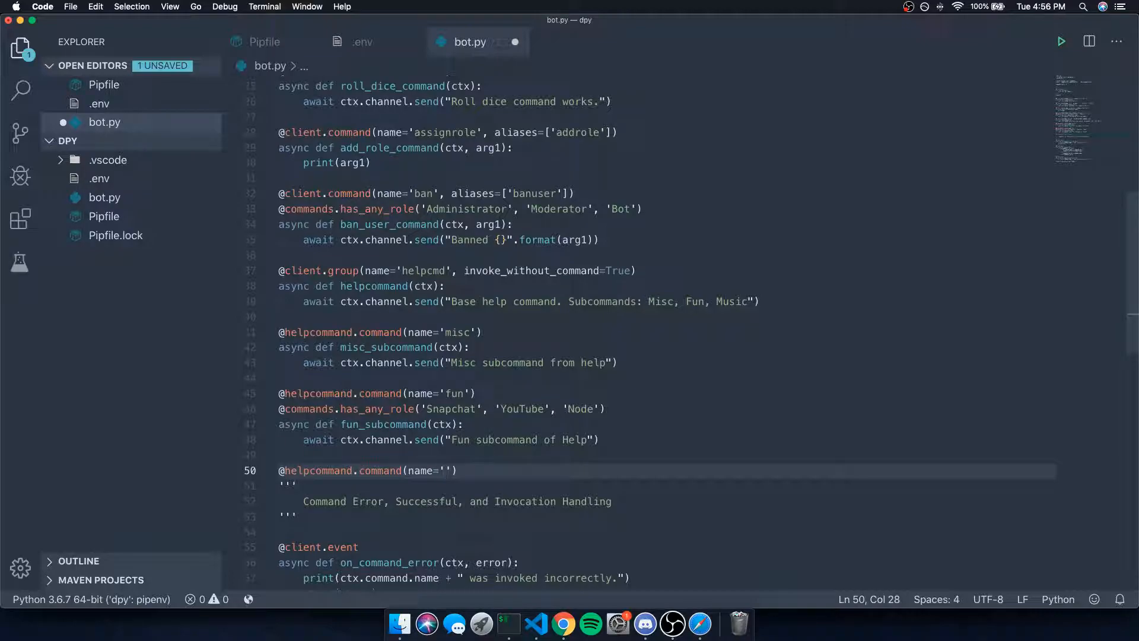
pyautogui.write('music')
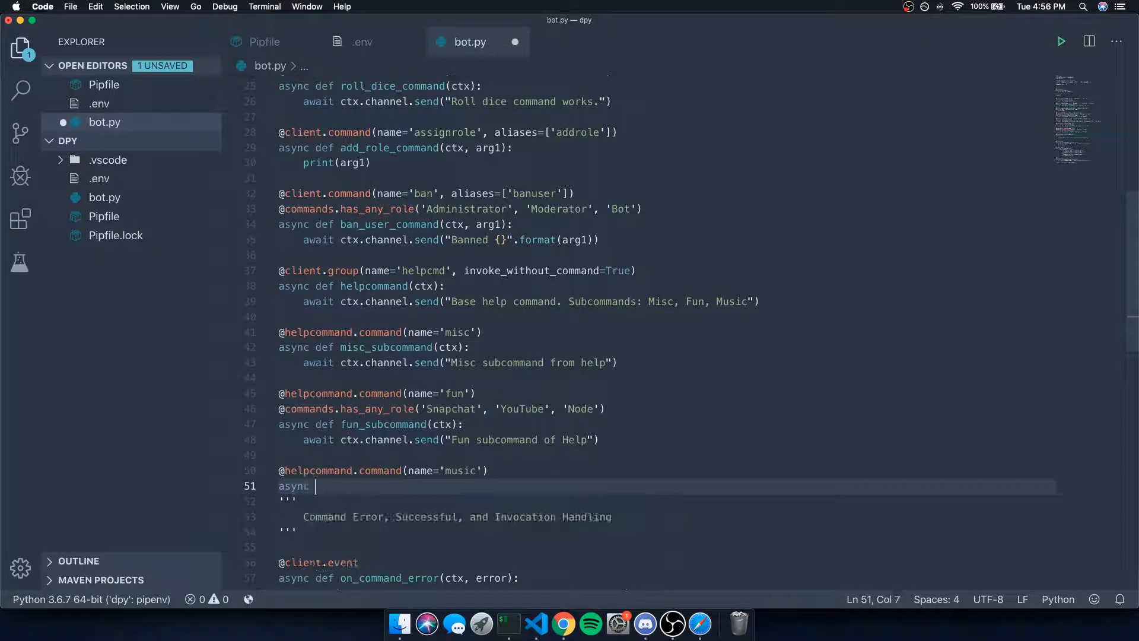
pyautogui.write('def fun_s')
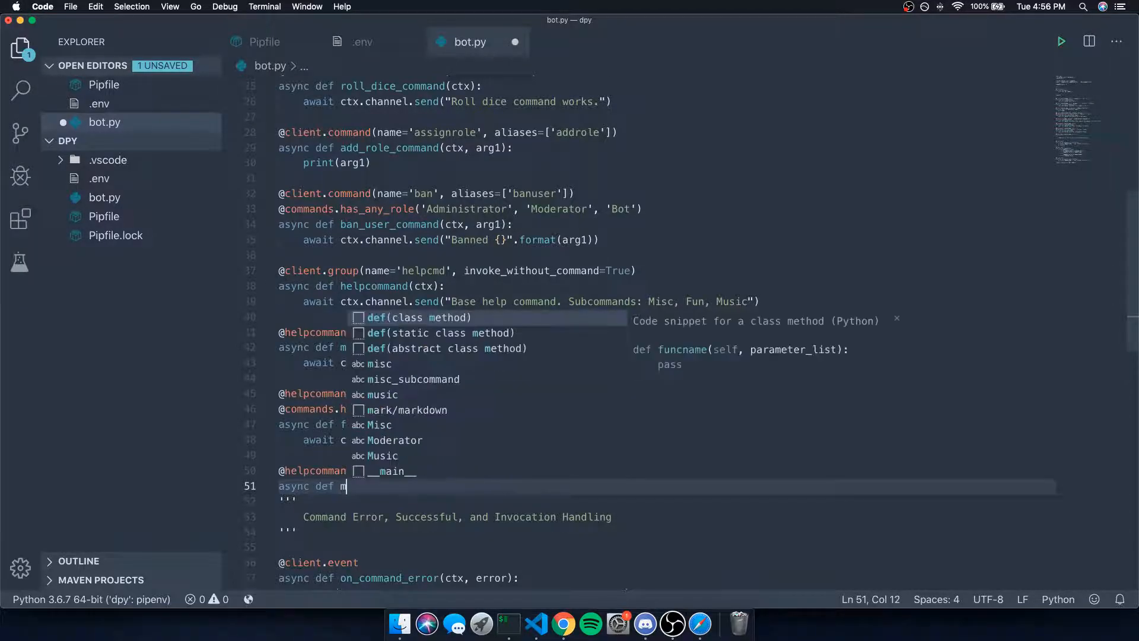
pyautogui.write('usic_subcommand(ctx):')
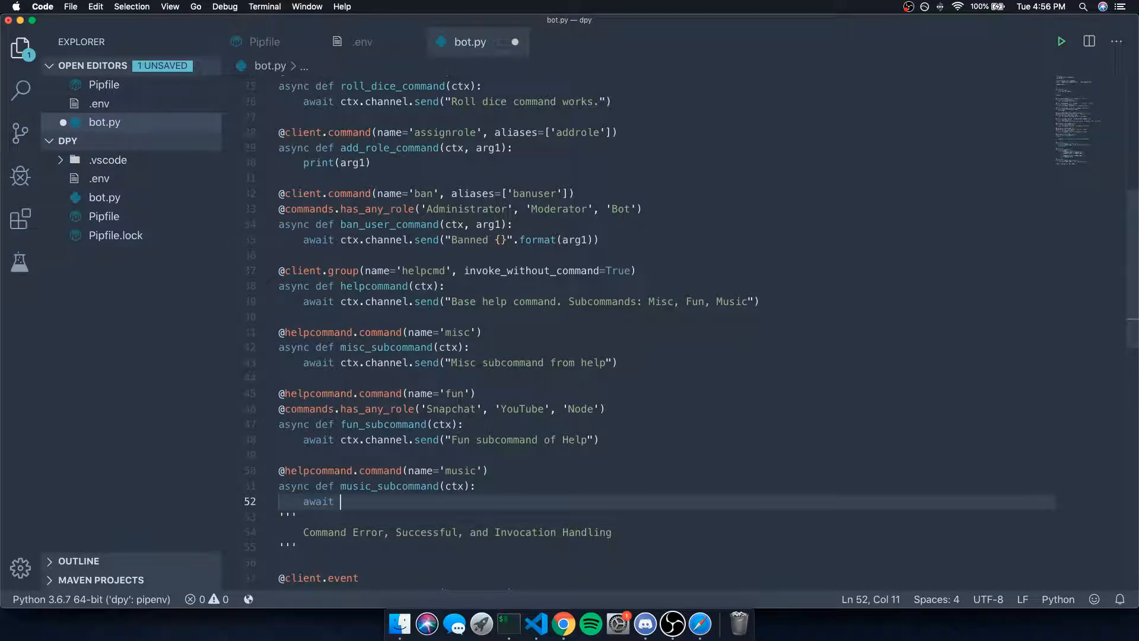
# Have music_subcommand send "Music subcommand", add an arg parameter, and switch to Discord
pyautogui.write('ctx.channel.send("Music')
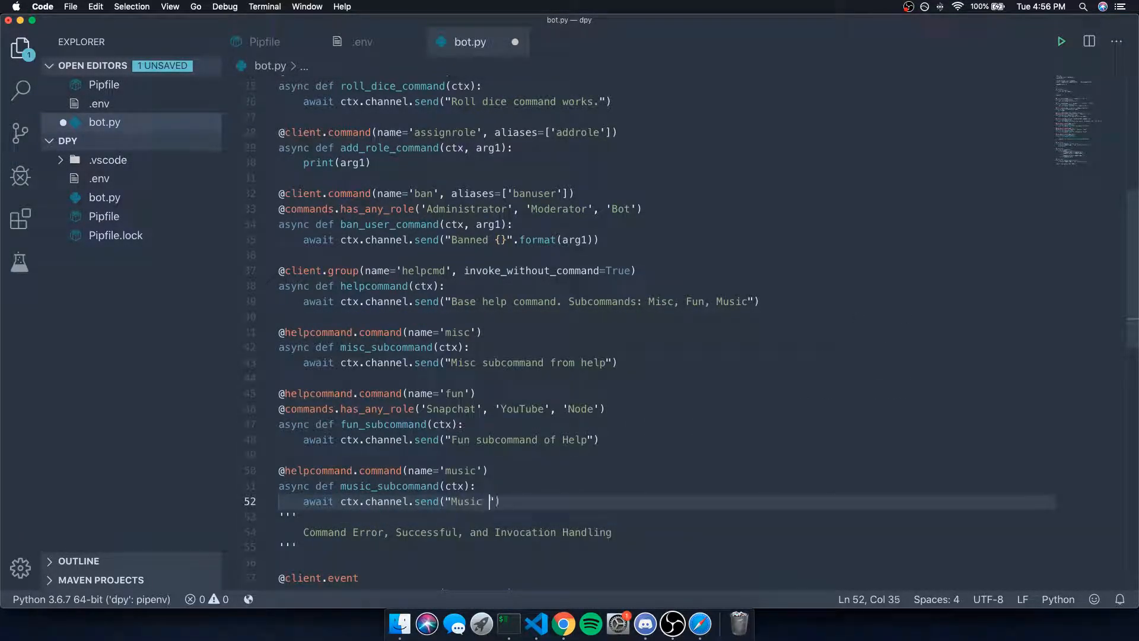
pyautogui.write('subco')
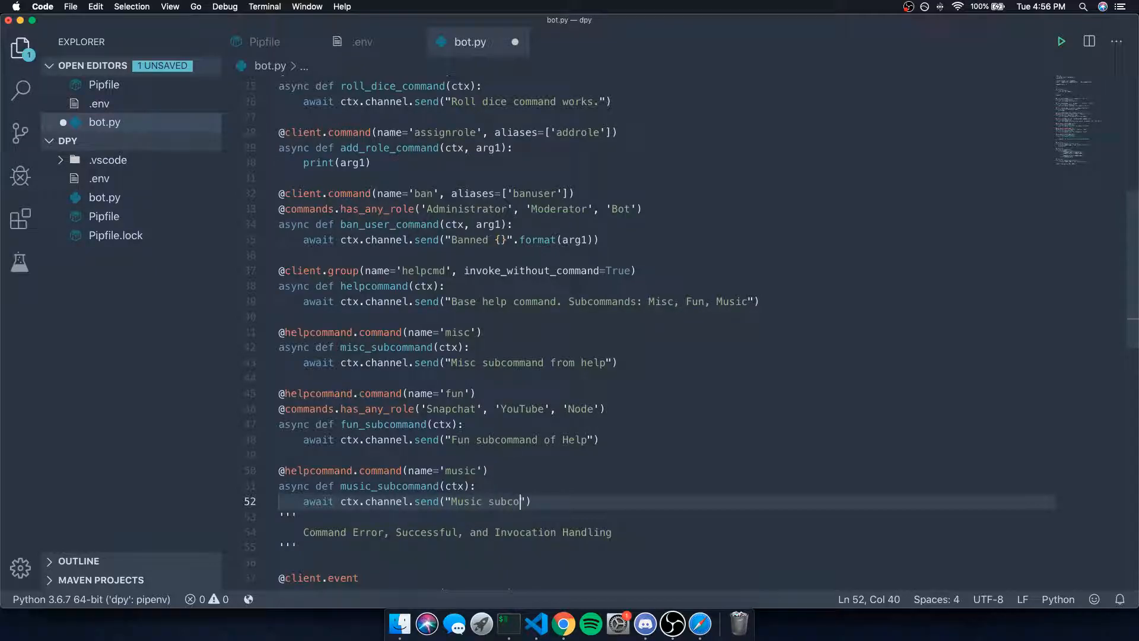
pyautogui.write('mmand')
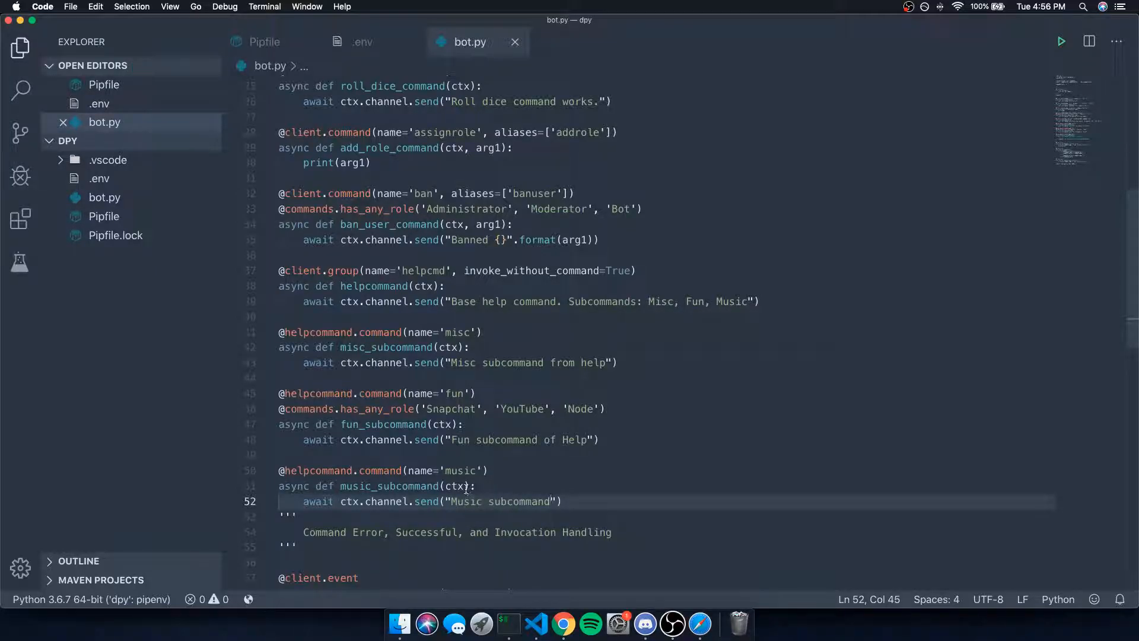
pyautogui.write(', arg')
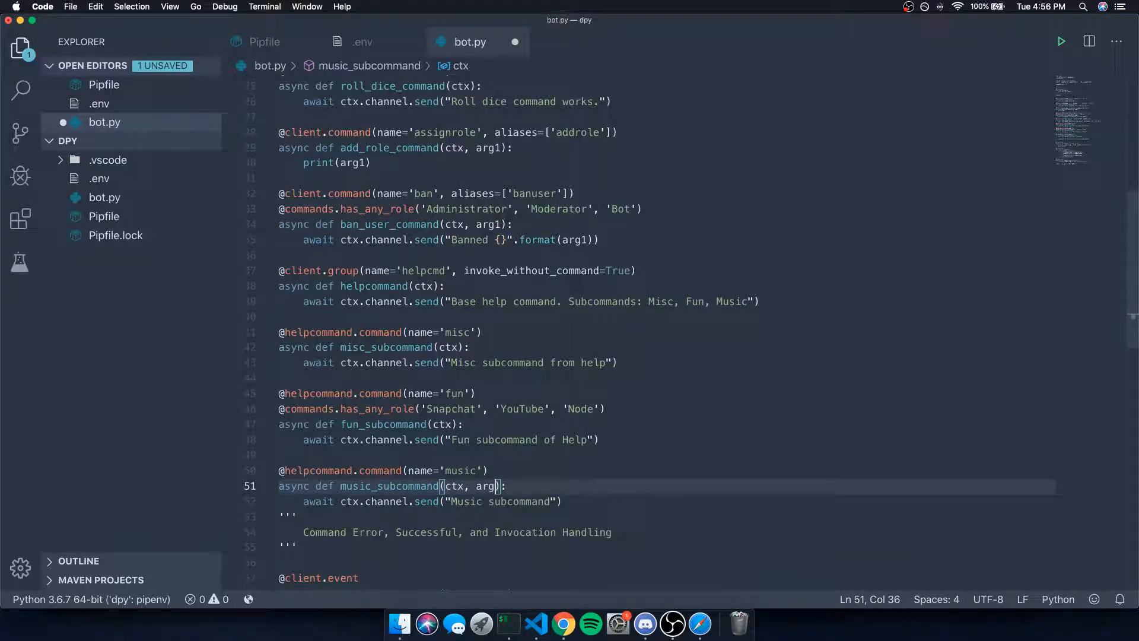
pyautogui.click(643, 623)
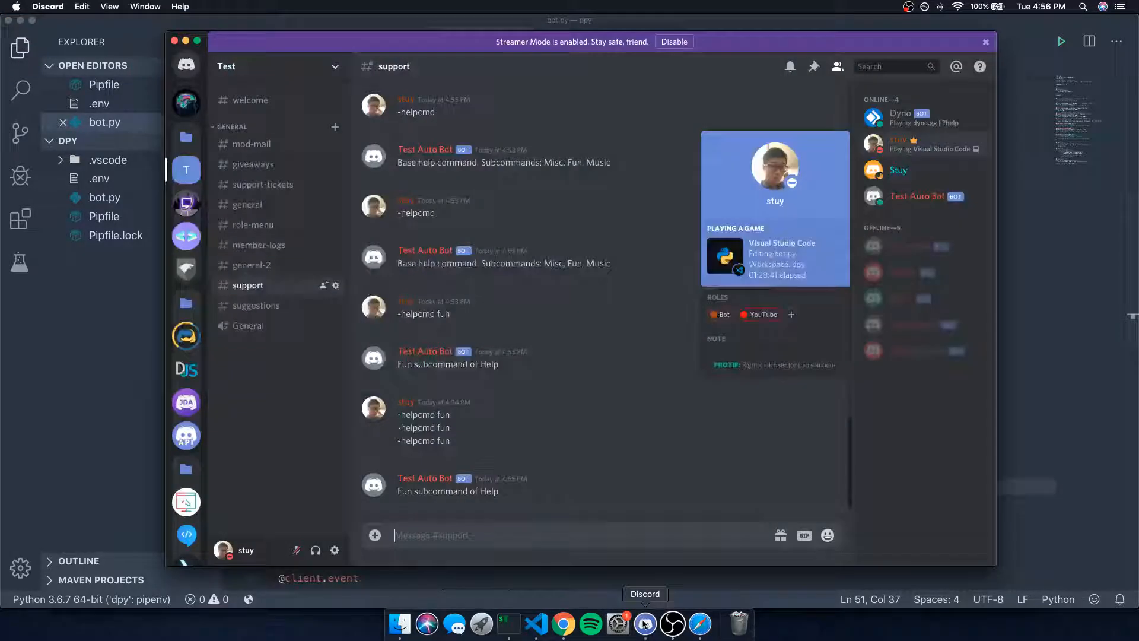
# Send -helpcmd music in #support, then return to bot.py and head to the discord.py docs
pyautogui.write('-helpcmd music')
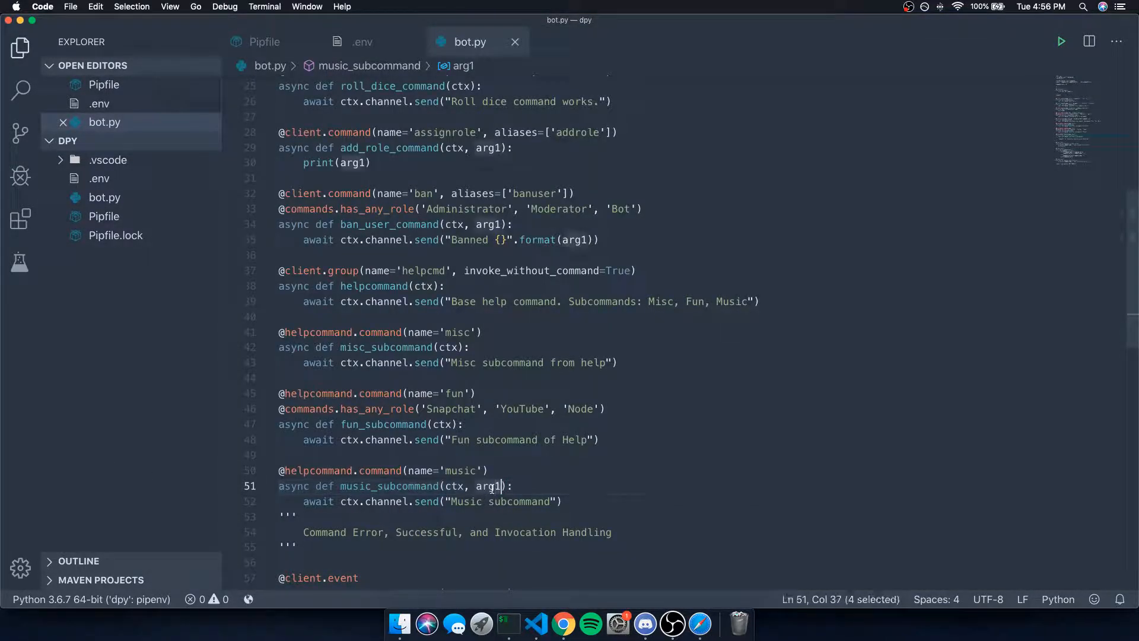
pyautogui.click(593, 509)
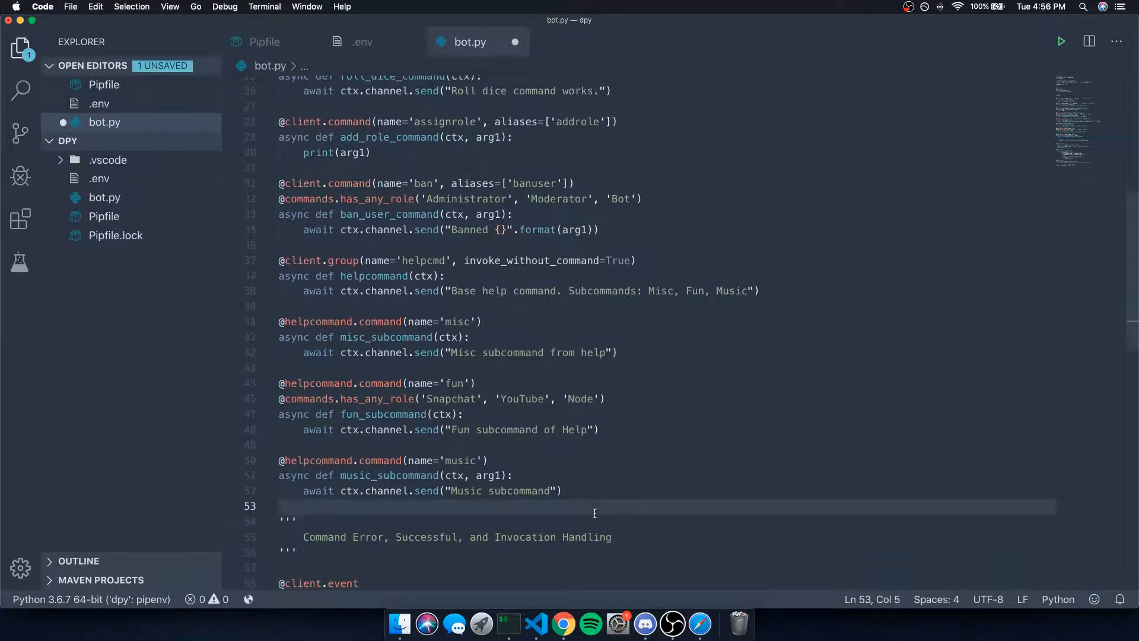
pyautogui.click(563, 622)
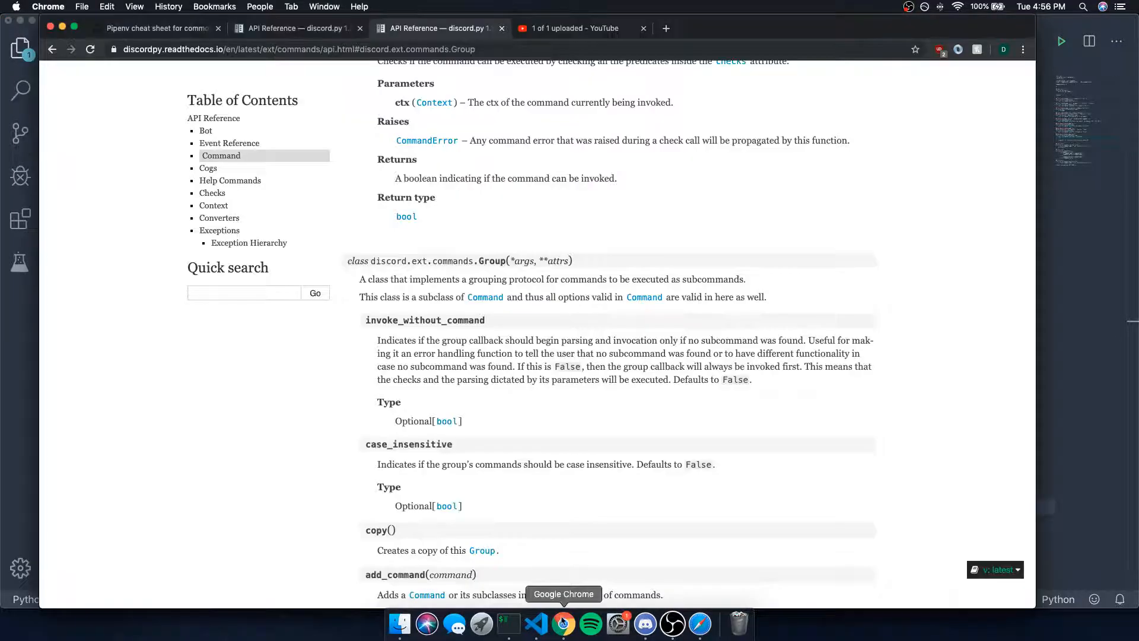
# Scroll through the discord.ext.commands.Group reference, then return to the top of bot.py
pyautogui.scroll(3)
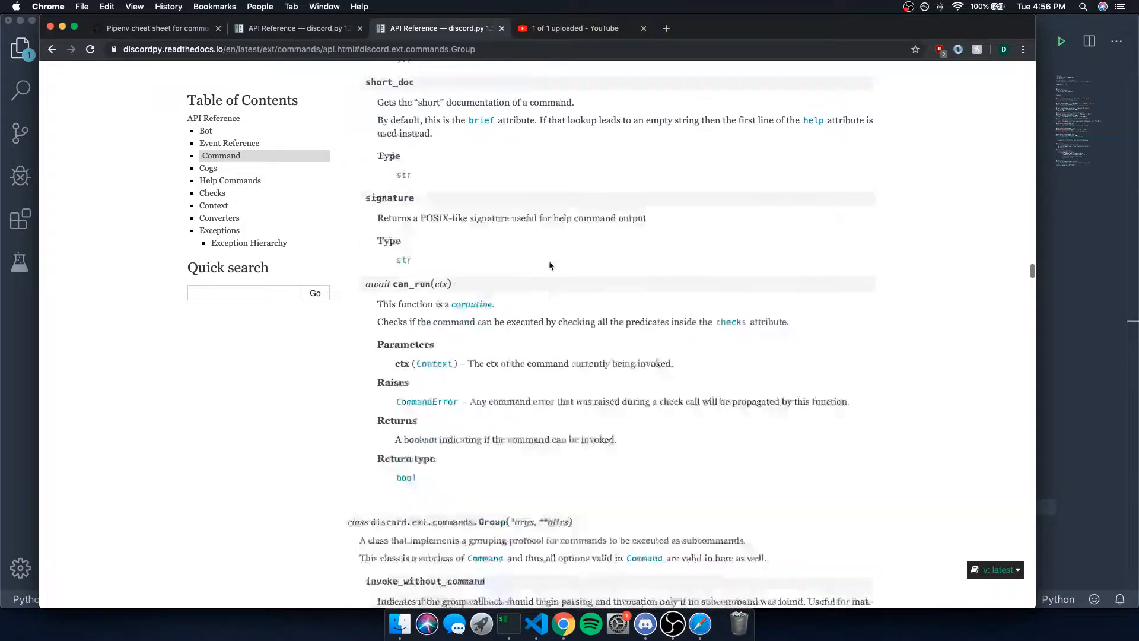
pyautogui.scroll(3)
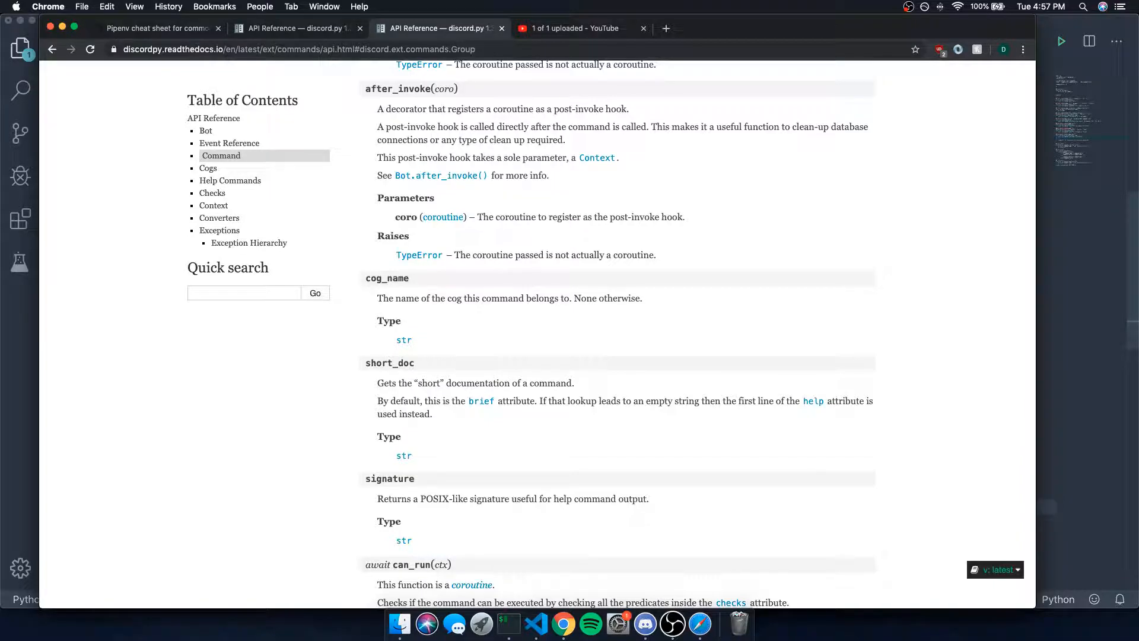
pyautogui.moveTo(692, 338)
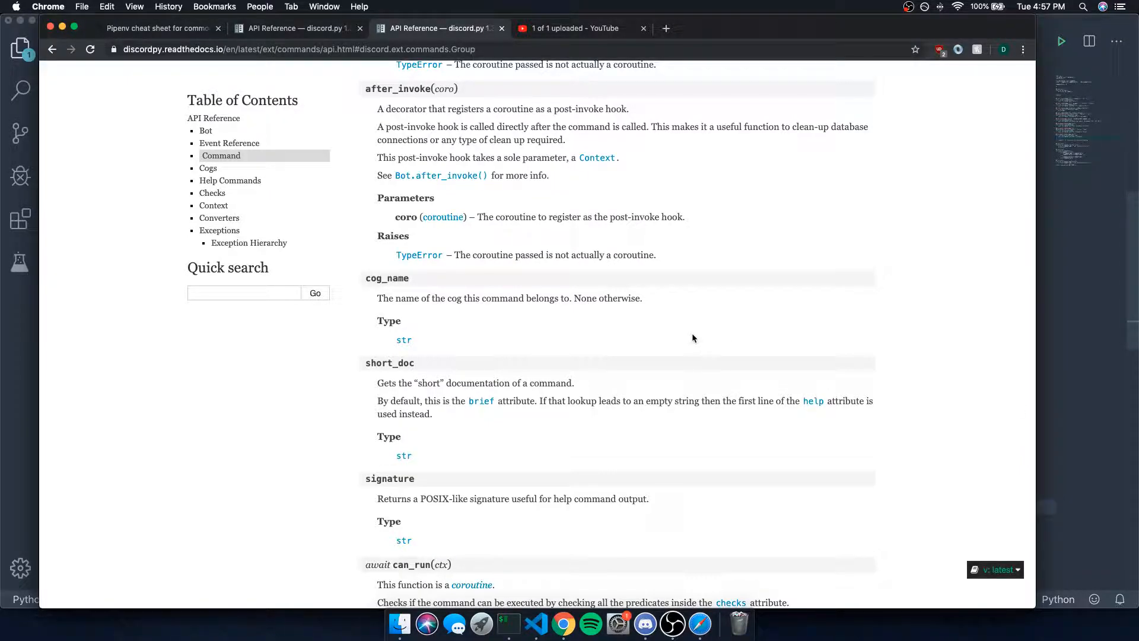
pyautogui.scroll(3)
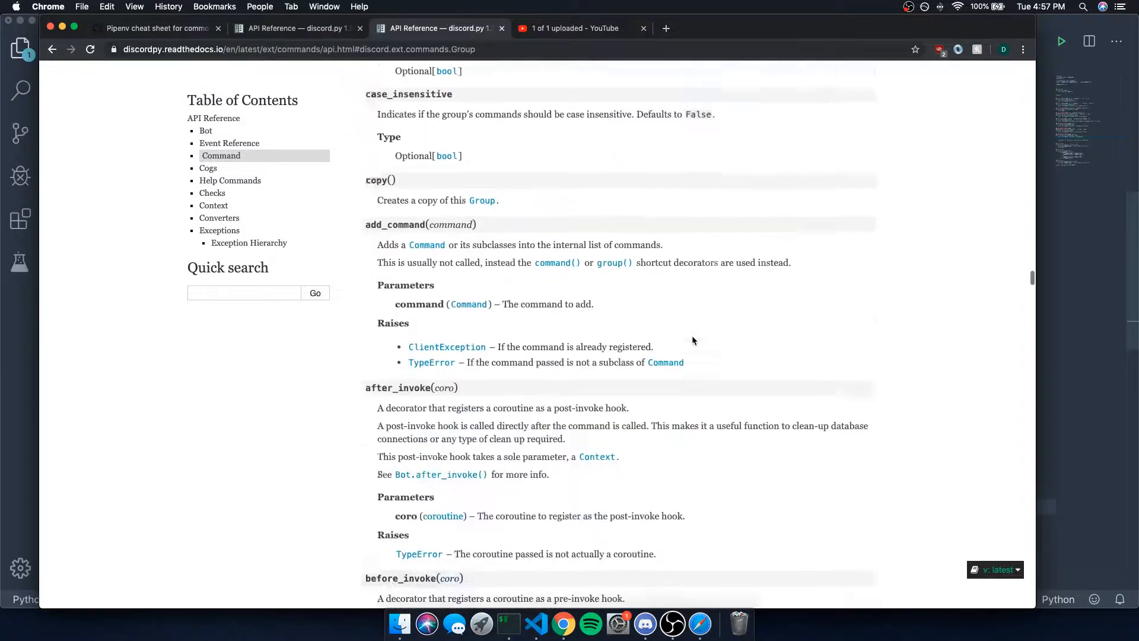
pyautogui.scroll(-3)
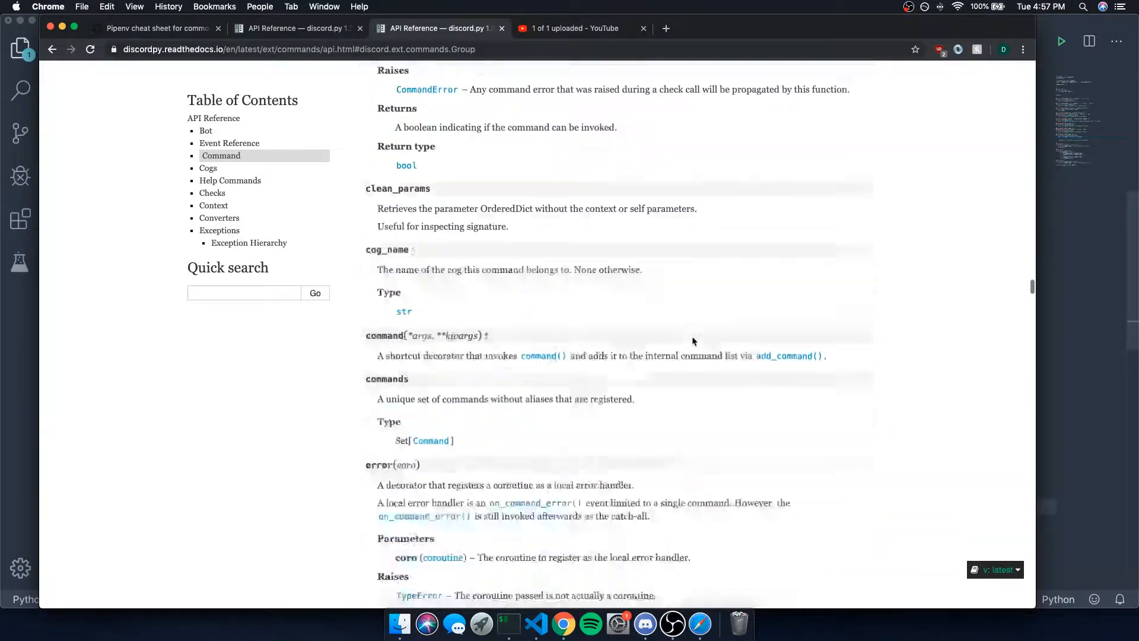
pyautogui.scroll(-3)
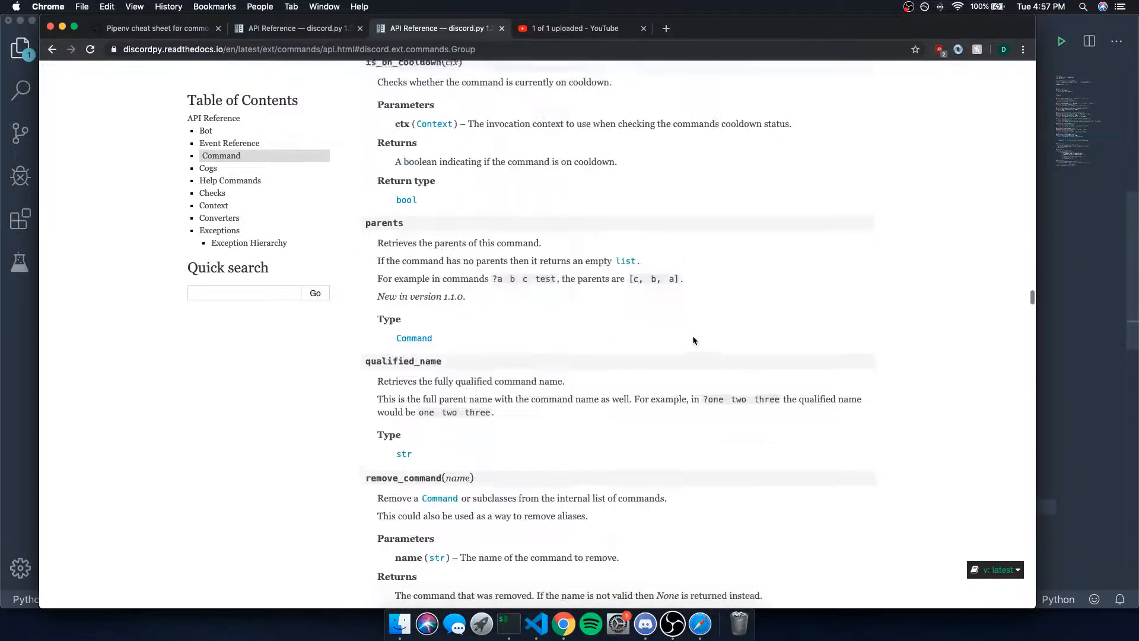
pyautogui.scroll(-3)
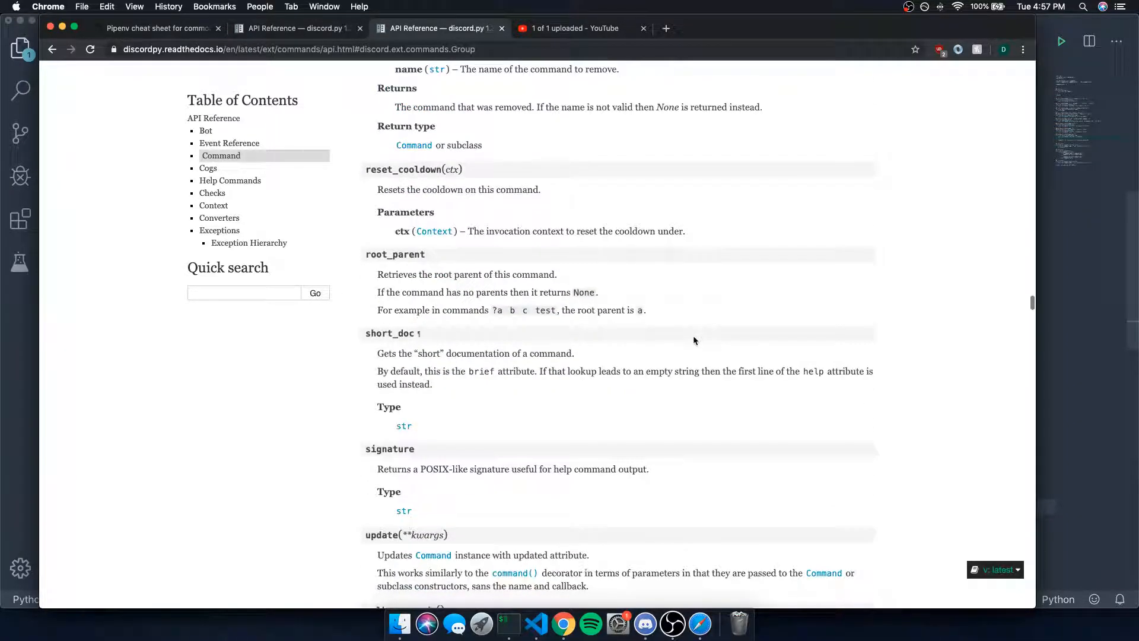
pyautogui.click(535, 623)
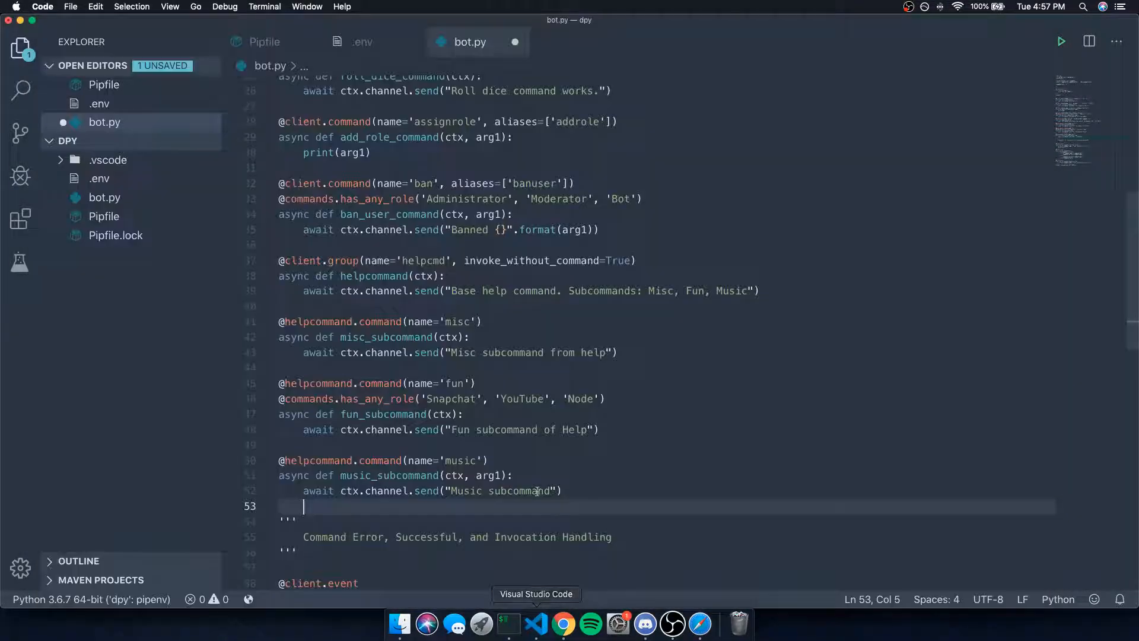
pyautogui.scroll(3)
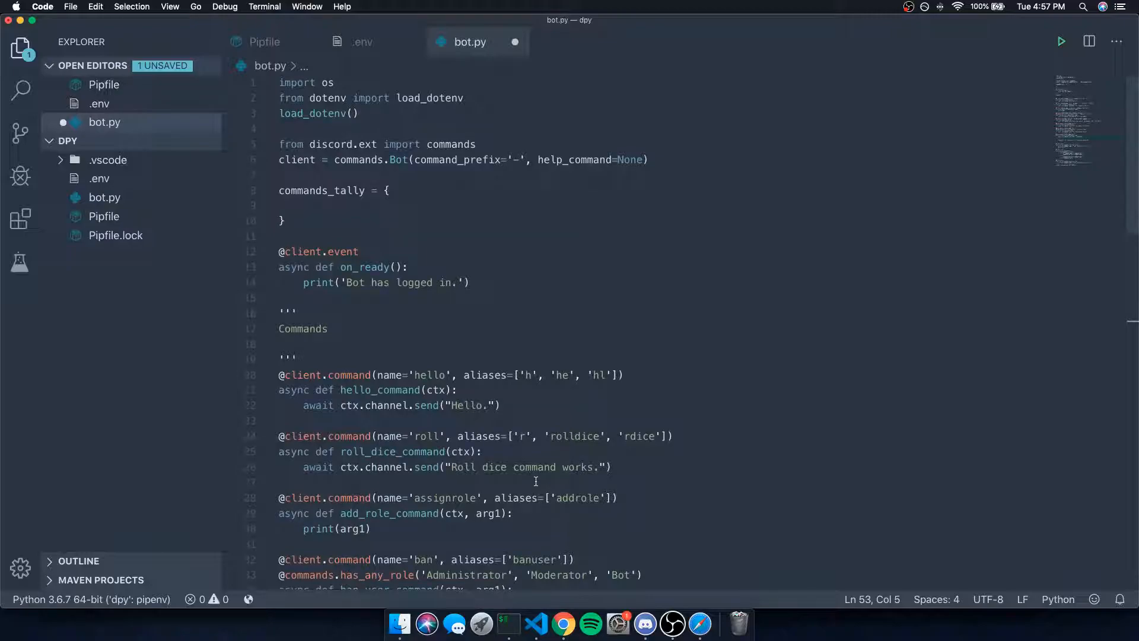